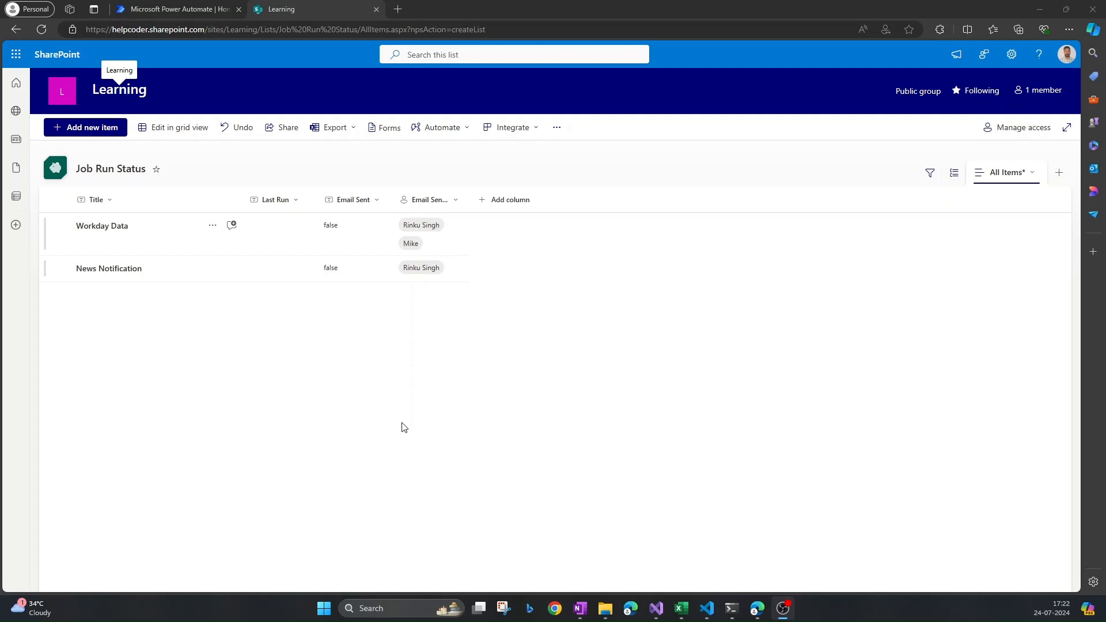
mouse_move(411, 410)
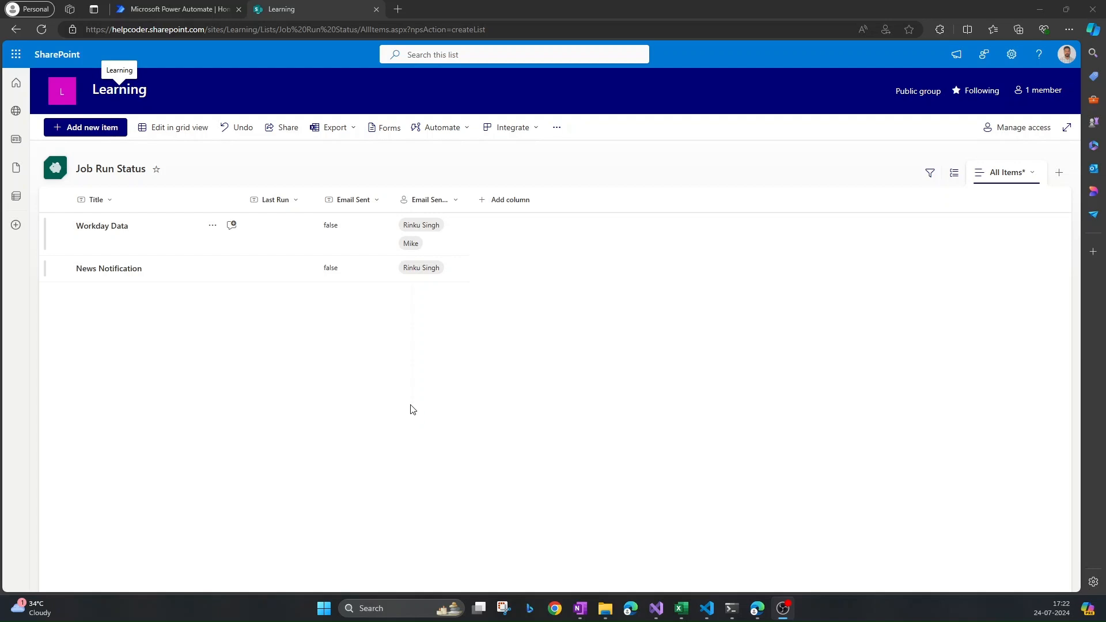
mouse_move(336, 374)
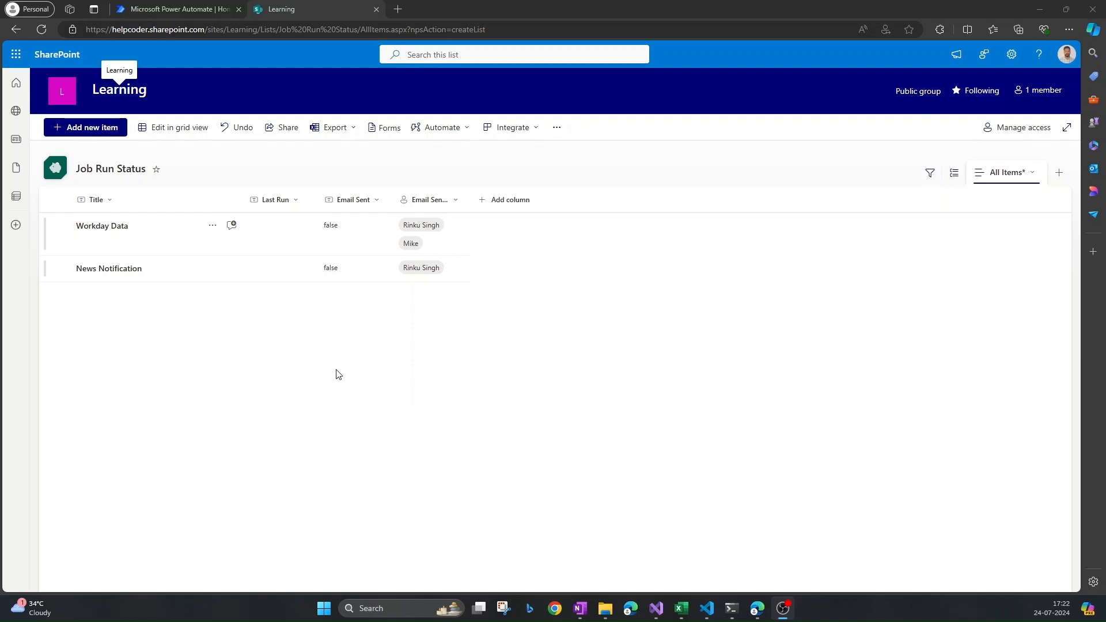
mouse_move(275, 242)
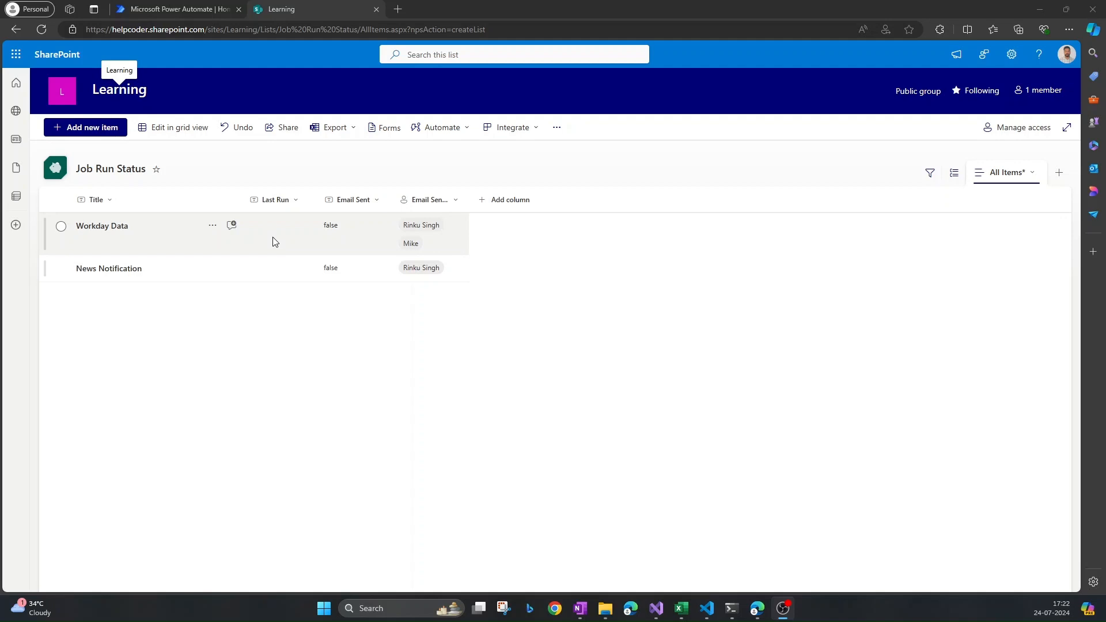
mouse_move(367, 239)
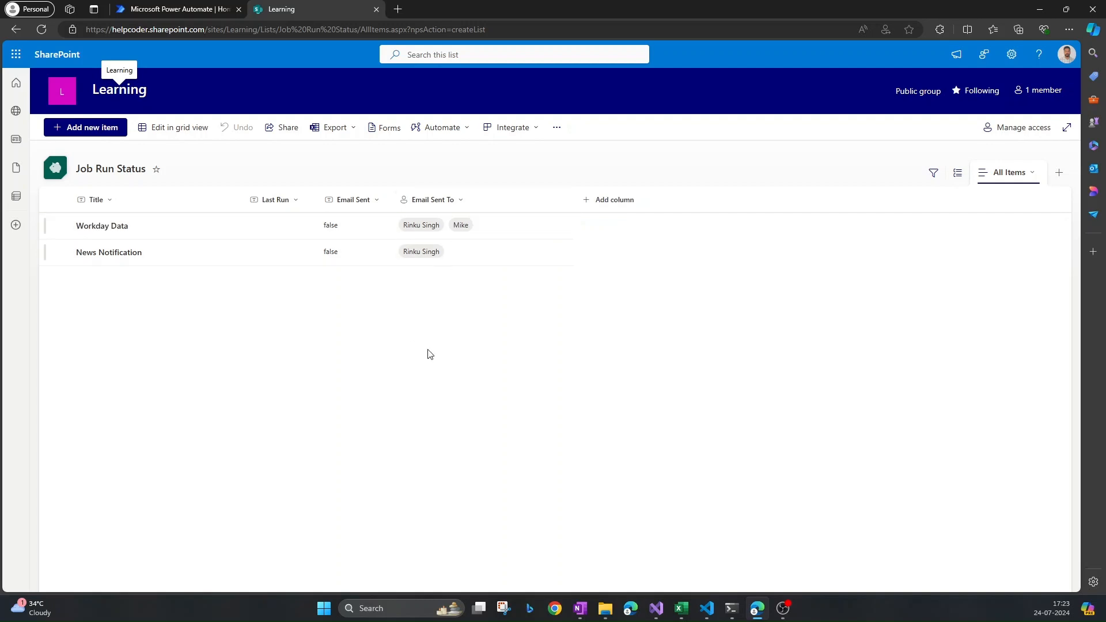
- Widen the Email Sent To column in the Job Run Status list
left_click(421, 252)
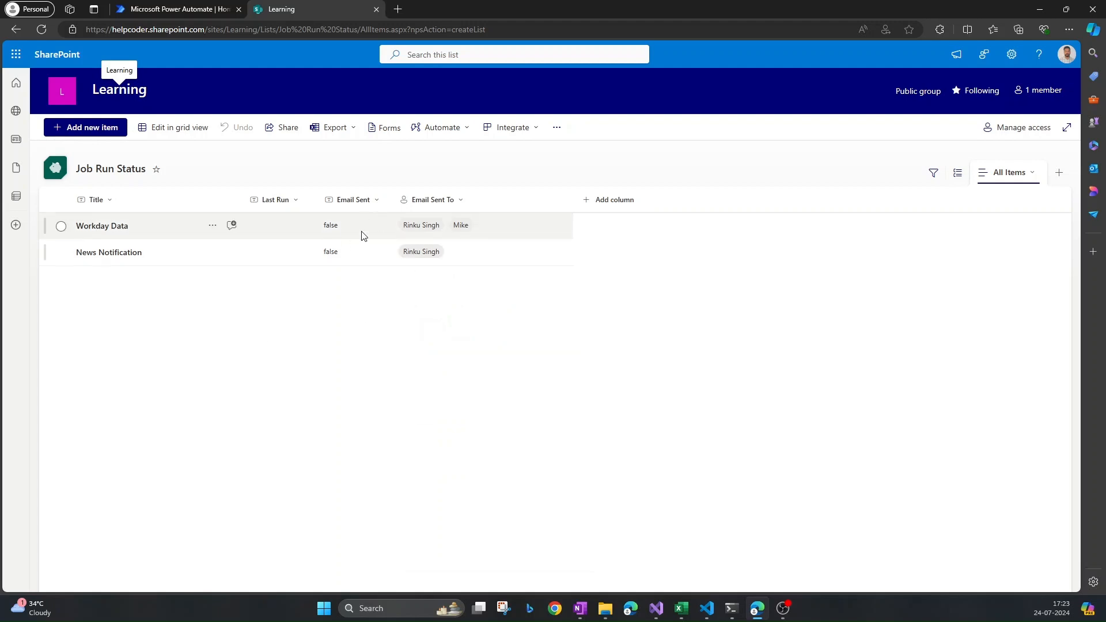
mouse_move(342, 229)
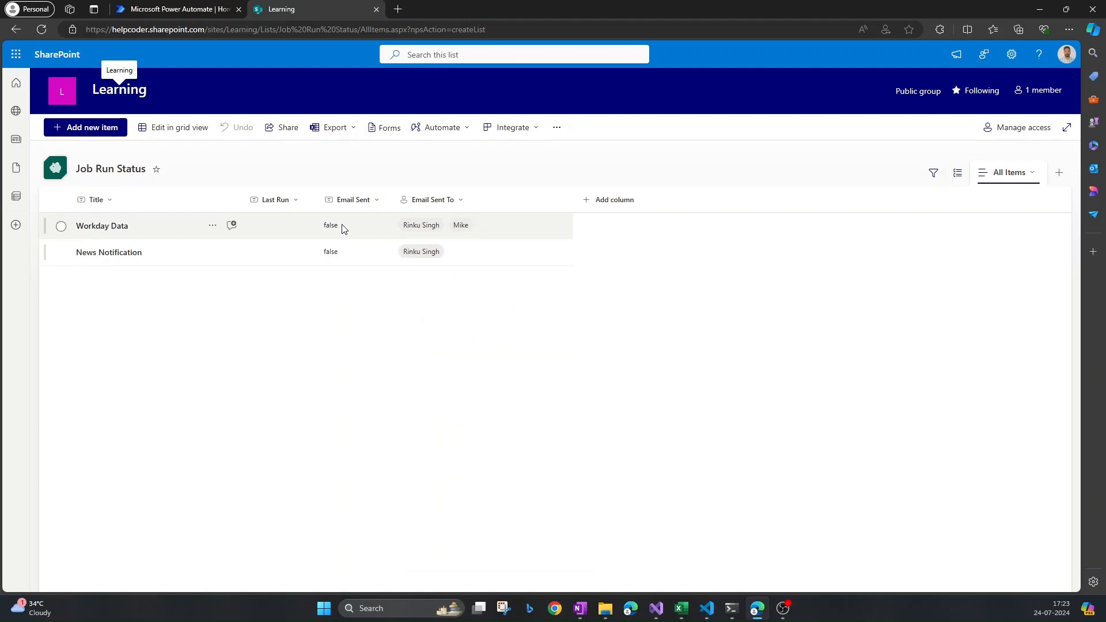
mouse_move(414, 359)
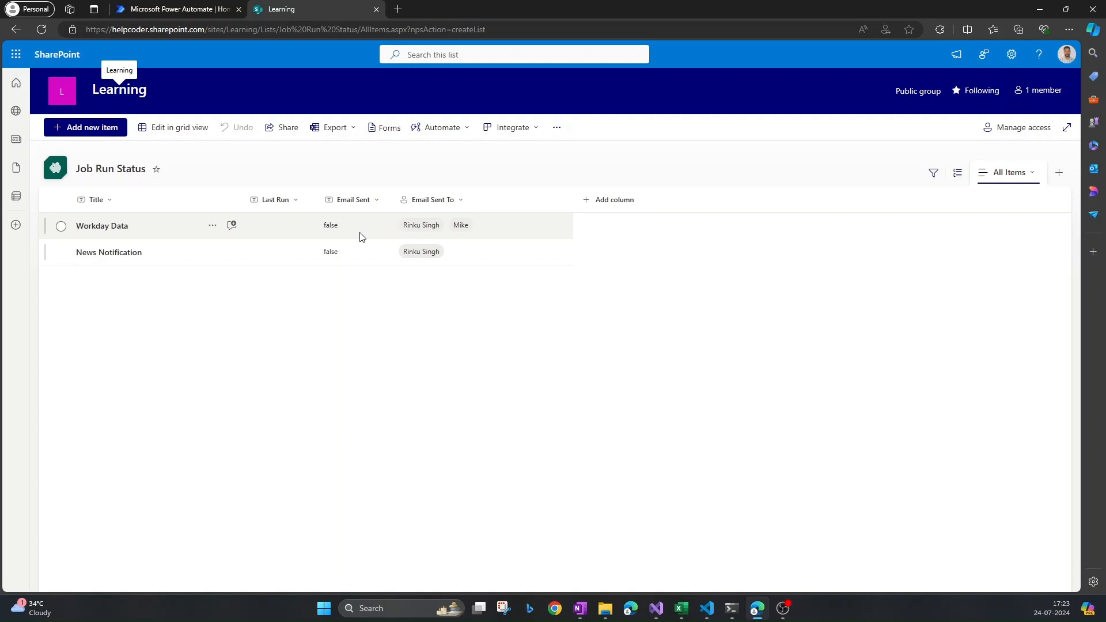
mouse_move(352, 199)
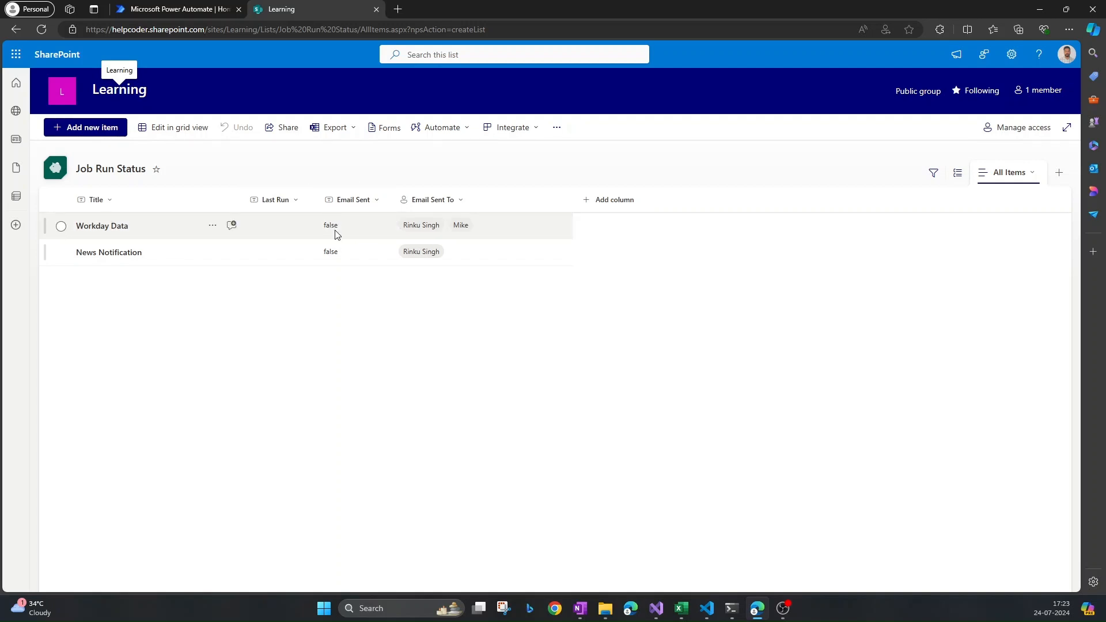
mouse_move(357, 233)
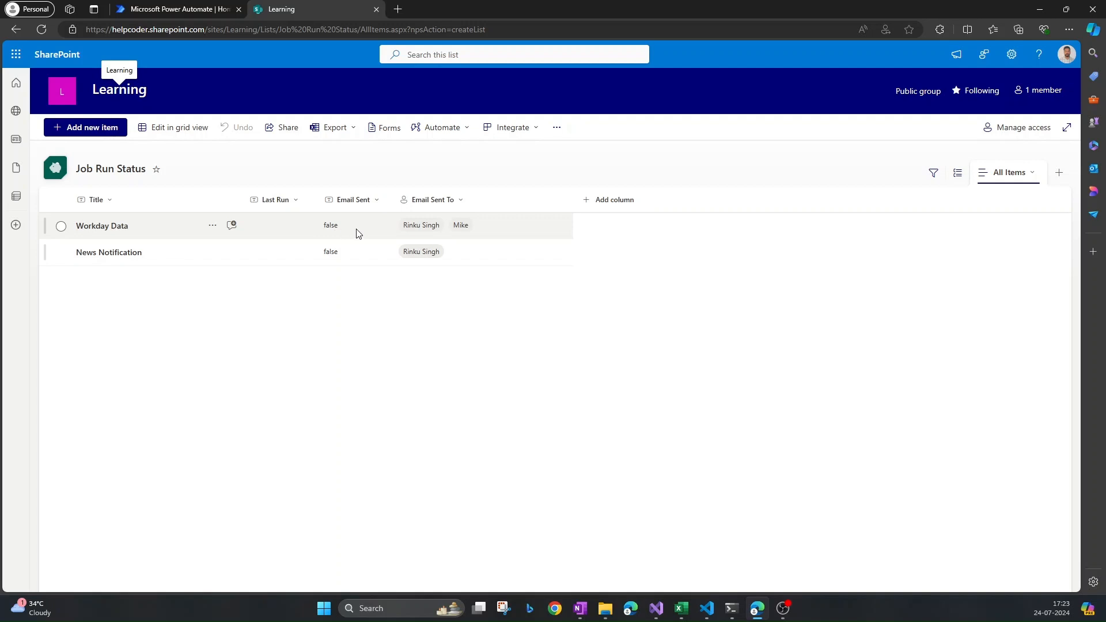
mouse_move(392, 241)
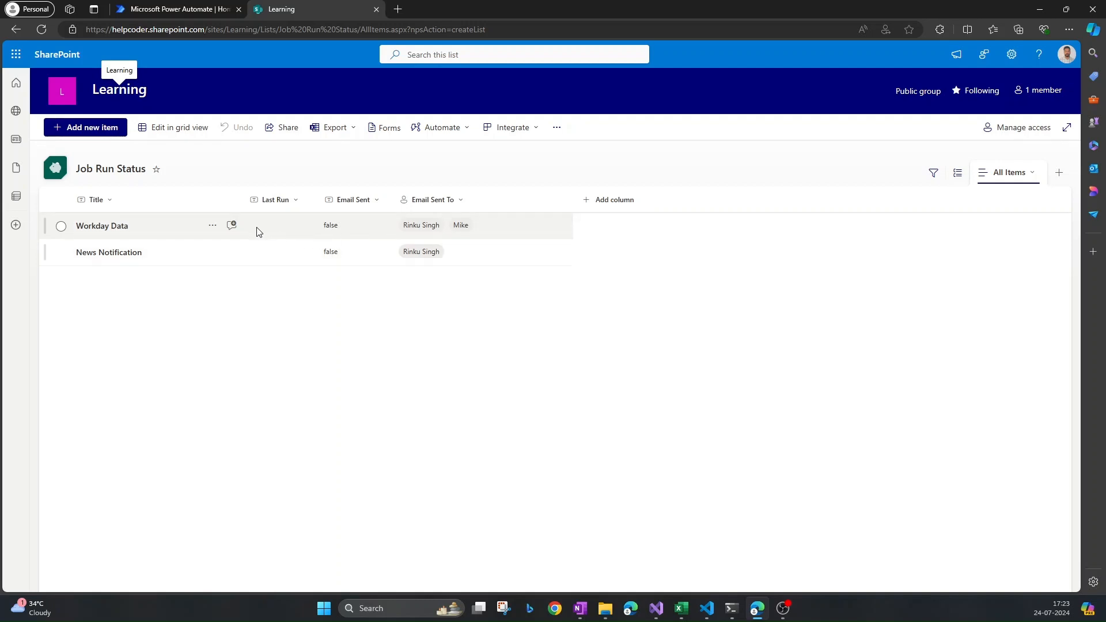
mouse_move(188, 362)
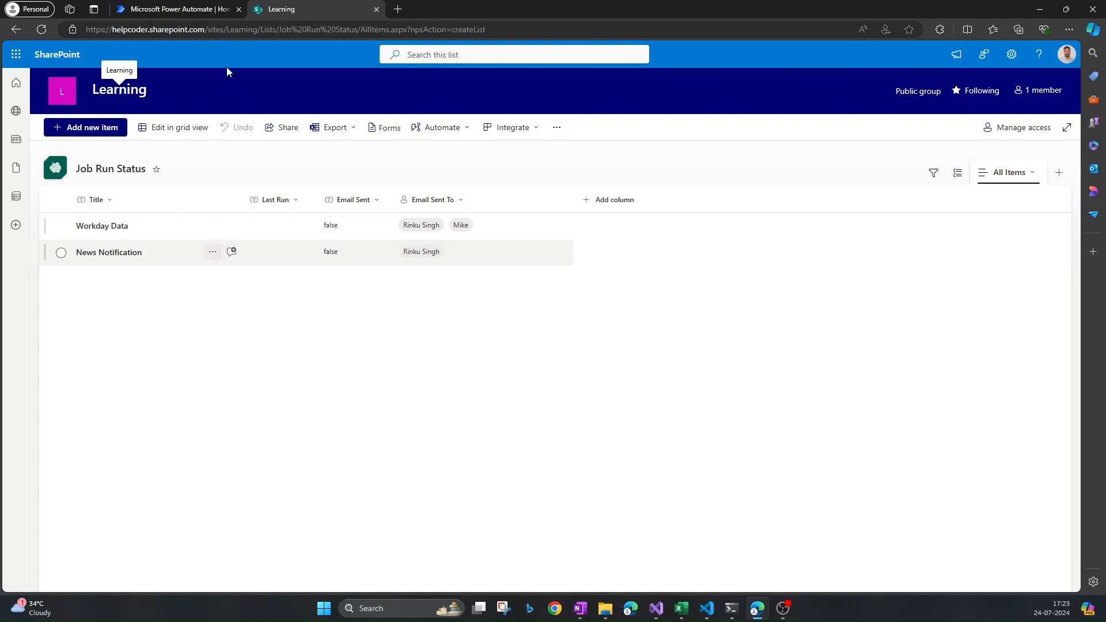
- Switch to Power Automate and go to the Create page for a new flow
left_click(175, 8)
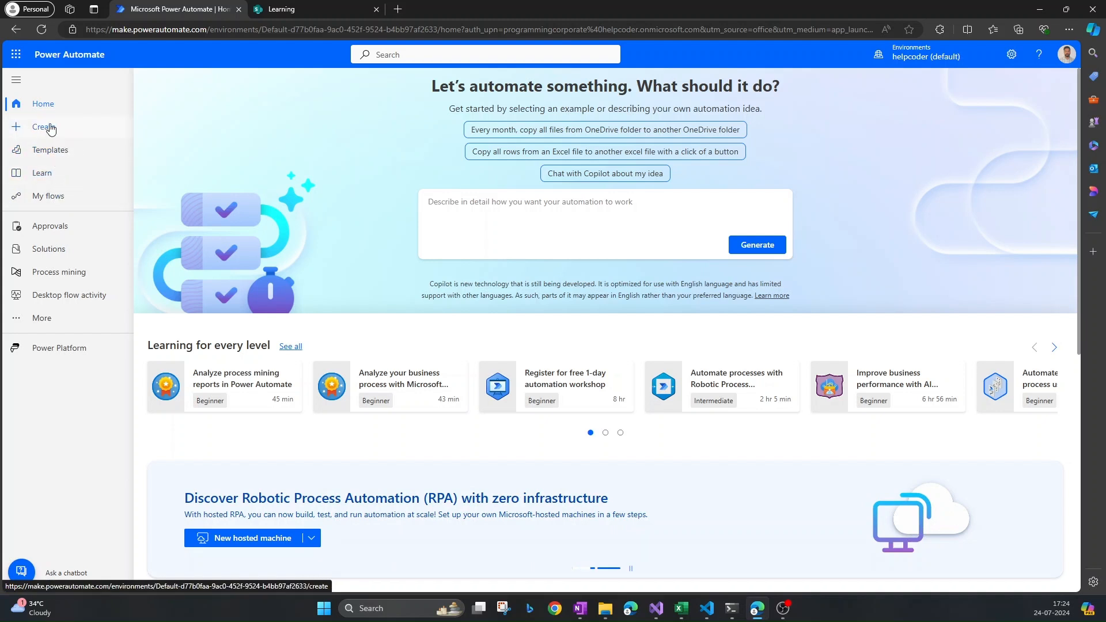
left_click(43, 127)
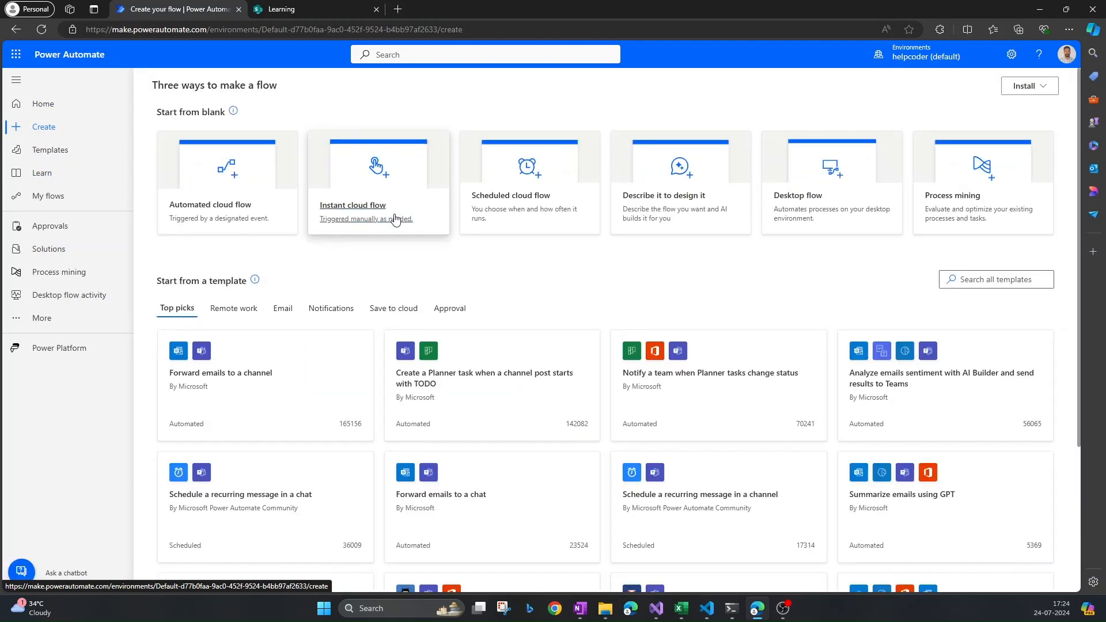
mouse_move(519, 268)
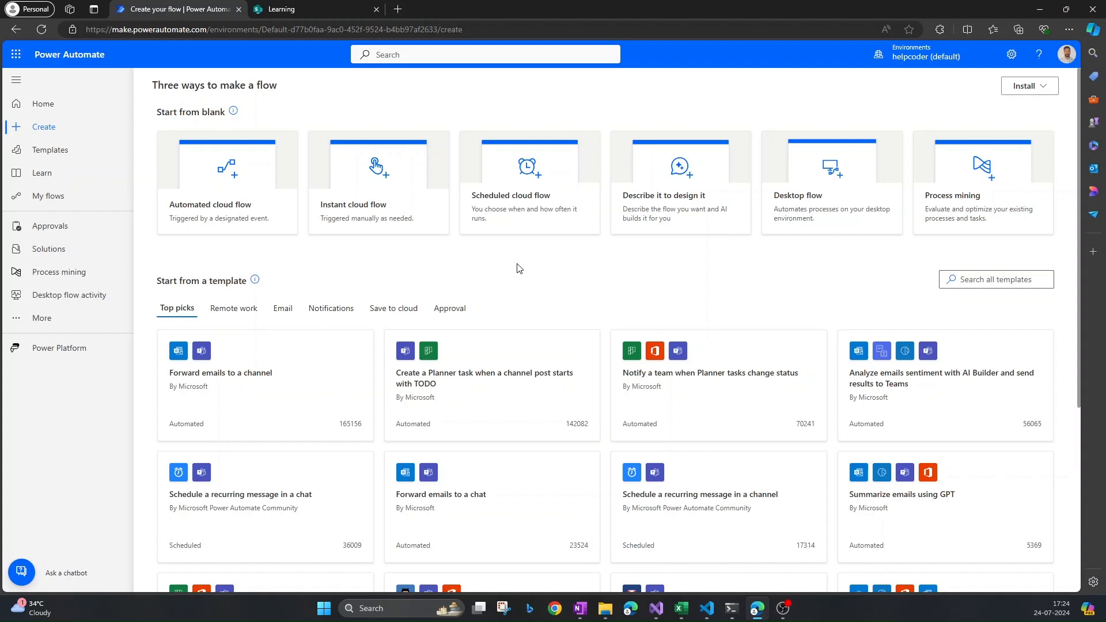
mouse_move(523, 201)
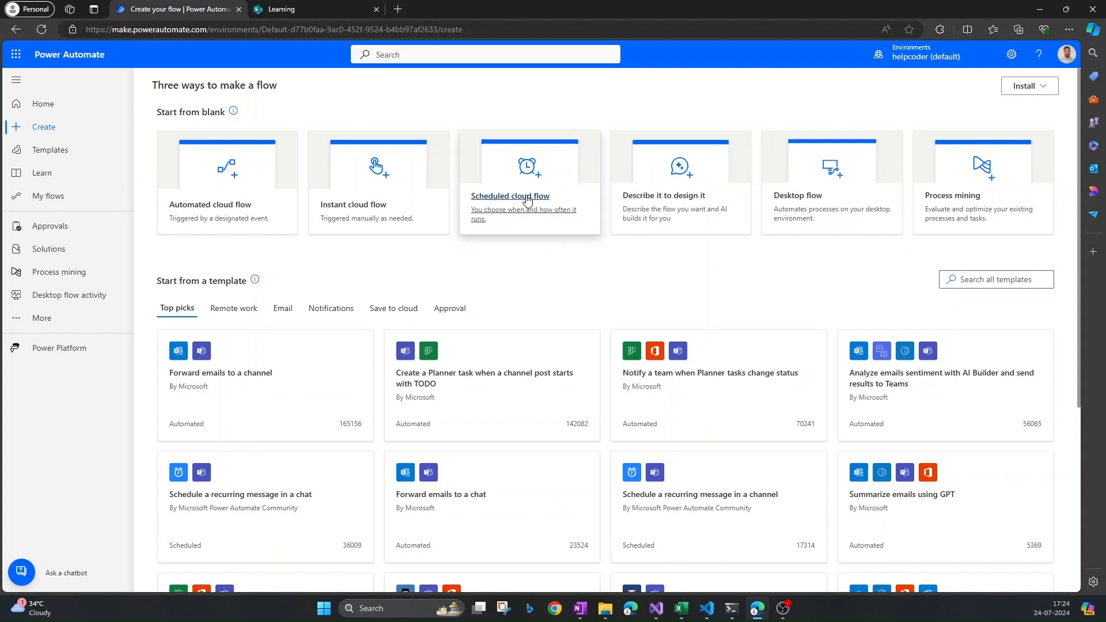
- Start a scheduled cloud flow named 'Flow - Send Job Run Status'
left_click(509, 195)
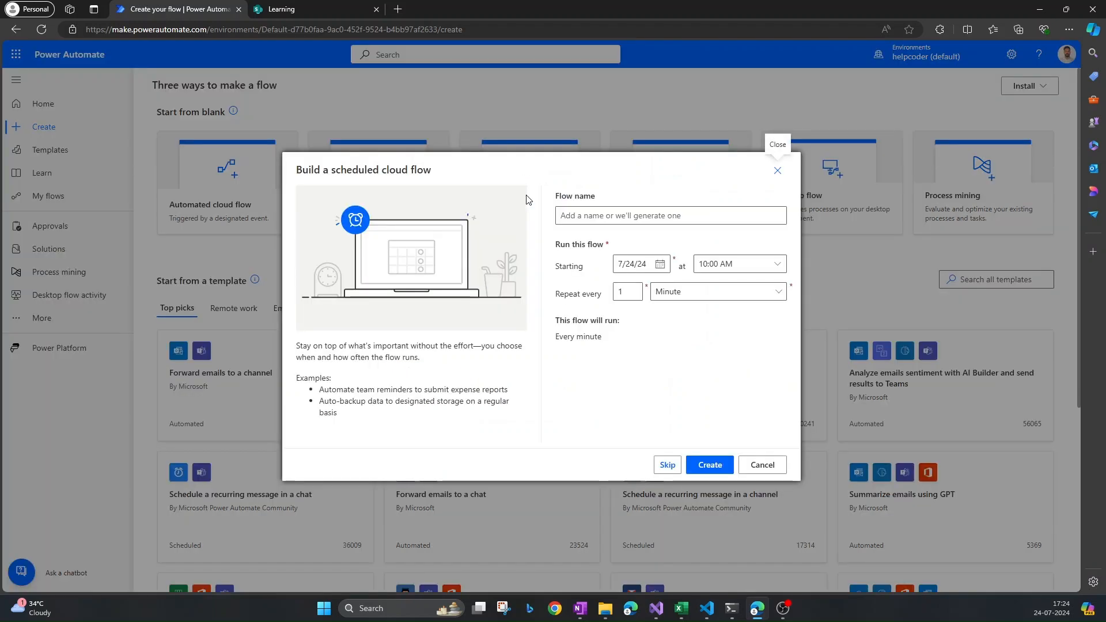
left_click(669, 215)
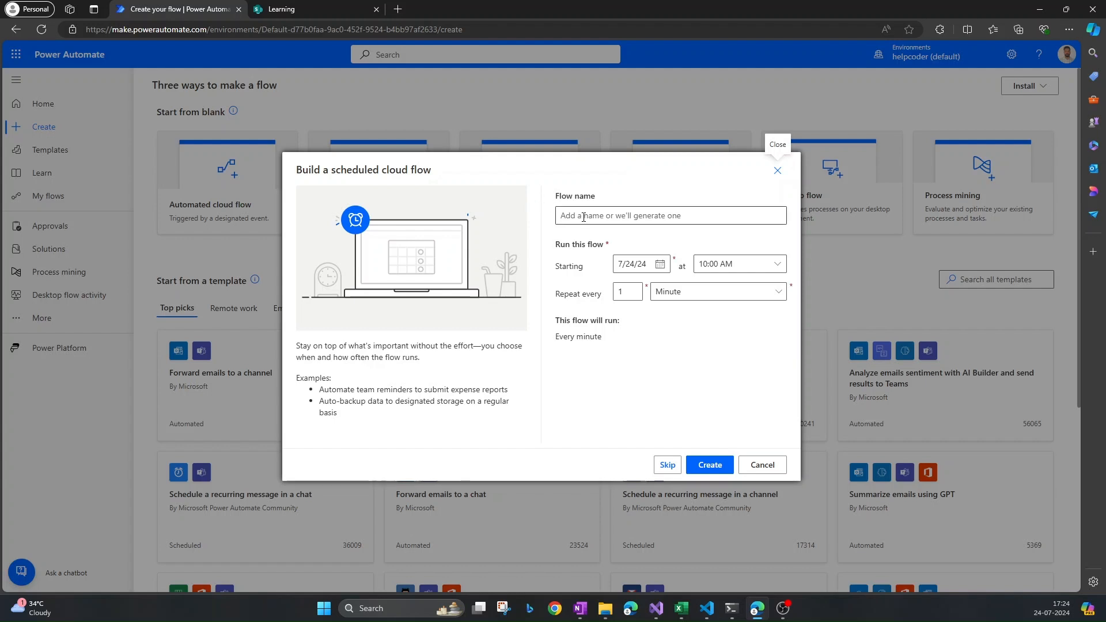
left_click(669, 215)
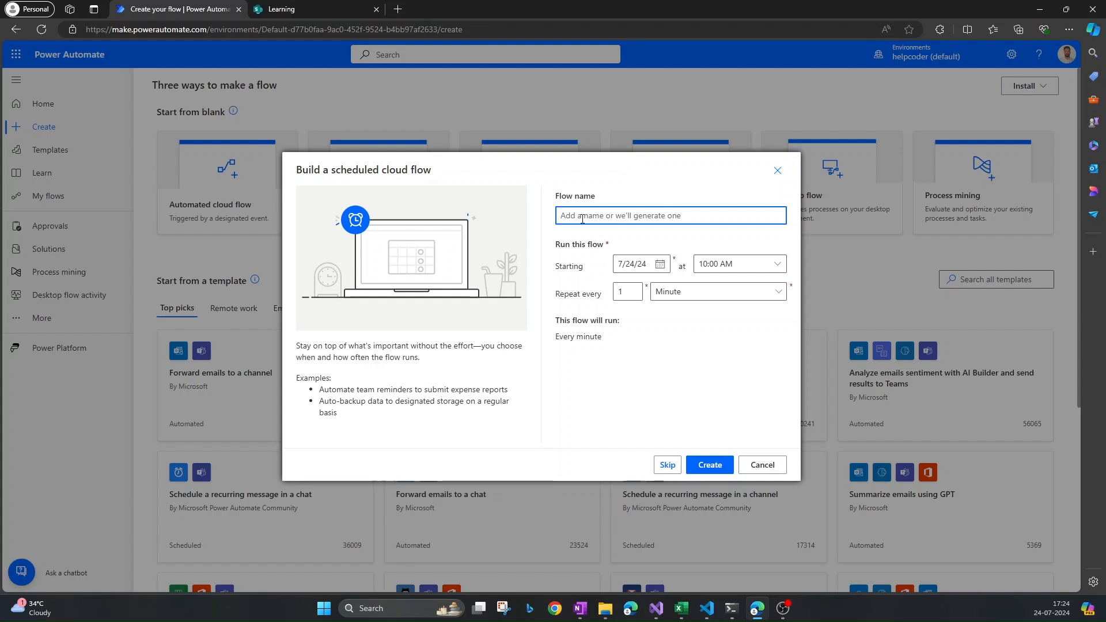
type("Flow")
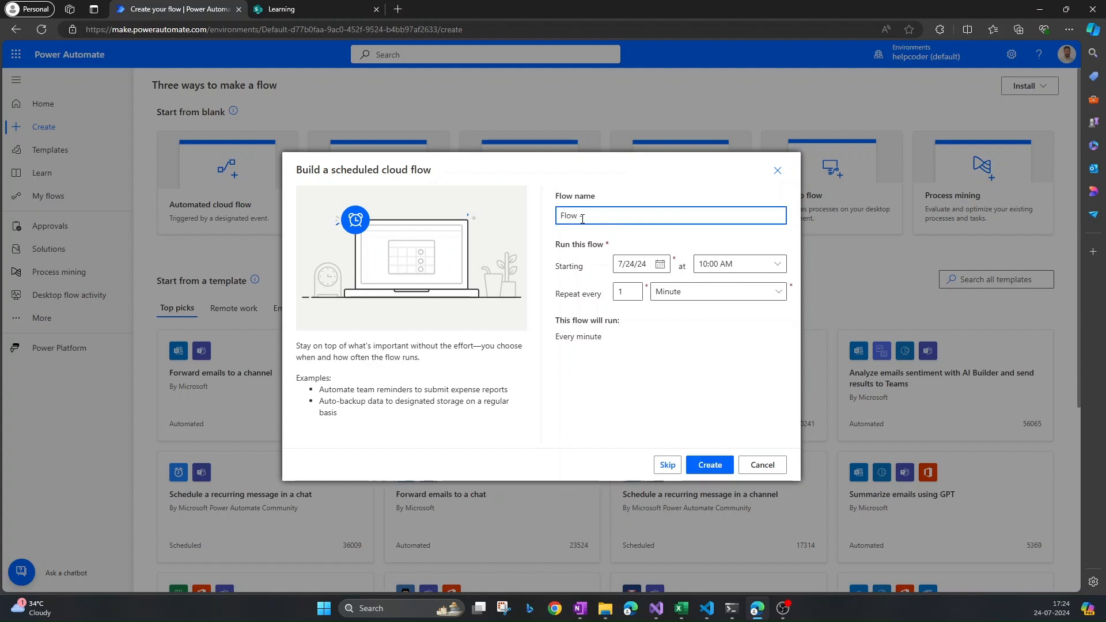
type("Send Job R")
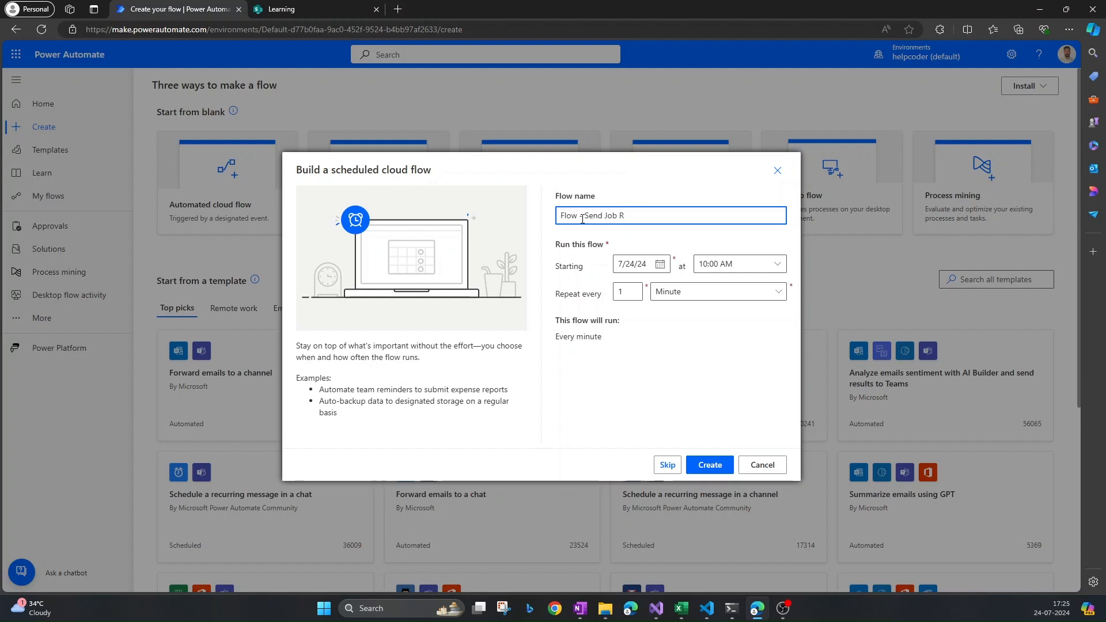
type("un S")
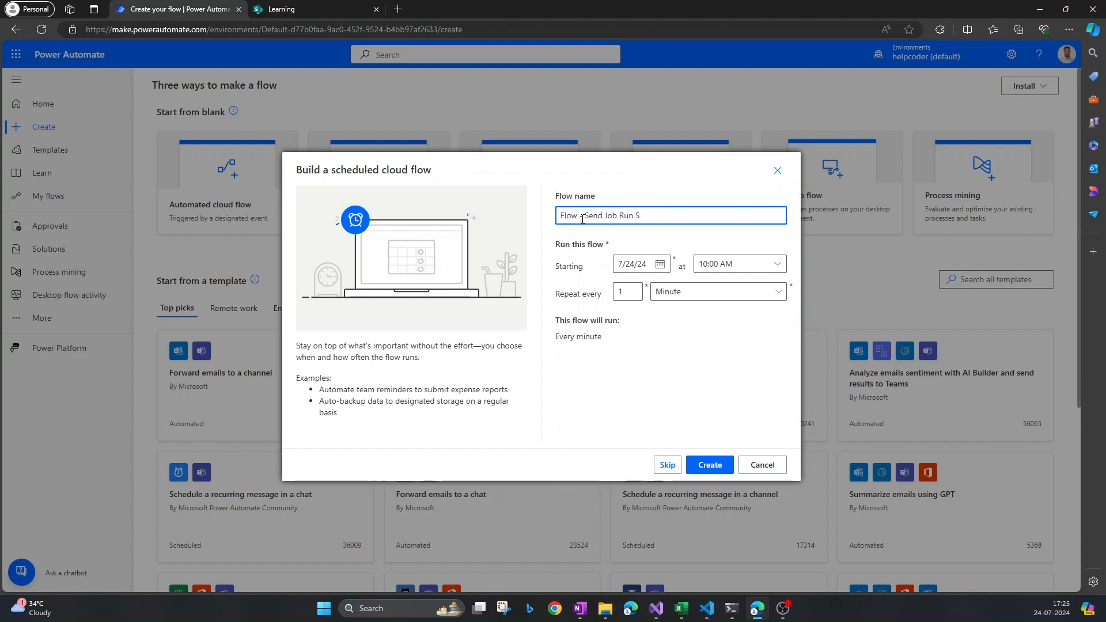
type("Flow - Send Job Run Status")
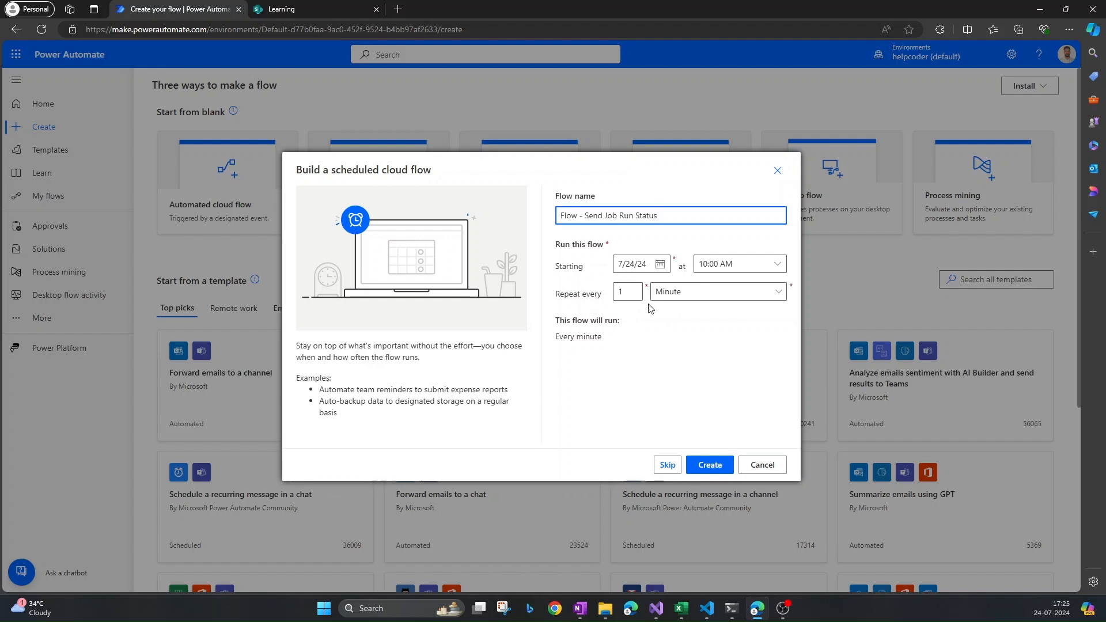
- Schedule it from 7/24/24 10:00 AM, repeating every 1 Day
left_click(714, 291)
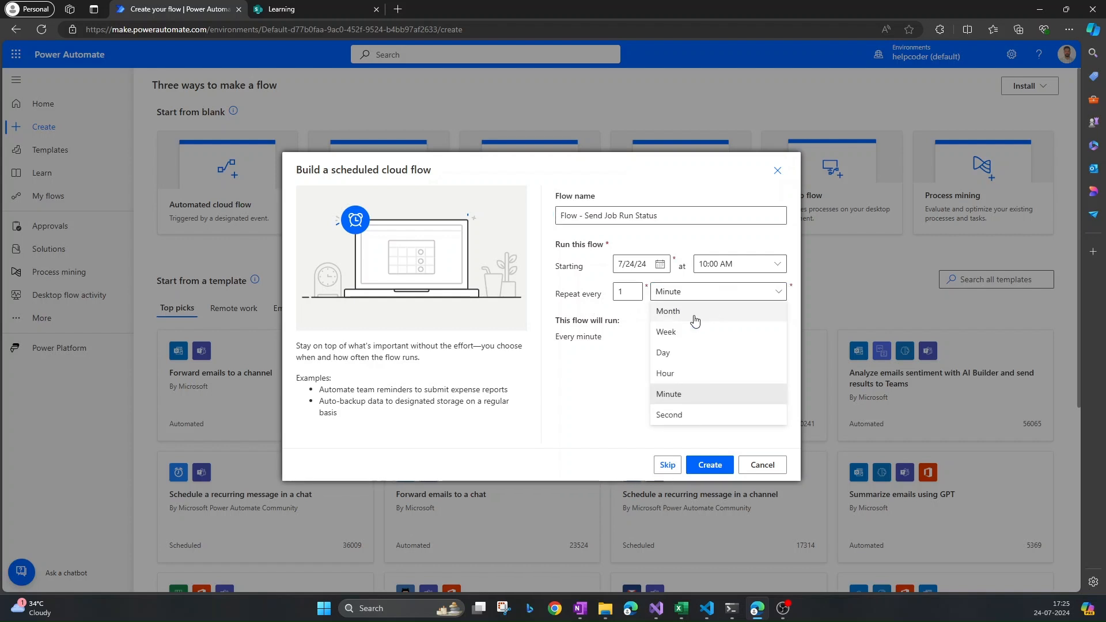
left_click(662, 352)
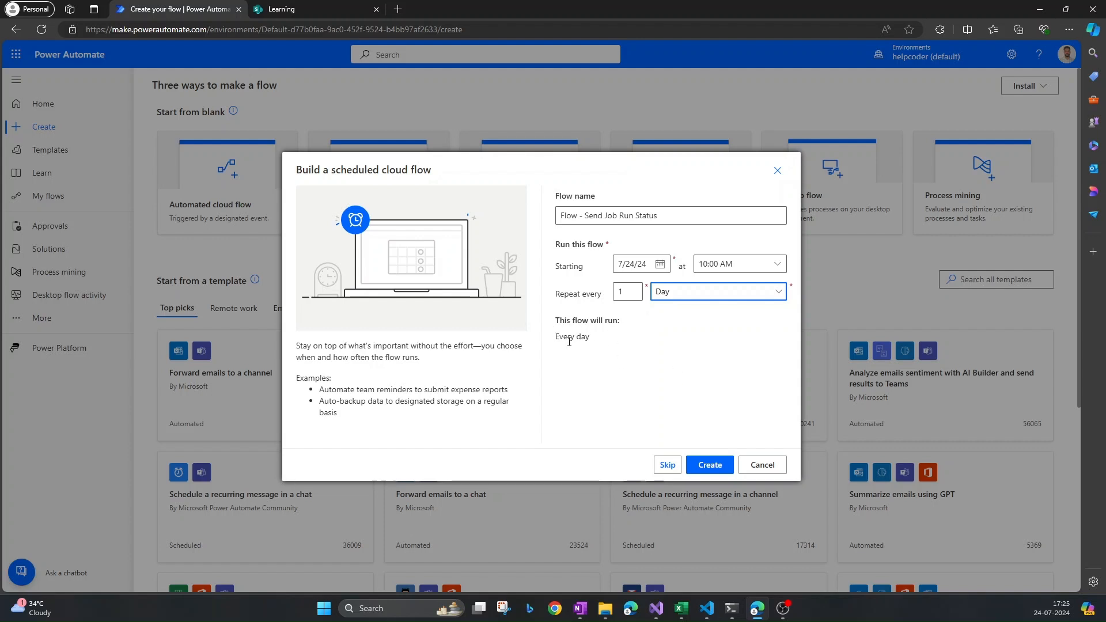
mouse_move(606, 346)
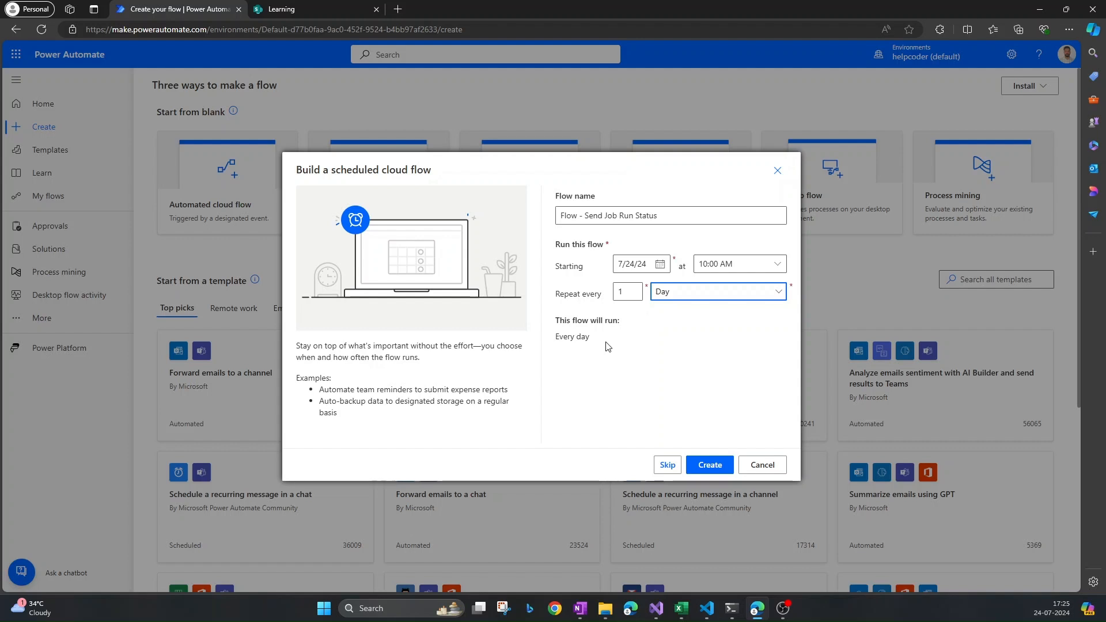
left_click(714, 291)
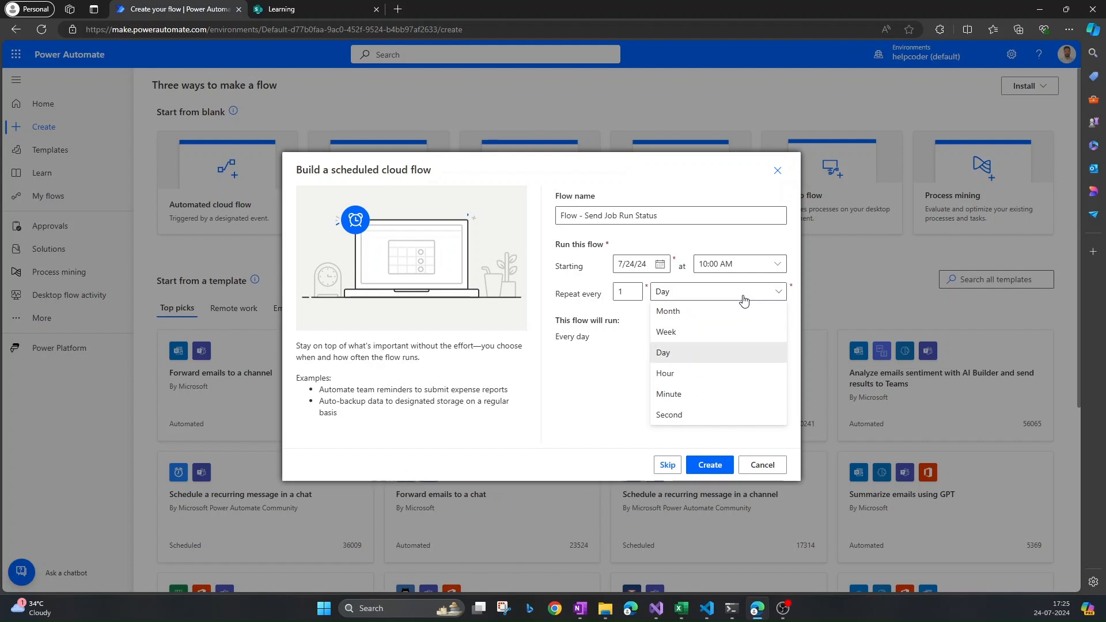
mouse_move(670, 332)
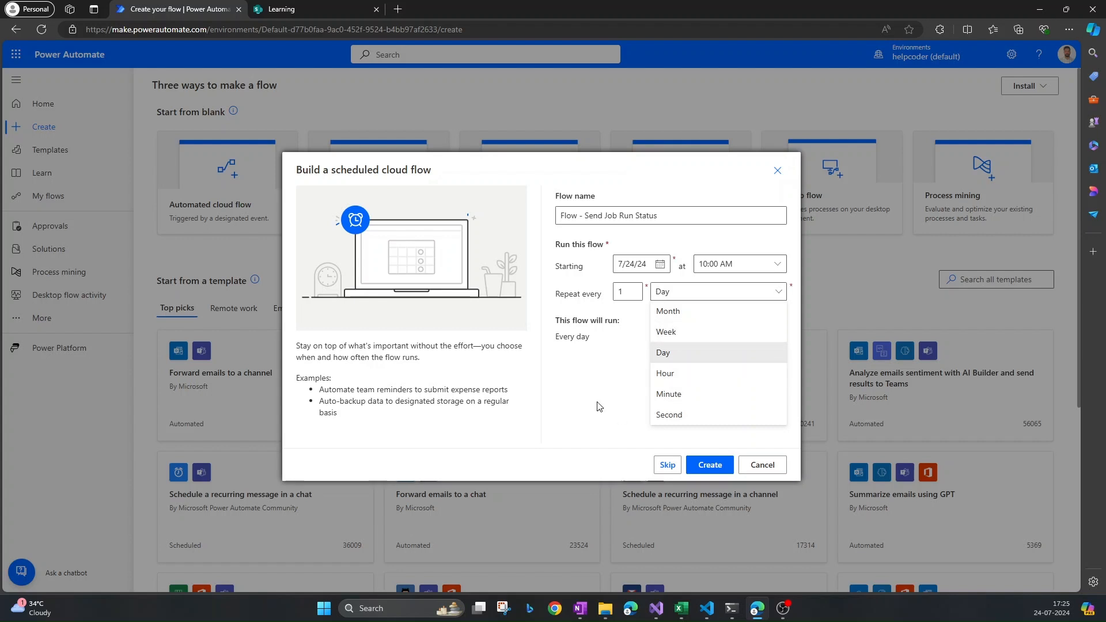
mouse_move(602, 371)
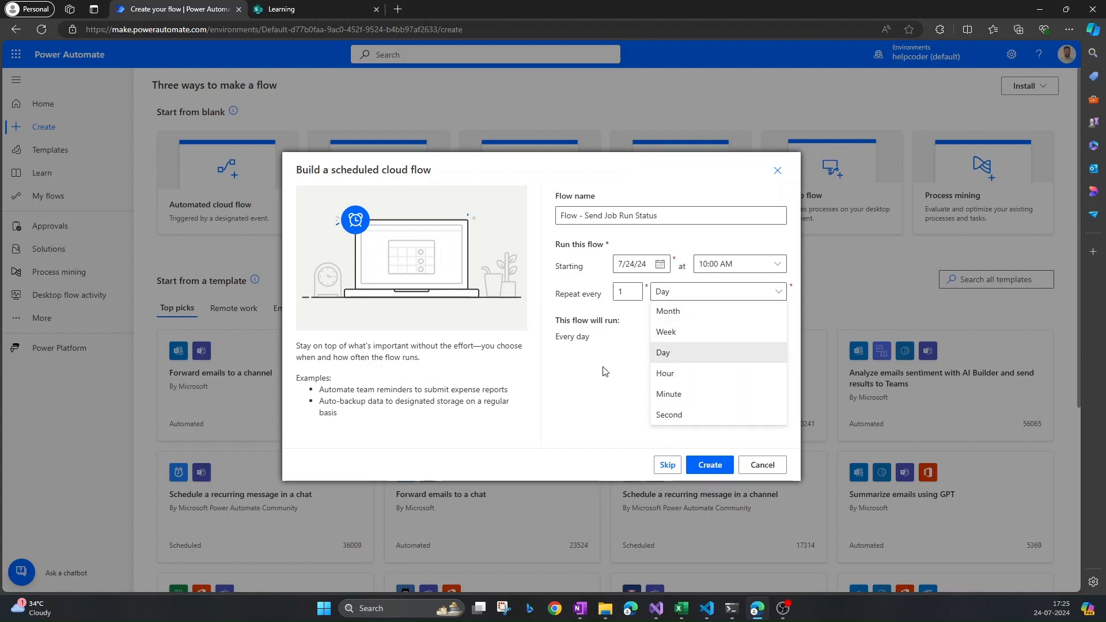
left_click(663, 351)
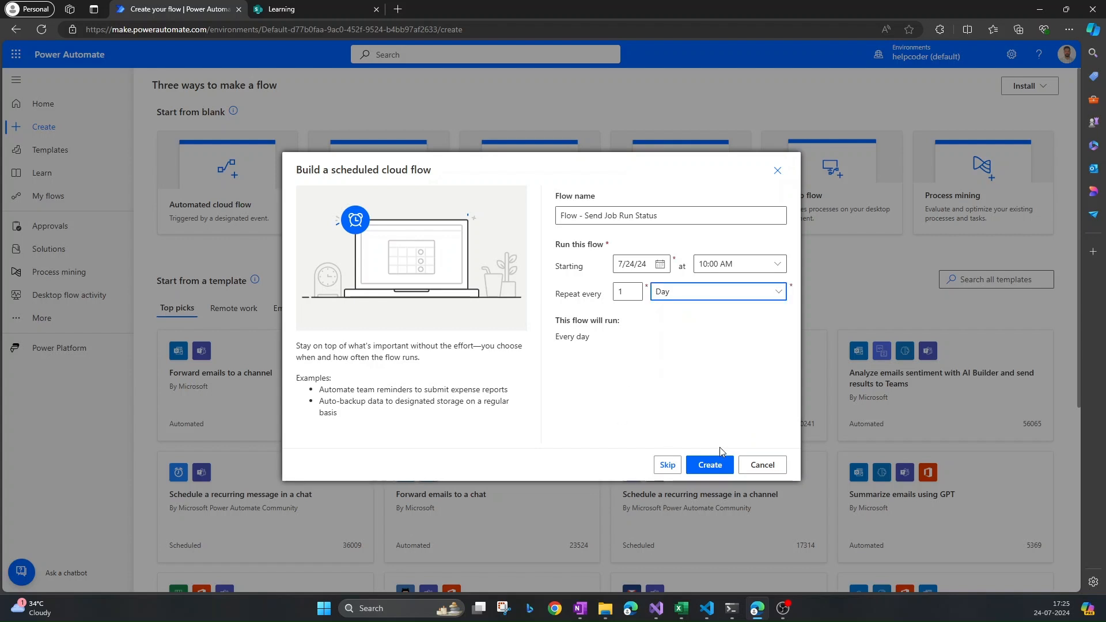
- Create the flow in the classic designer and search actions for 'get item'
left_click(709, 464)
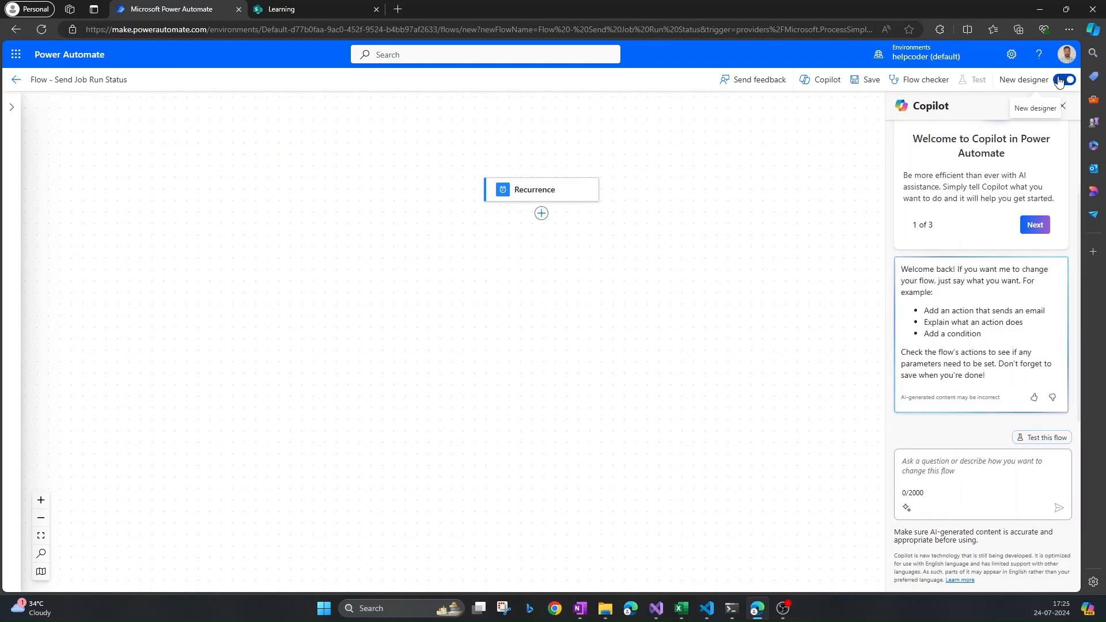
left_click(1067, 79)
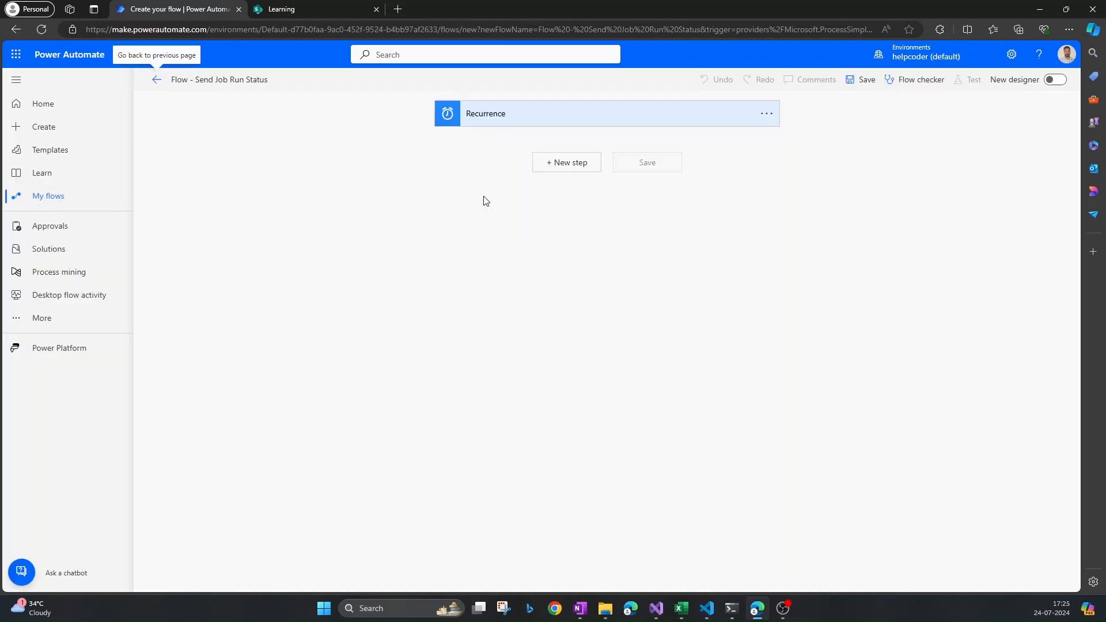
type("get item")
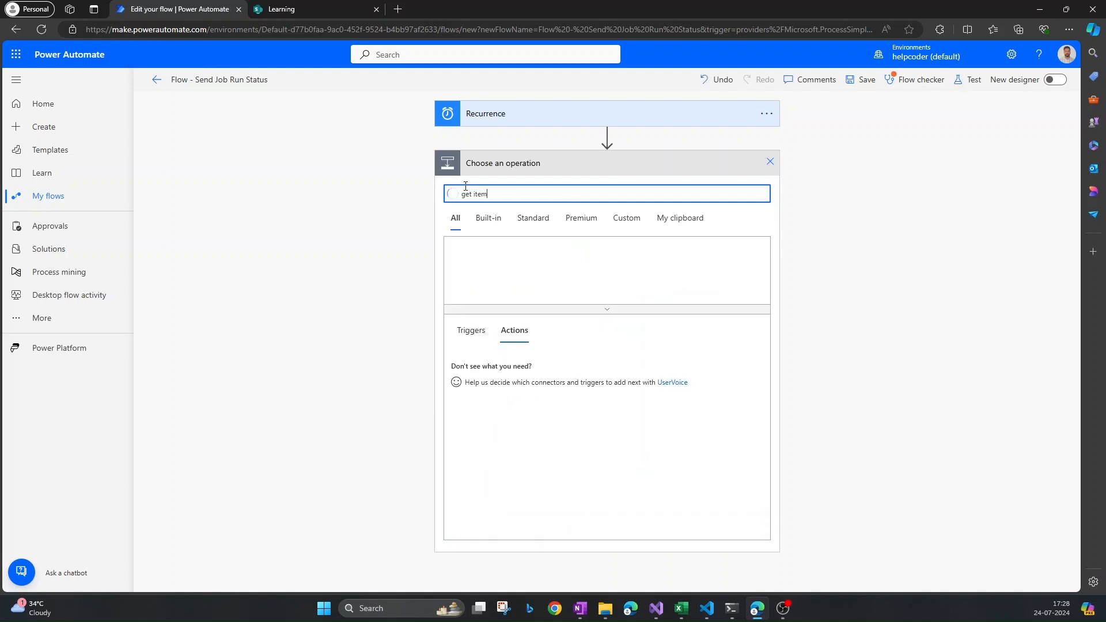
type("get item")
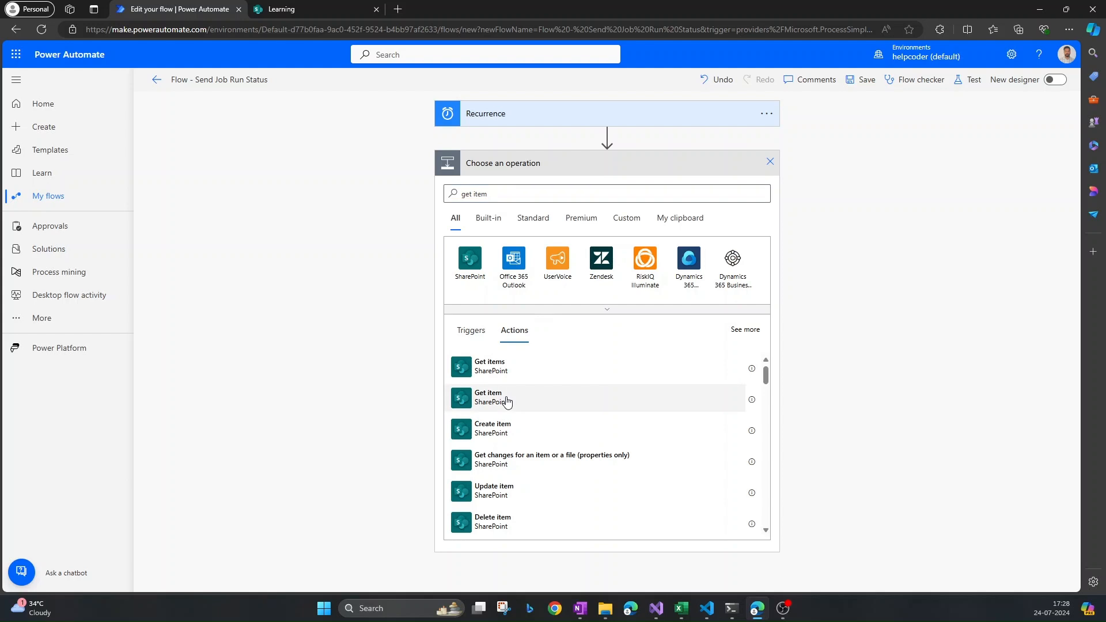
- Edit the All Items view to show the ID column at position 1
left_click(314, 9)
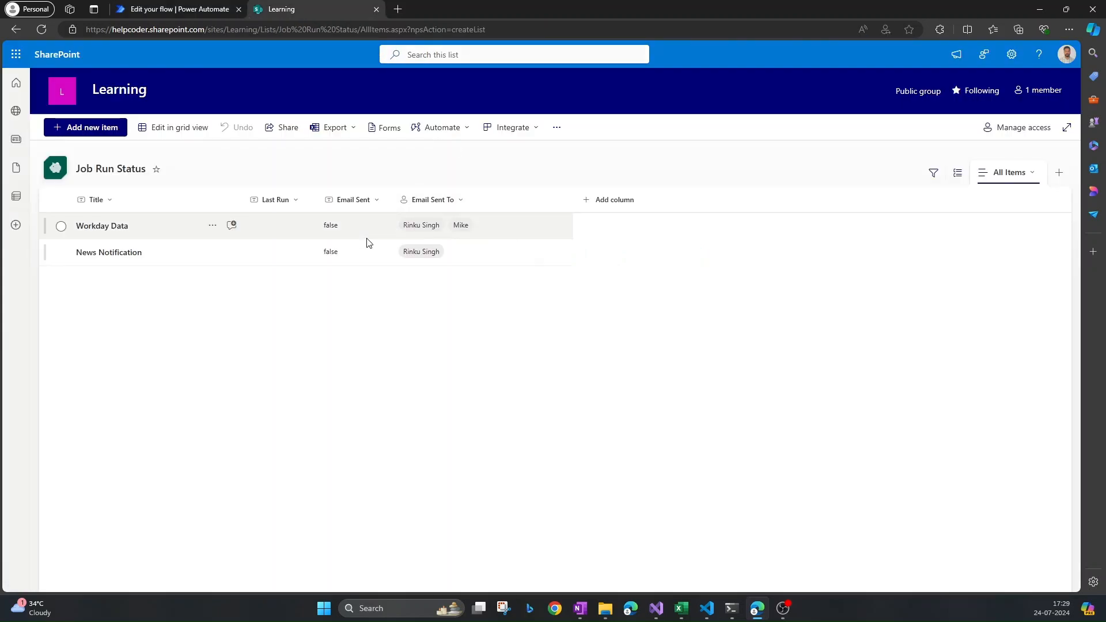
mouse_move(569, 139)
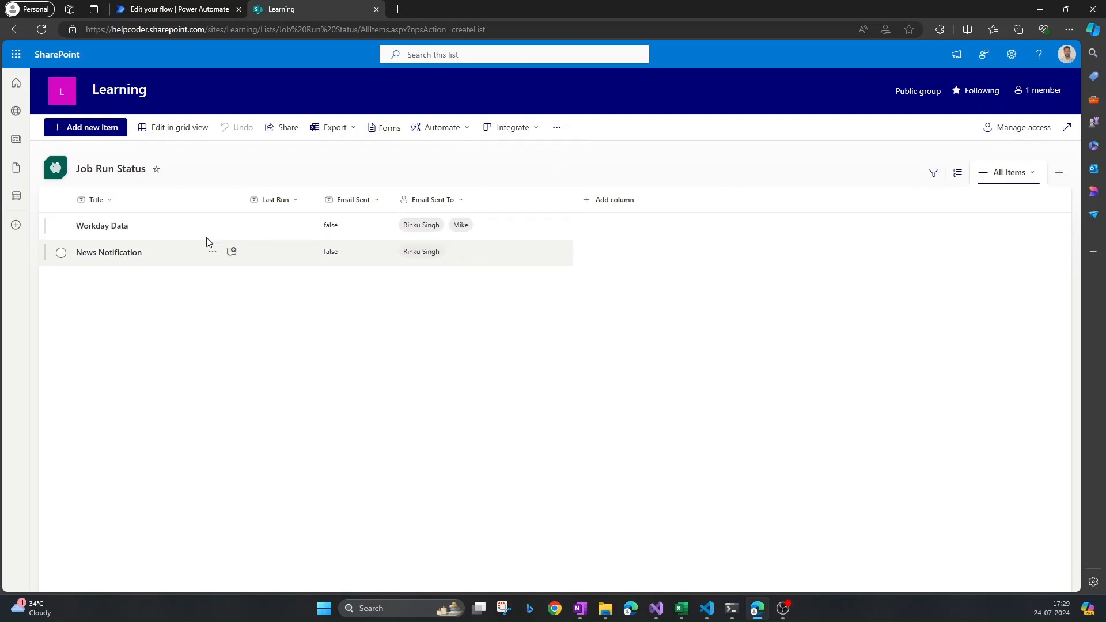
left_click(1010, 172)
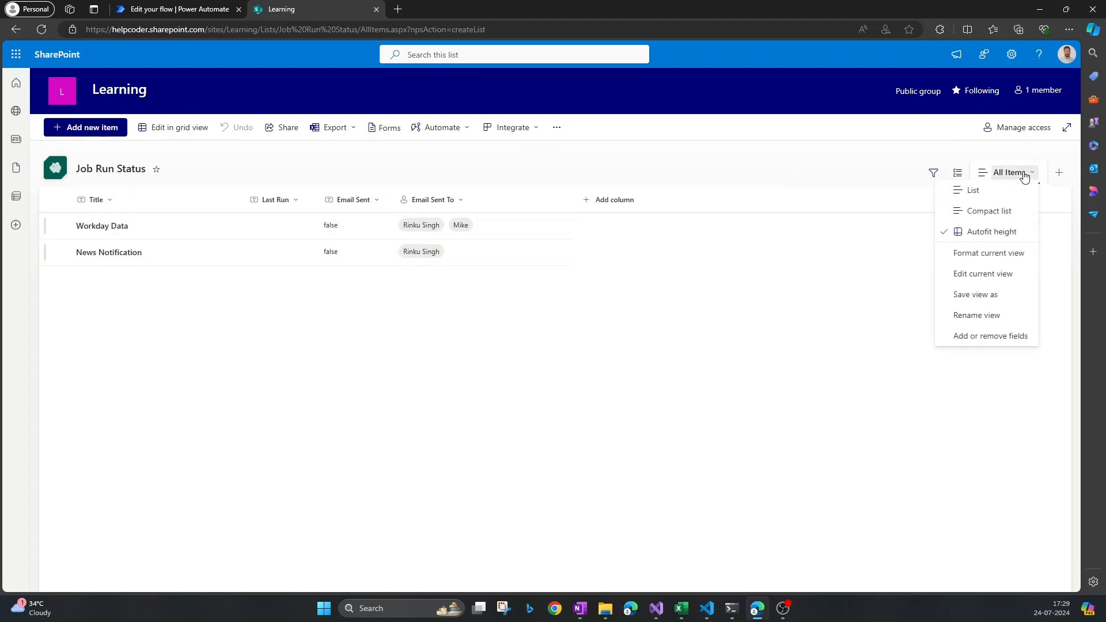
left_click(982, 273)
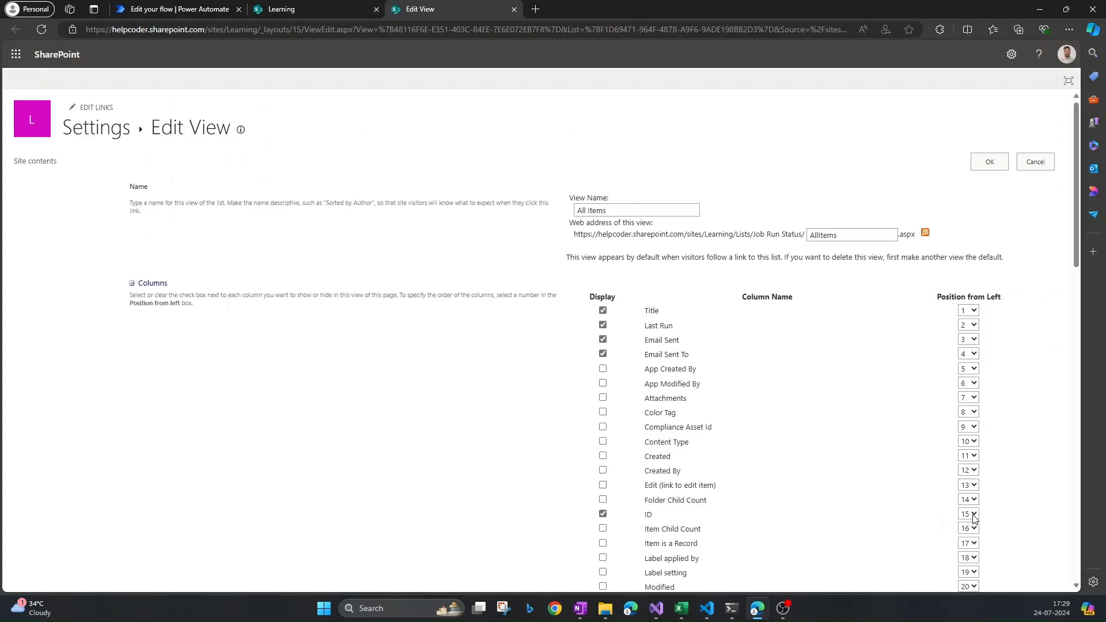
left_click(973, 513)
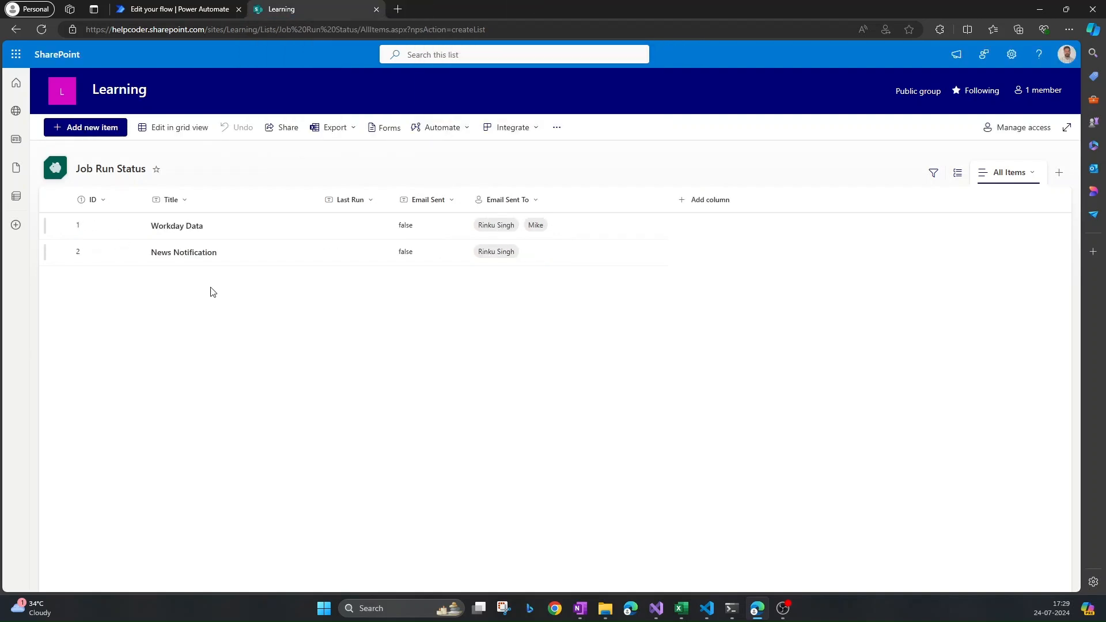
mouse_move(255, 168)
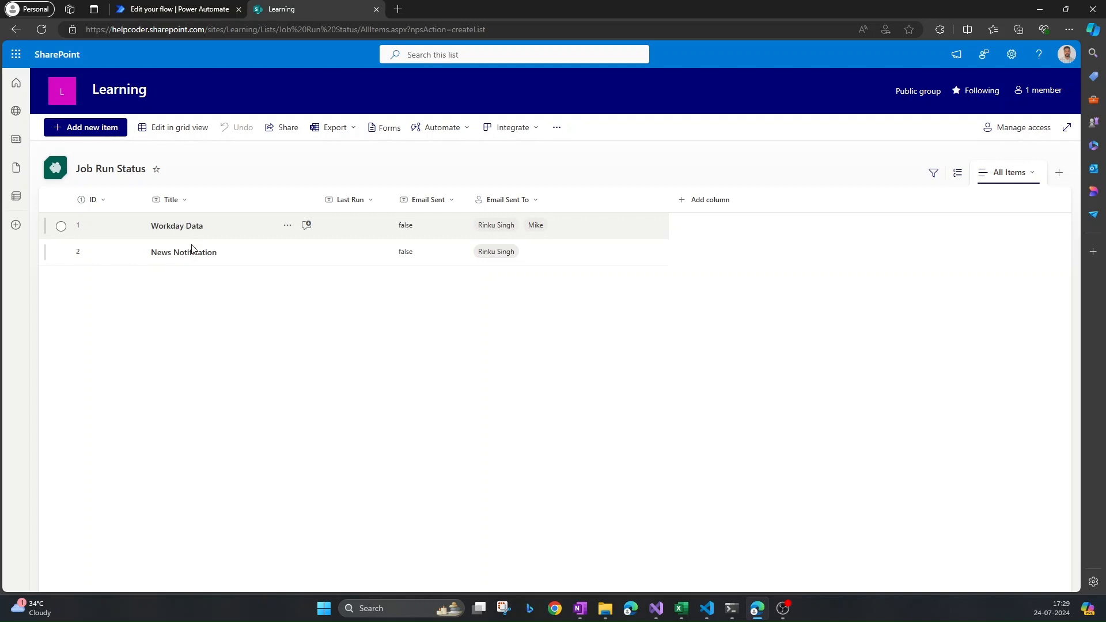
mouse_move(202, 239)
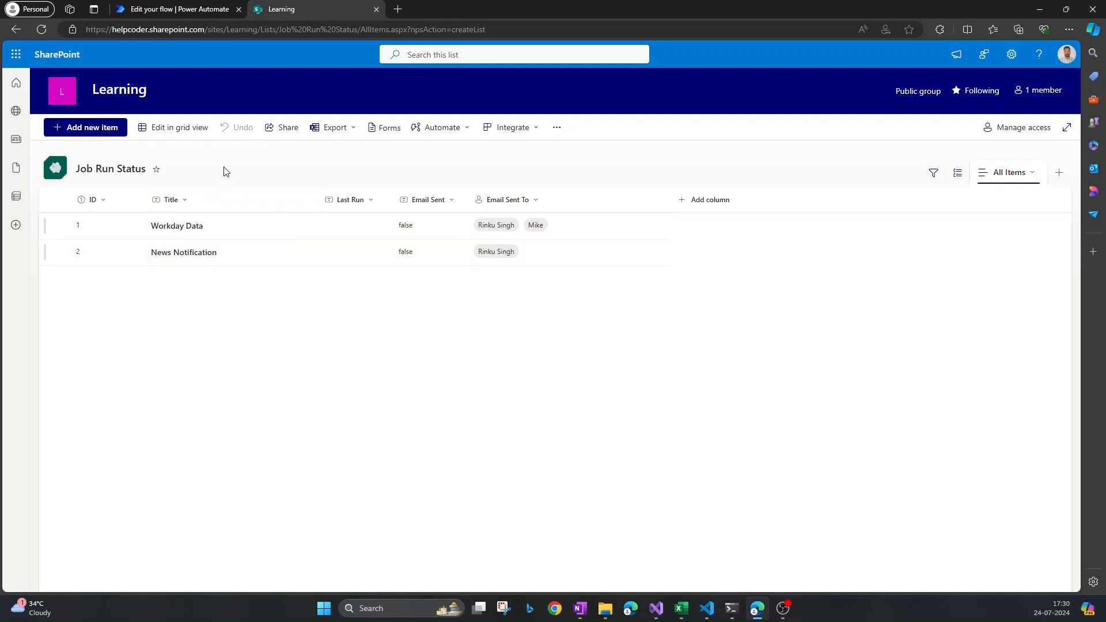
- Set Get item to the Learning site and the Job Run Status list
left_click(176, 9)
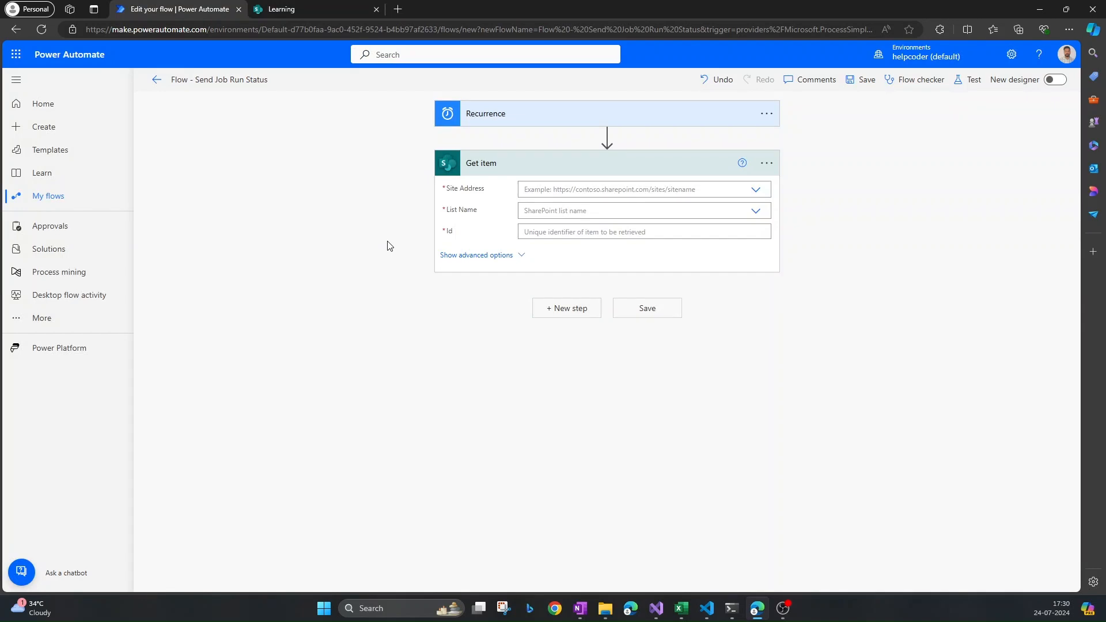
left_click(314, 9)
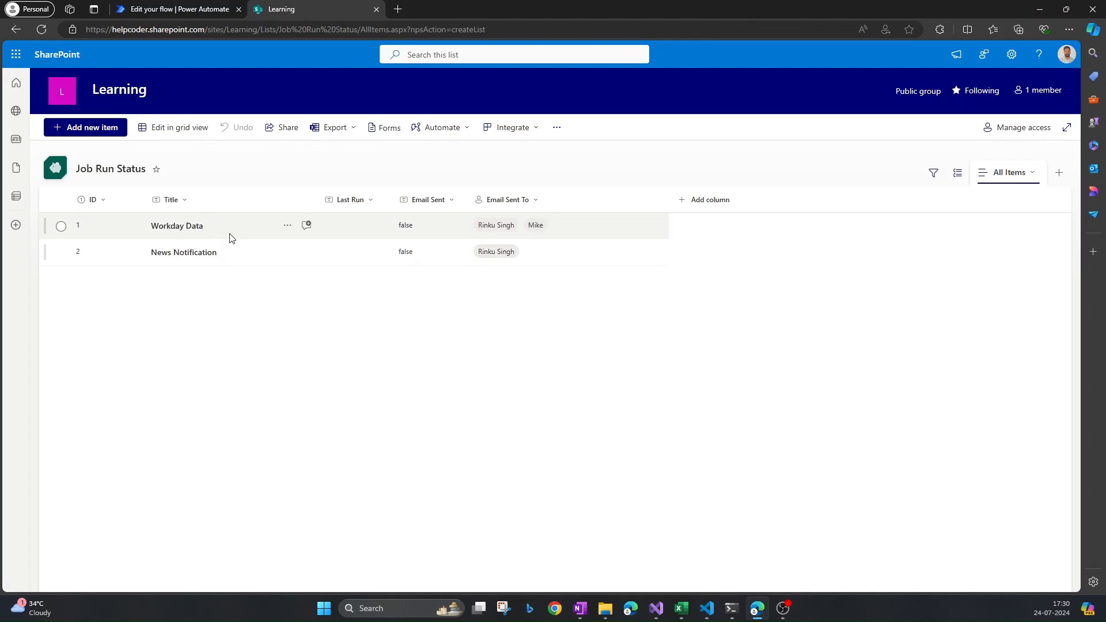
mouse_move(233, 241)
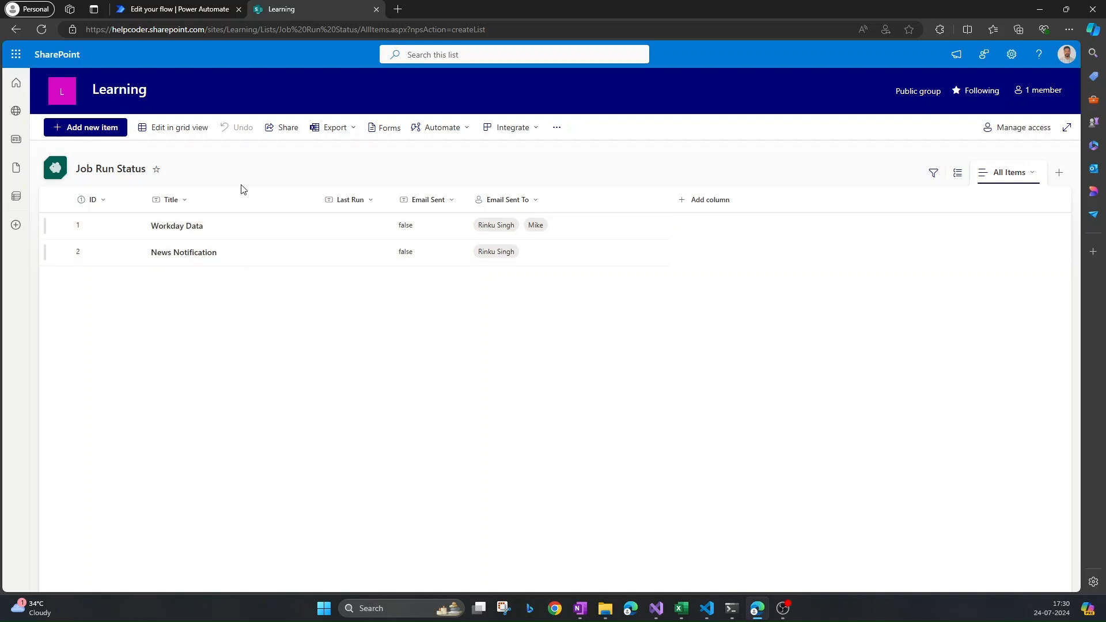
left_click(176, 9)
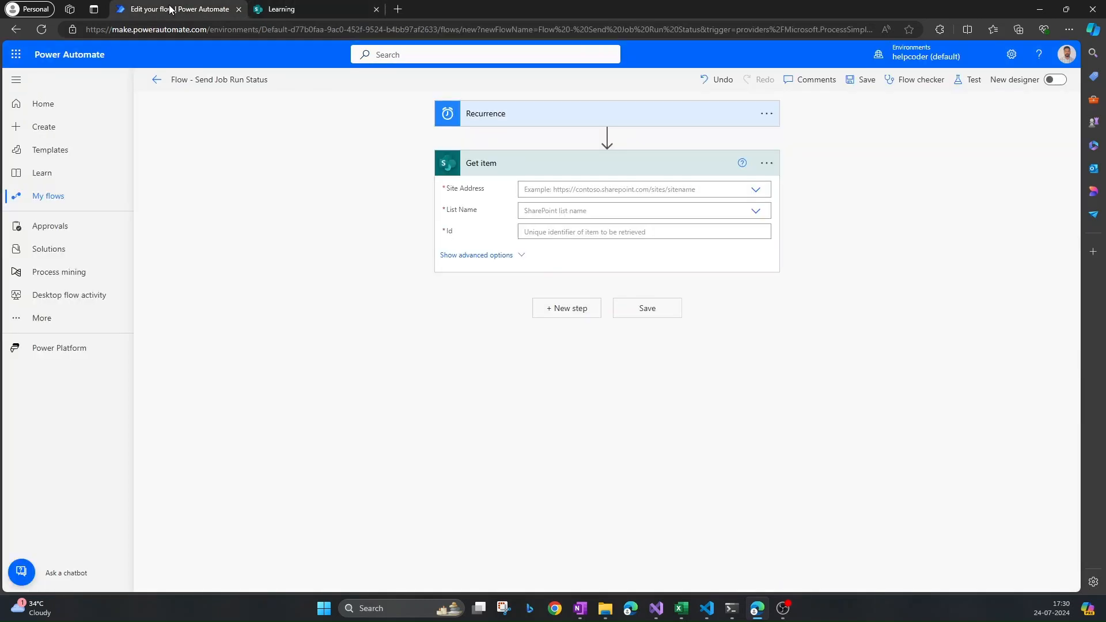
mouse_move(744, 272)
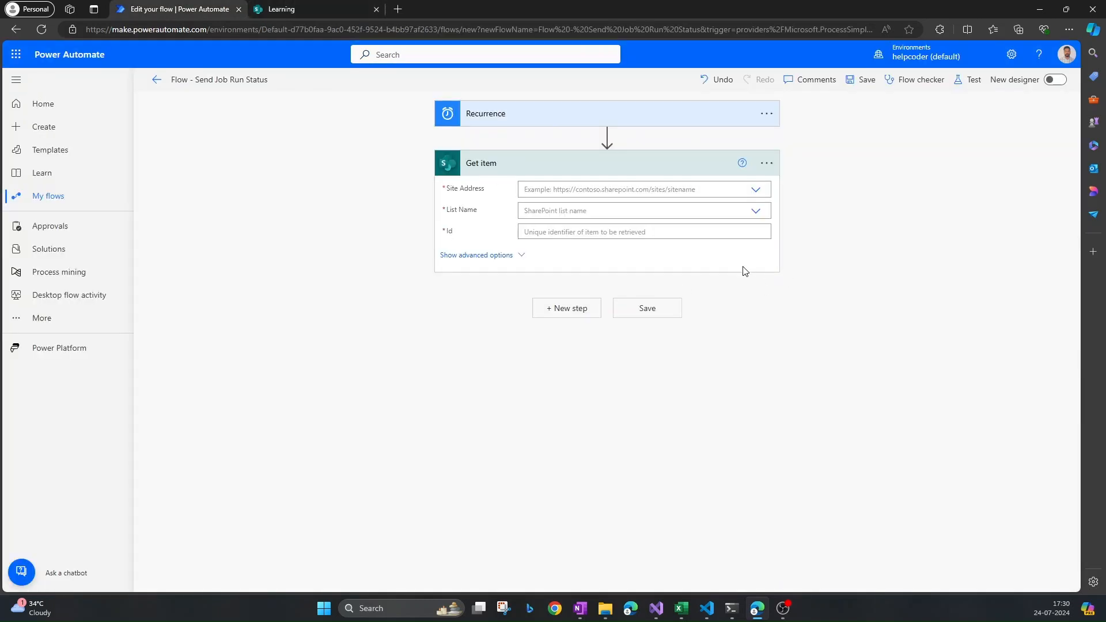
left_click(754, 189)
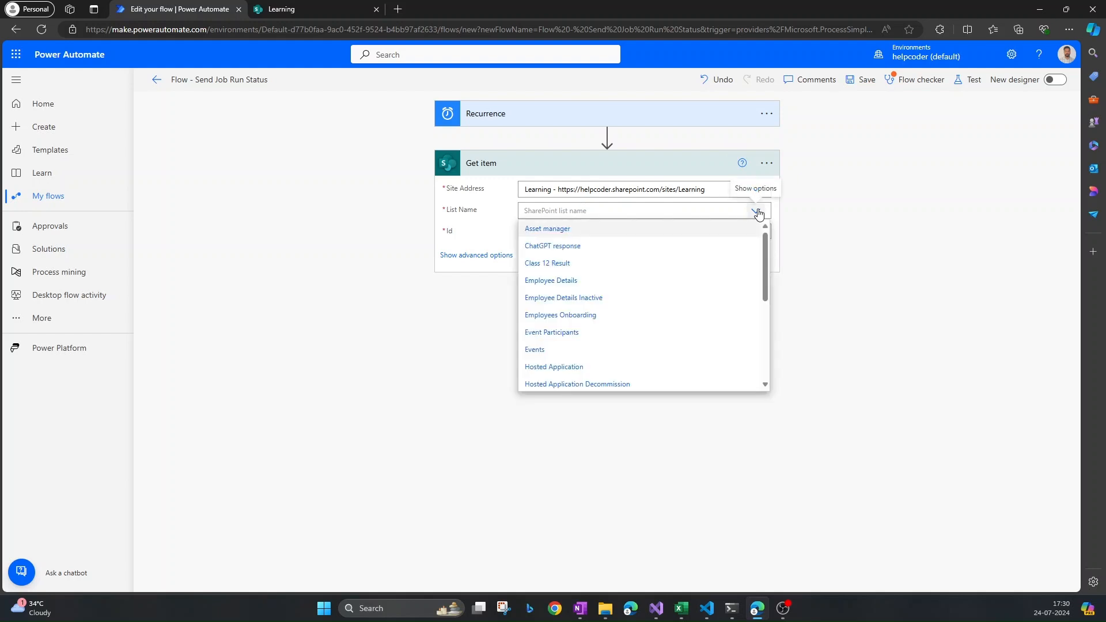
scroll("down", 3)
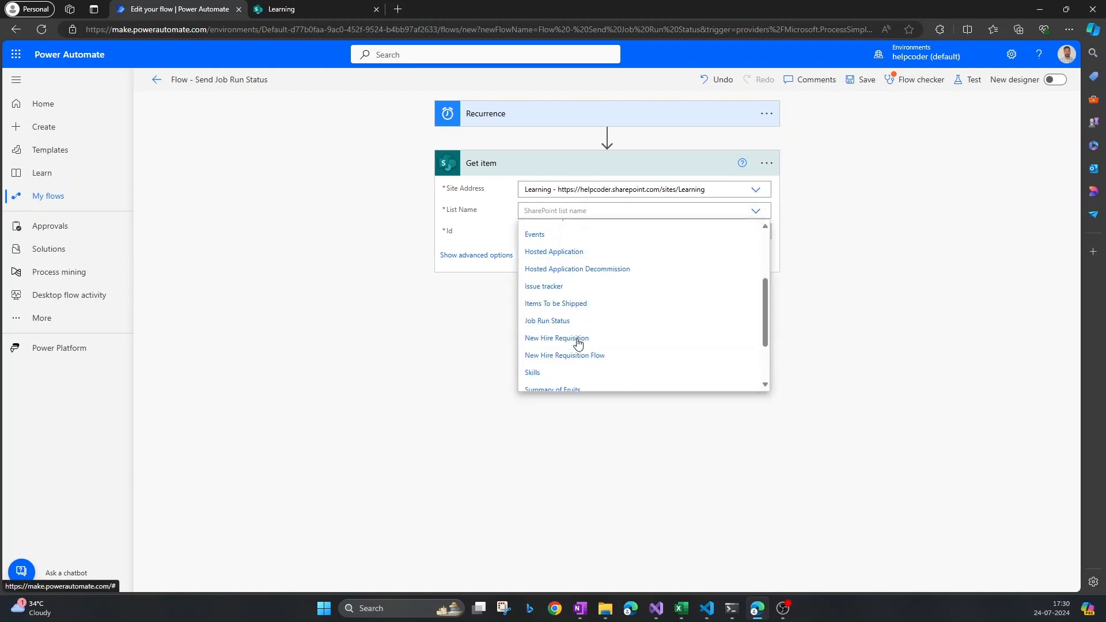
left_click(547, 321)
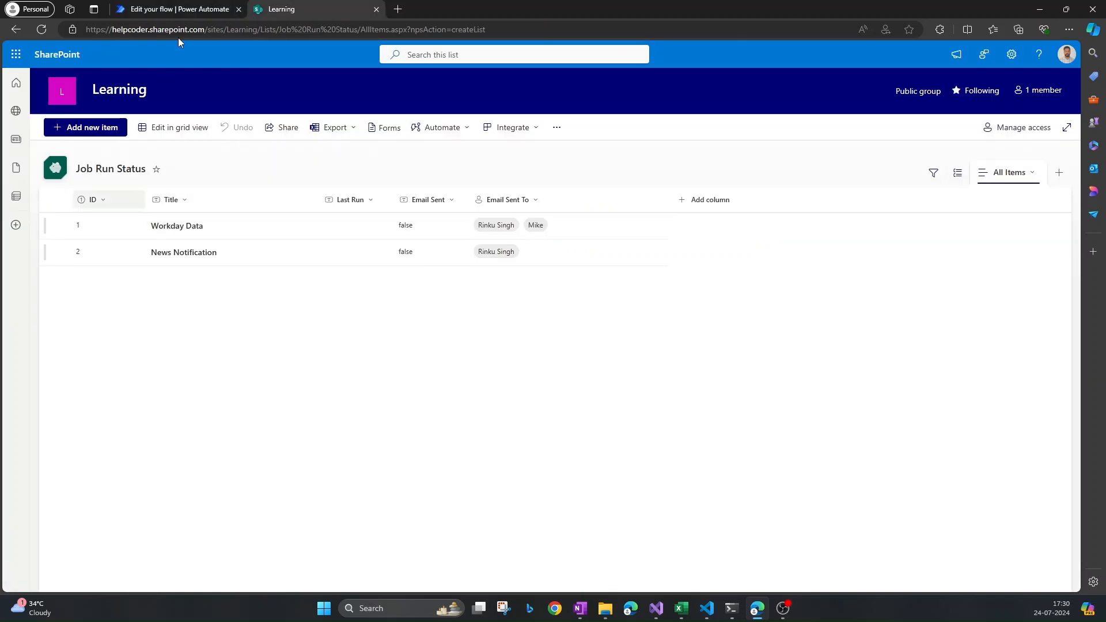
- Set the Get item Id to 1 and add a Condition step
left_click(177, 9)
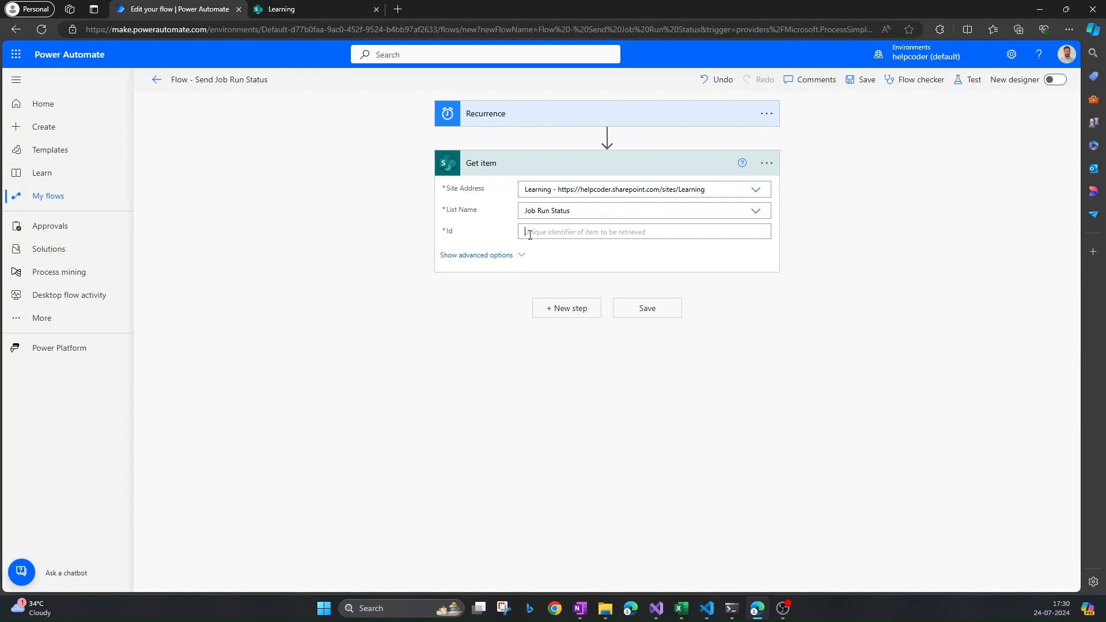
type("1")
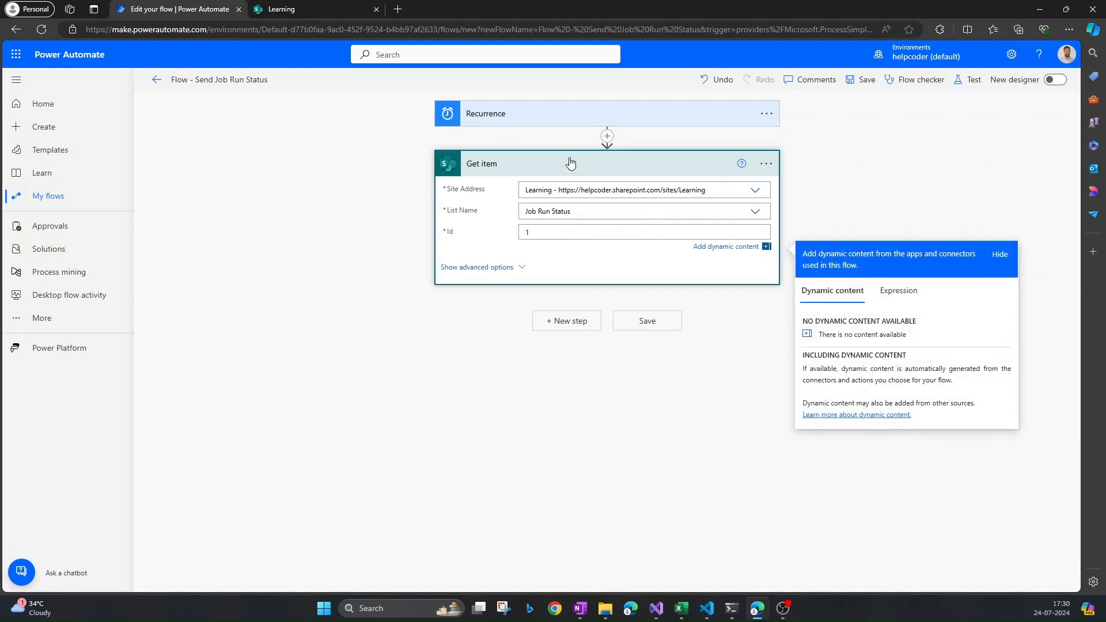
left_click(605, 135)
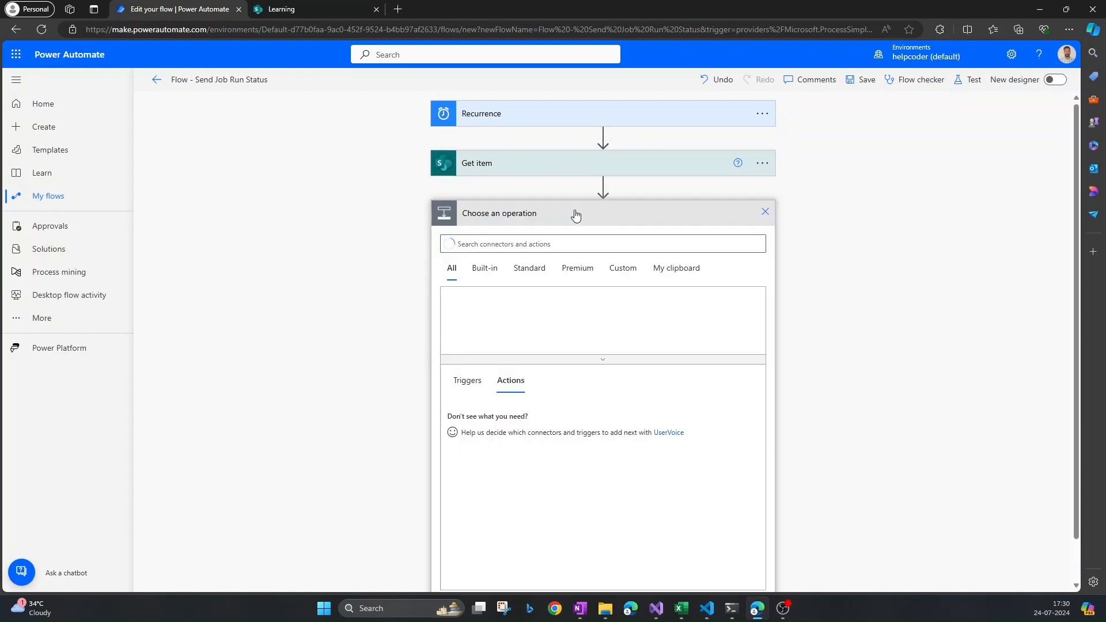
type("con")
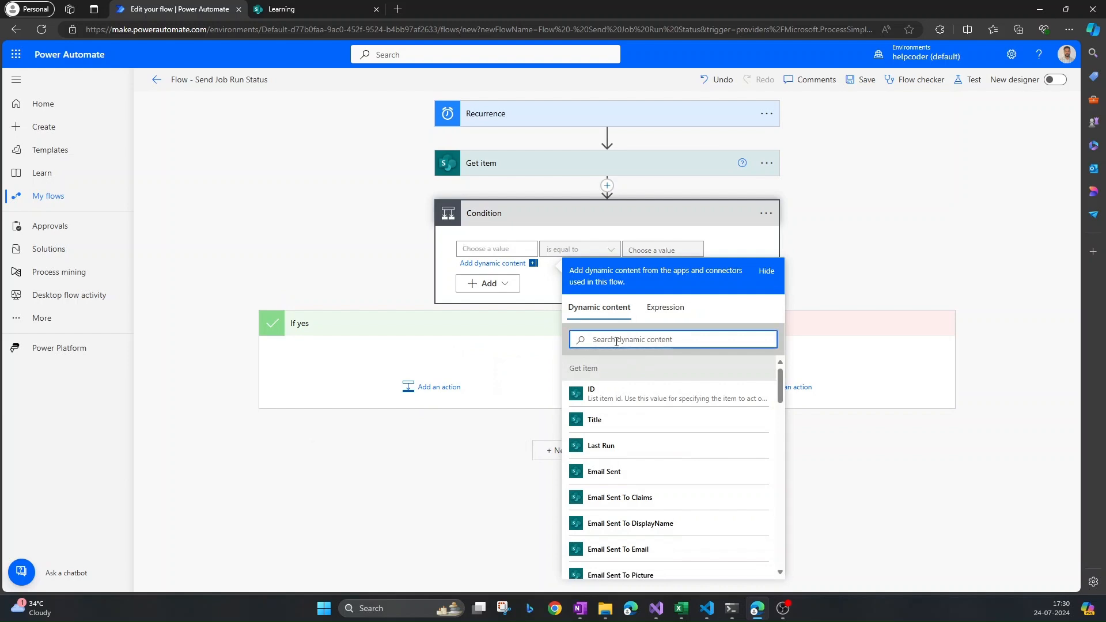
- Make the Condition test whether Email Sent is equal to false
type("email")
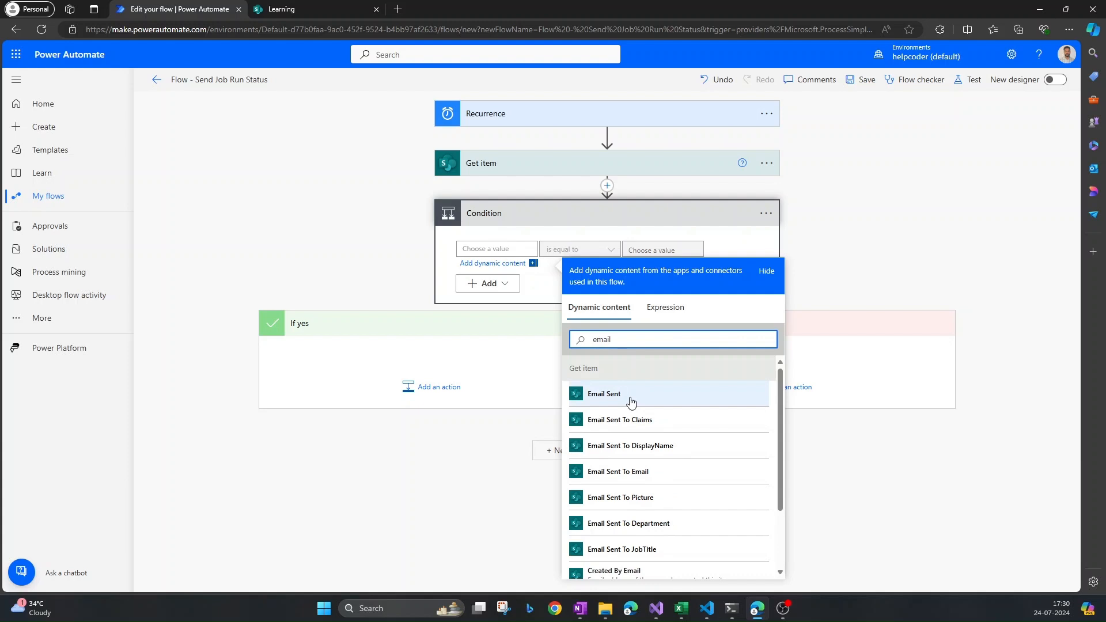
left_click(603, 393)
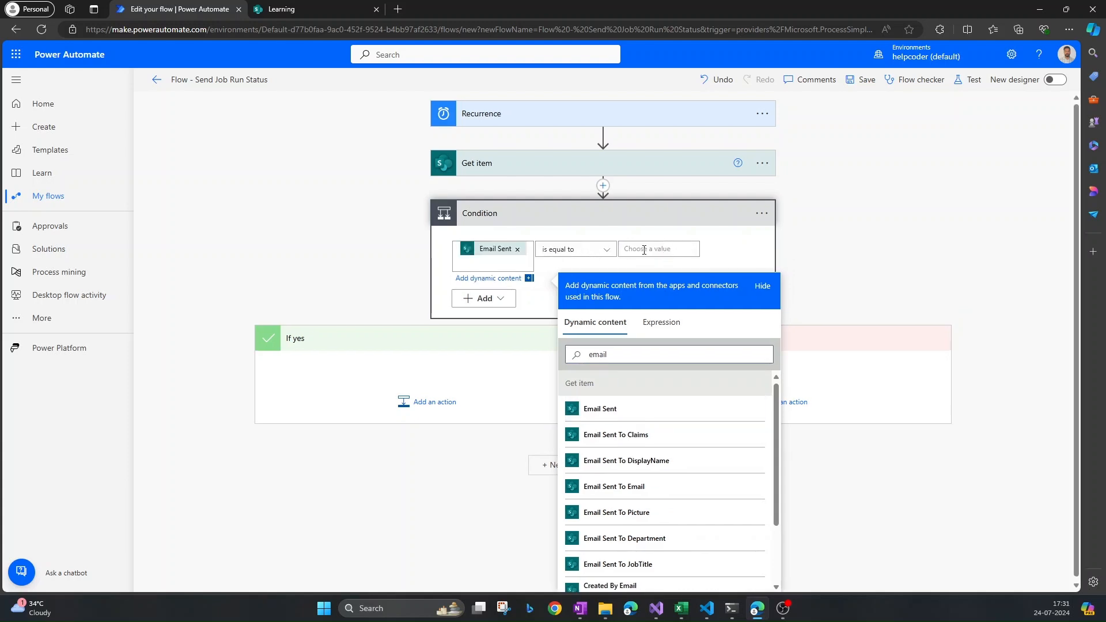
type("f")
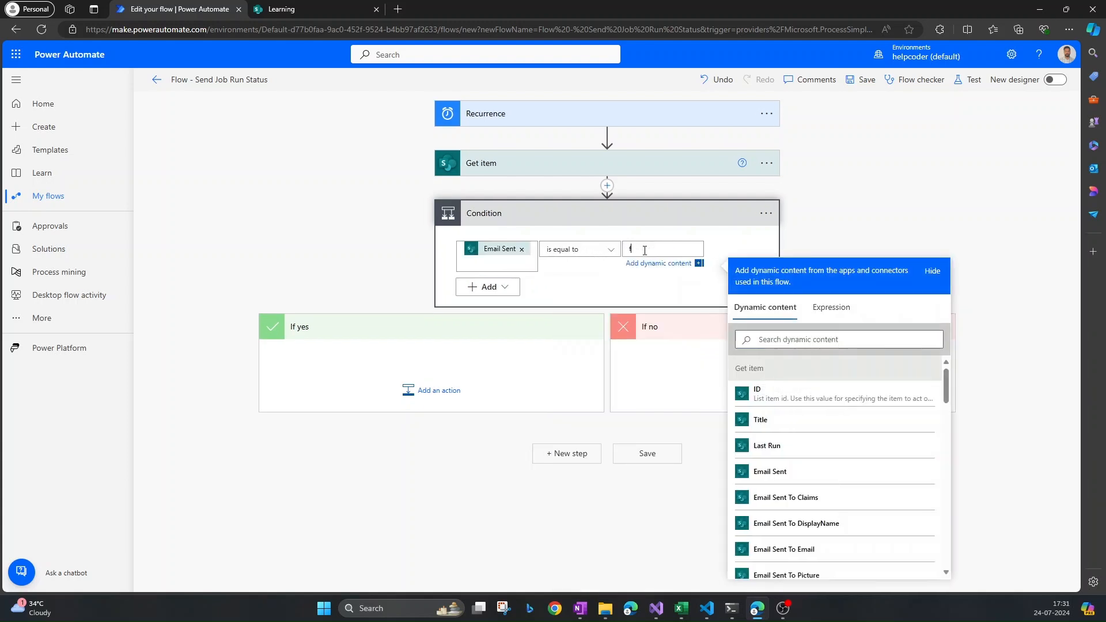
type("alse")
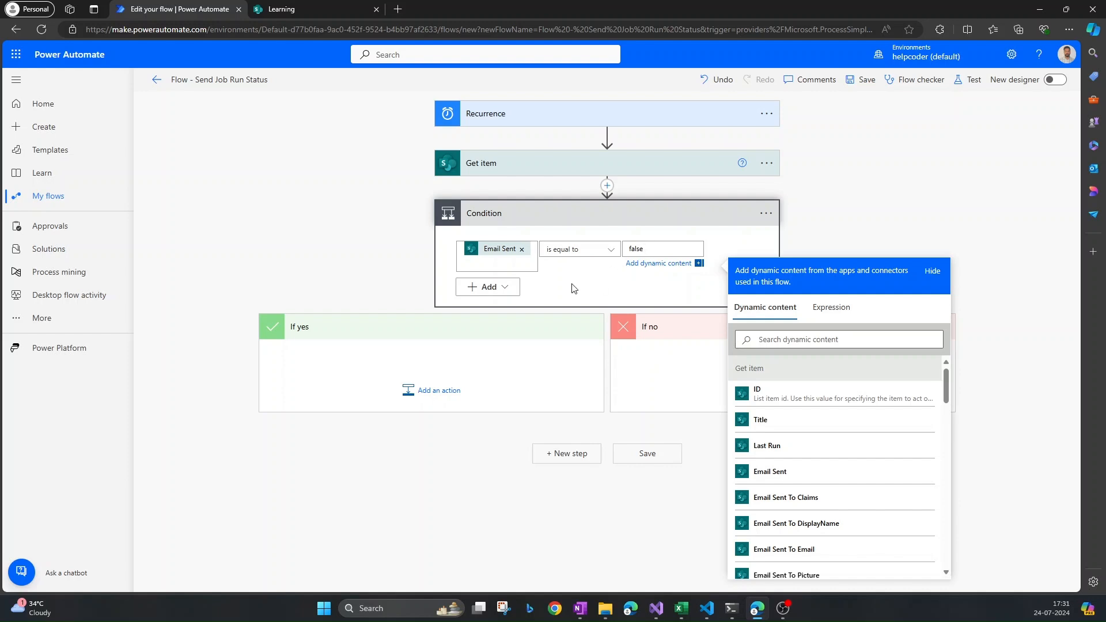
left_click(280, 9)
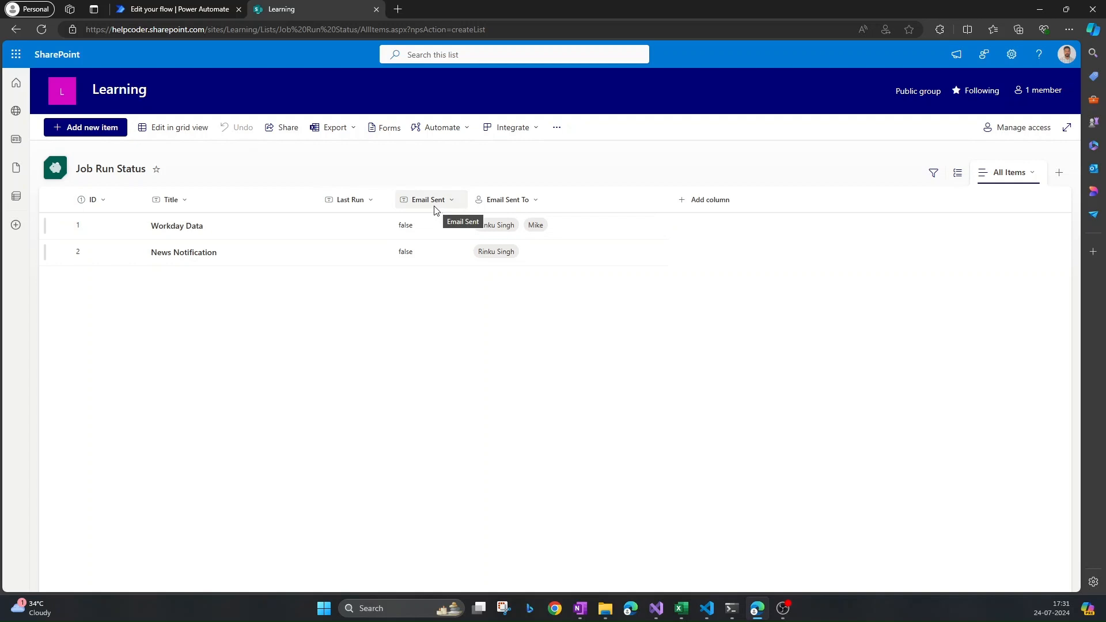
mouse_move(525, 210)
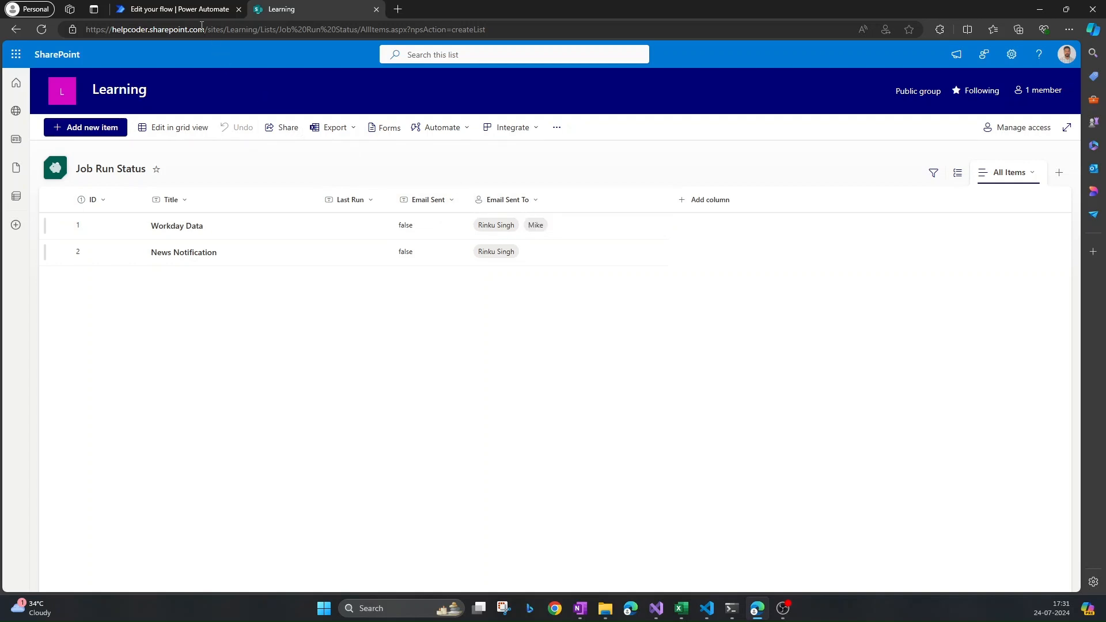
left_click(175, 9)
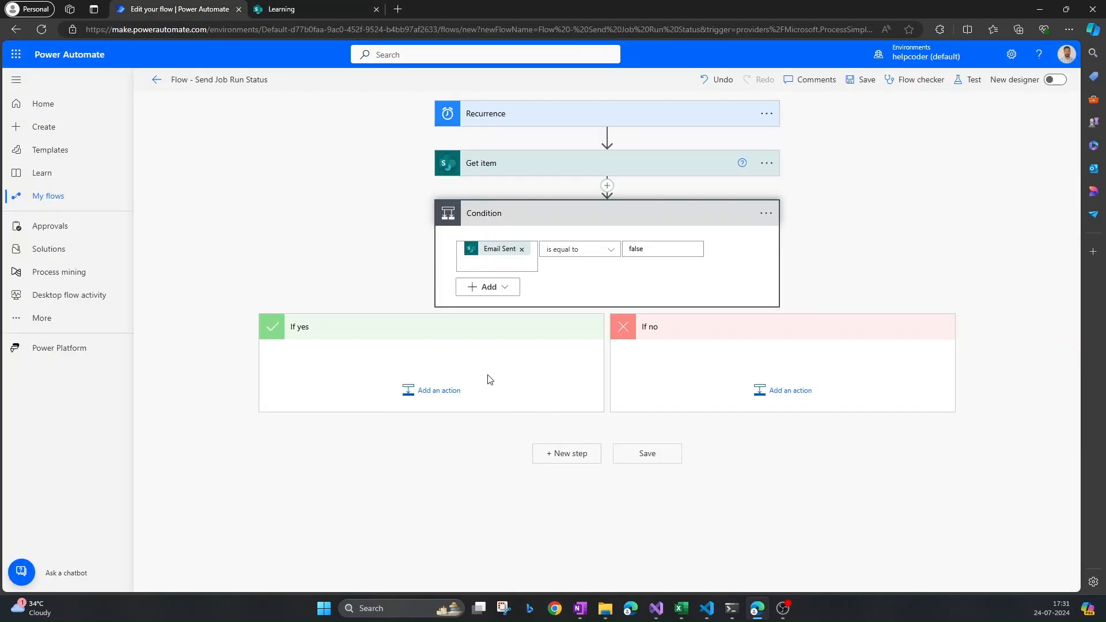
- Add 'Send an email from a shared mailbox (V2)' to the If yes branch
left_click(437, 389)
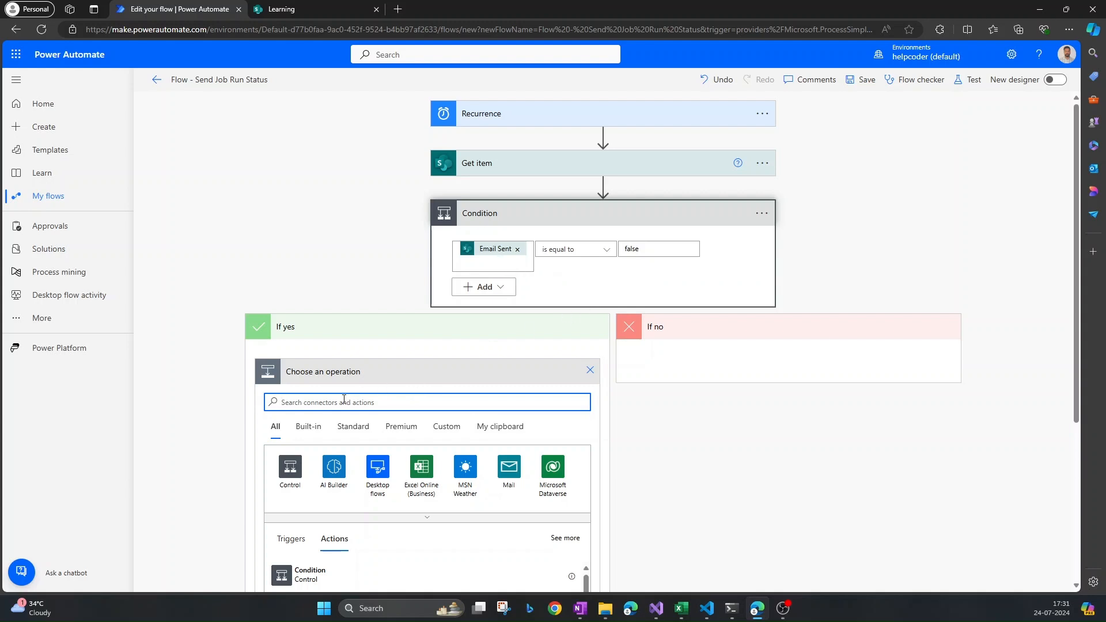
mouse_move(344, 402)
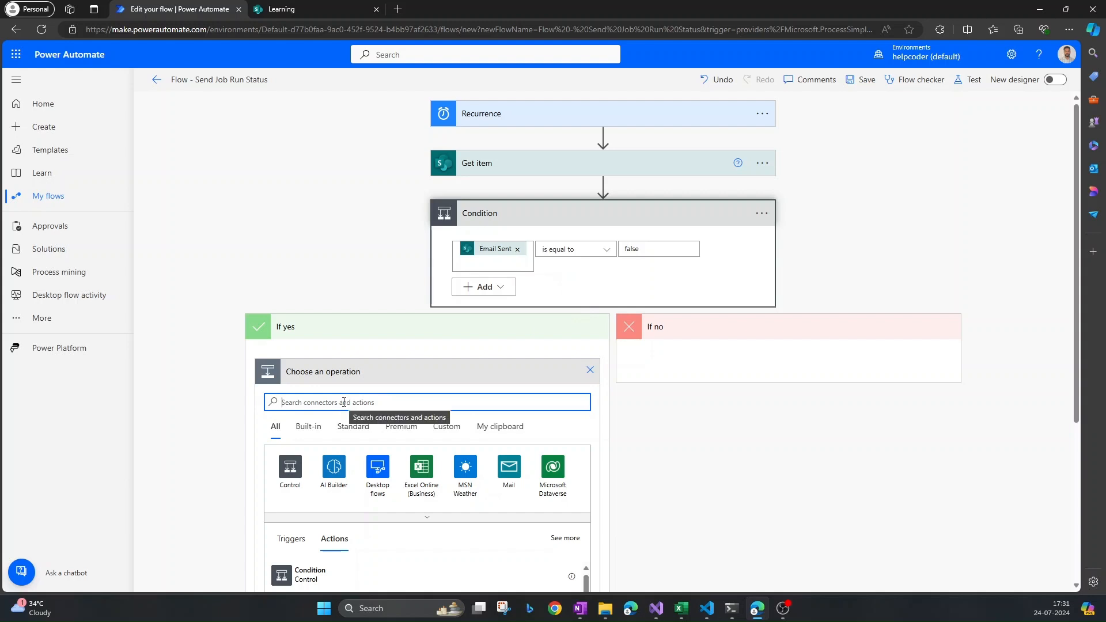
type("email")
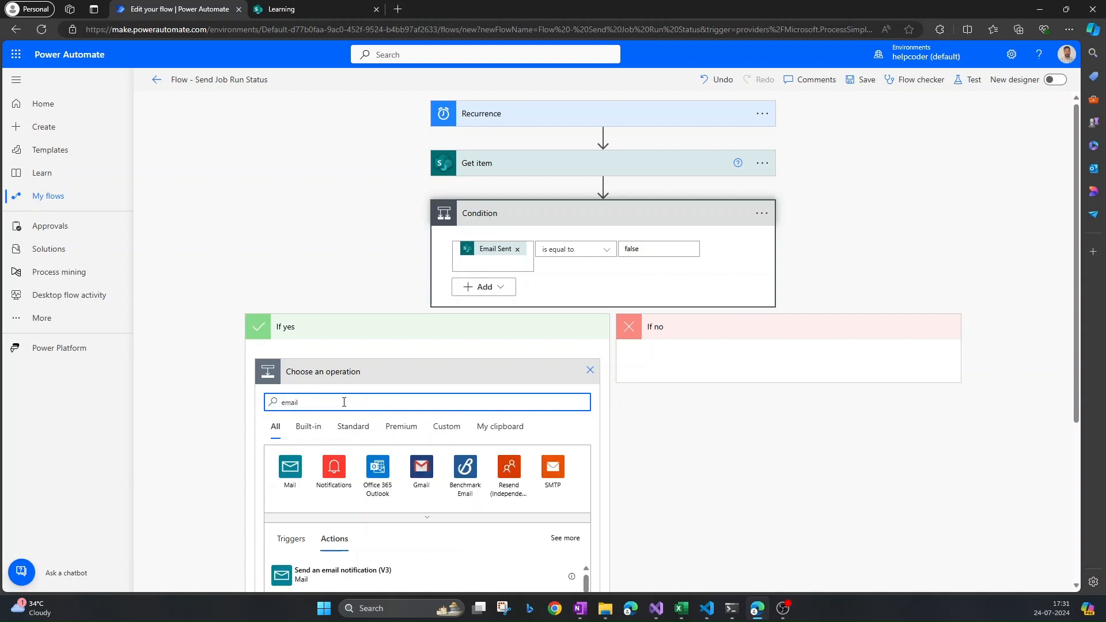
scroll("down", 3)
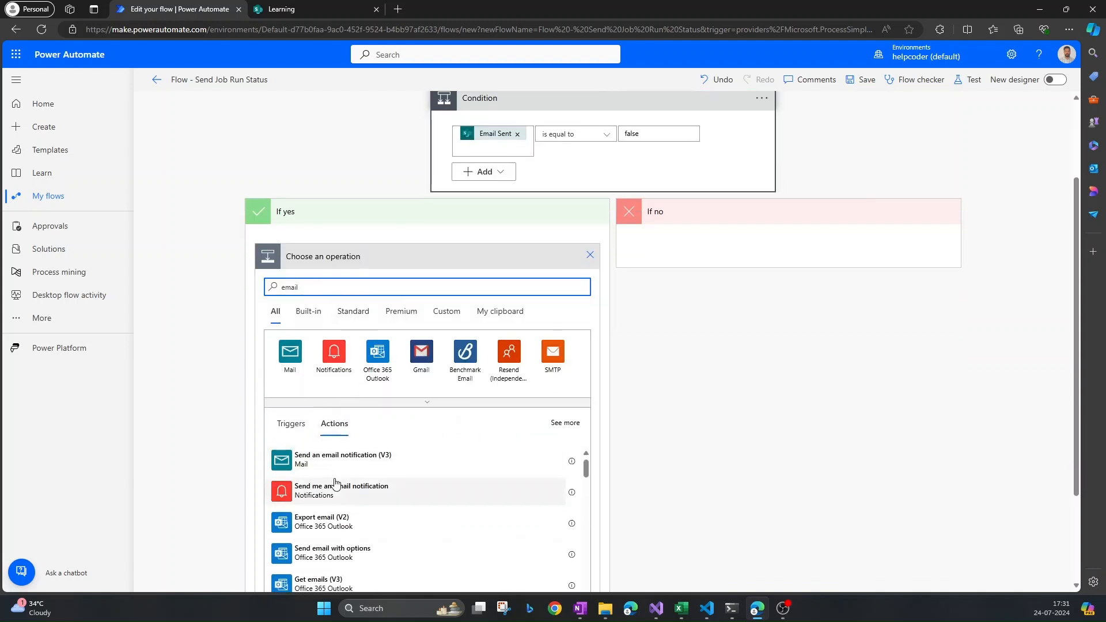
scroll("down", 3)
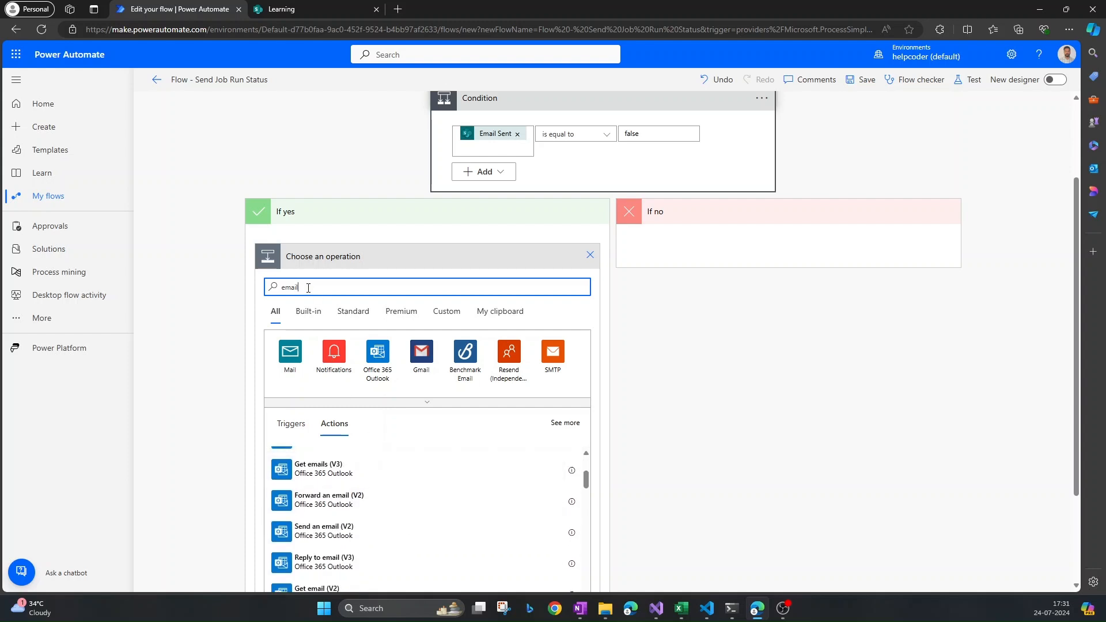
type("=send")
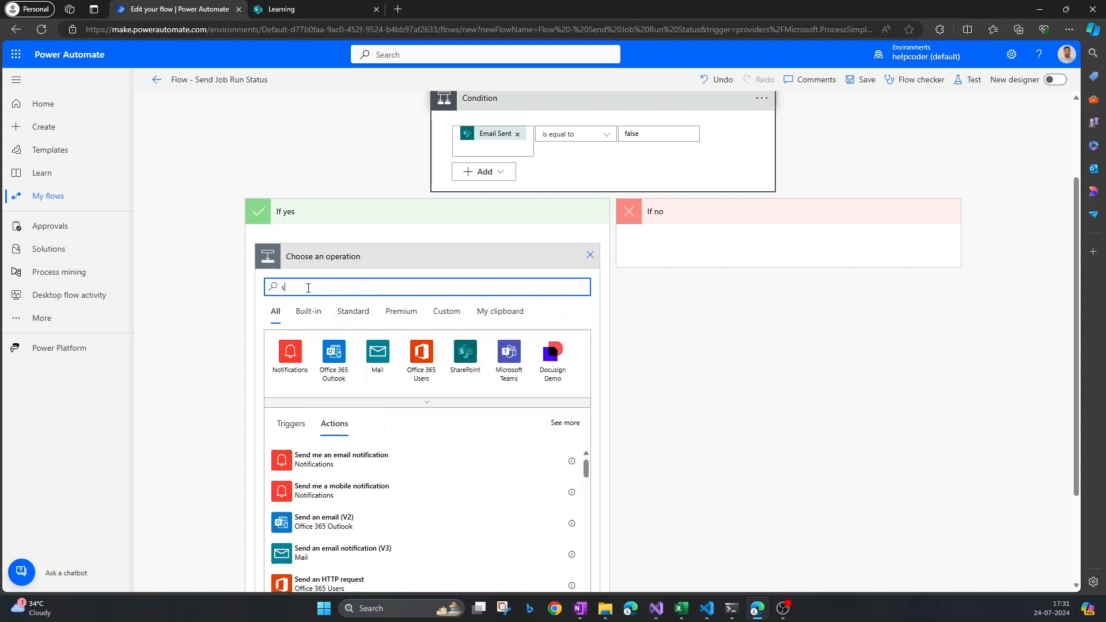
type("send email")
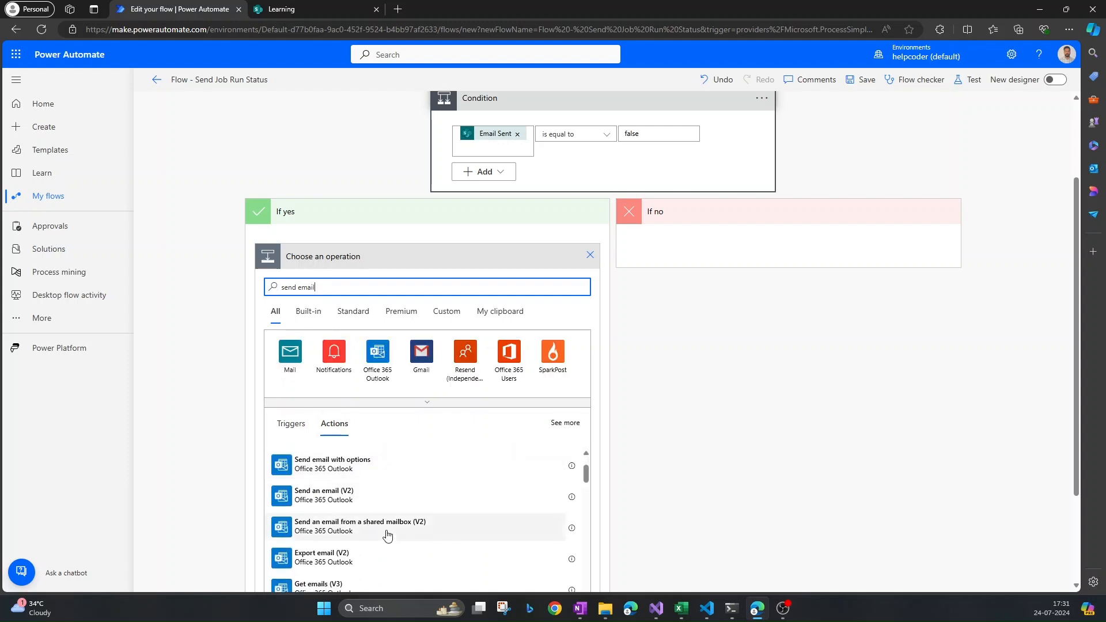
left_click(360, 525)
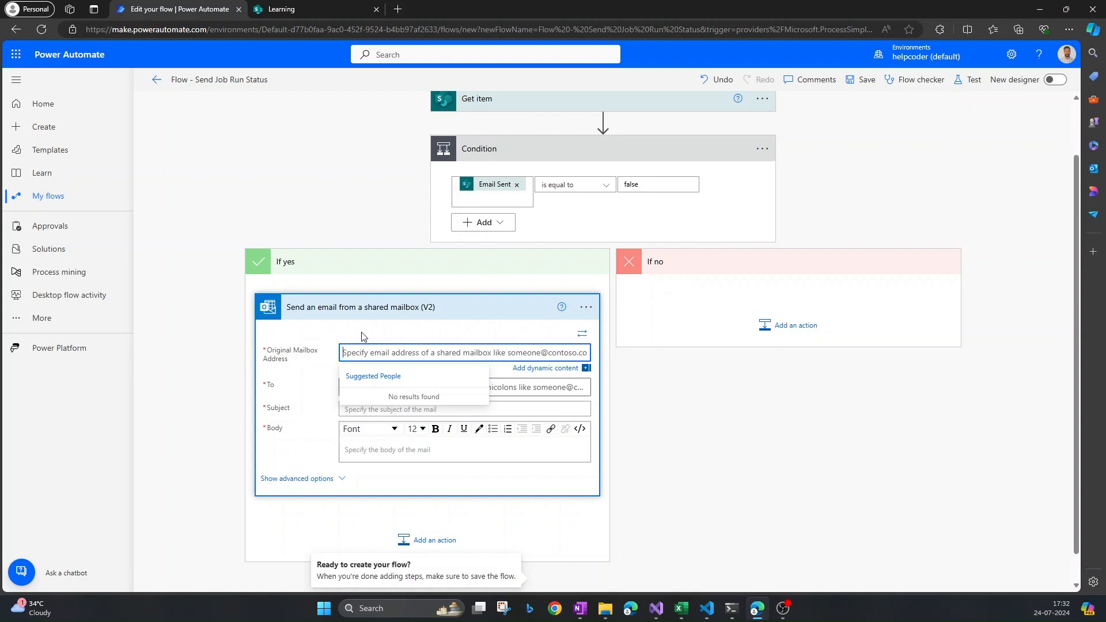
- Set Original Mailbox Address to sharedmailbox1 and browse dynamic content for the To field
type("sharedmailbox1")
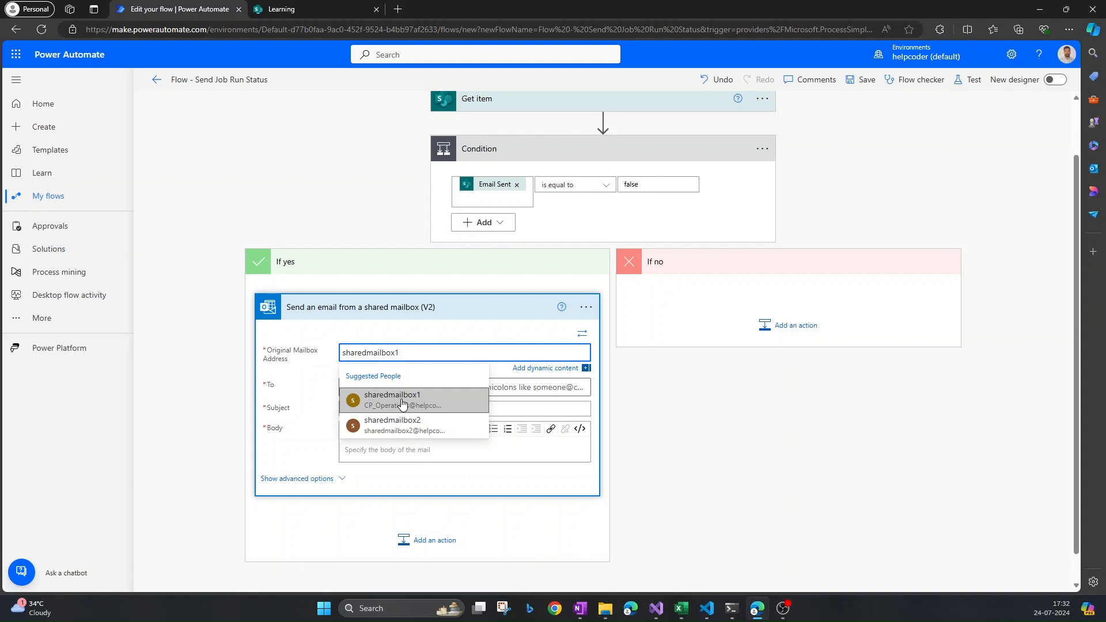
left_click(392, 399)
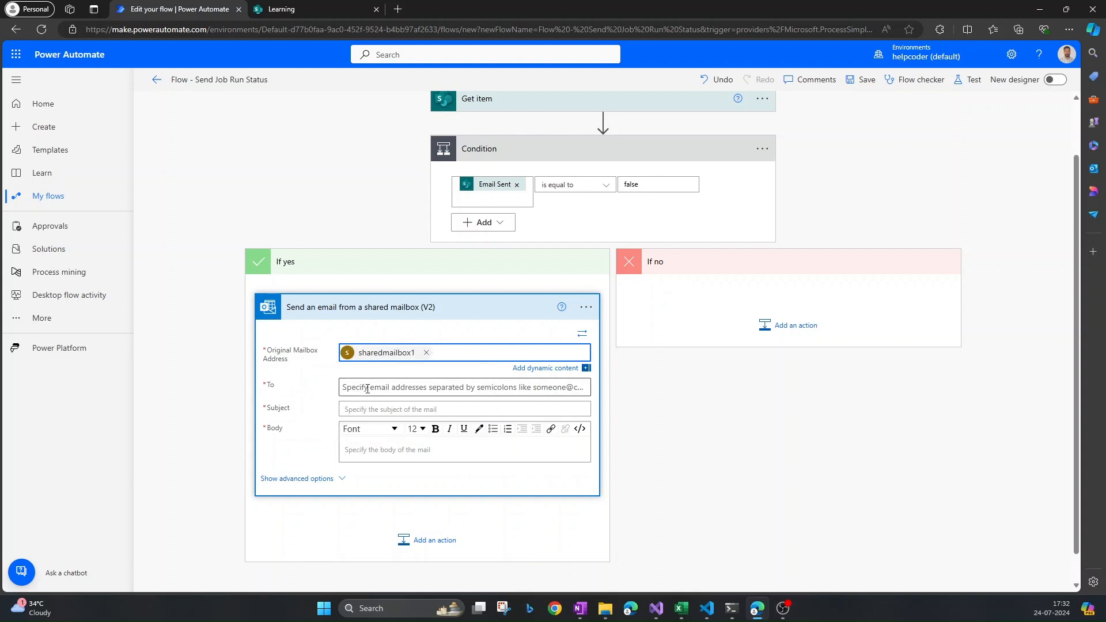
left_click(463, 375)
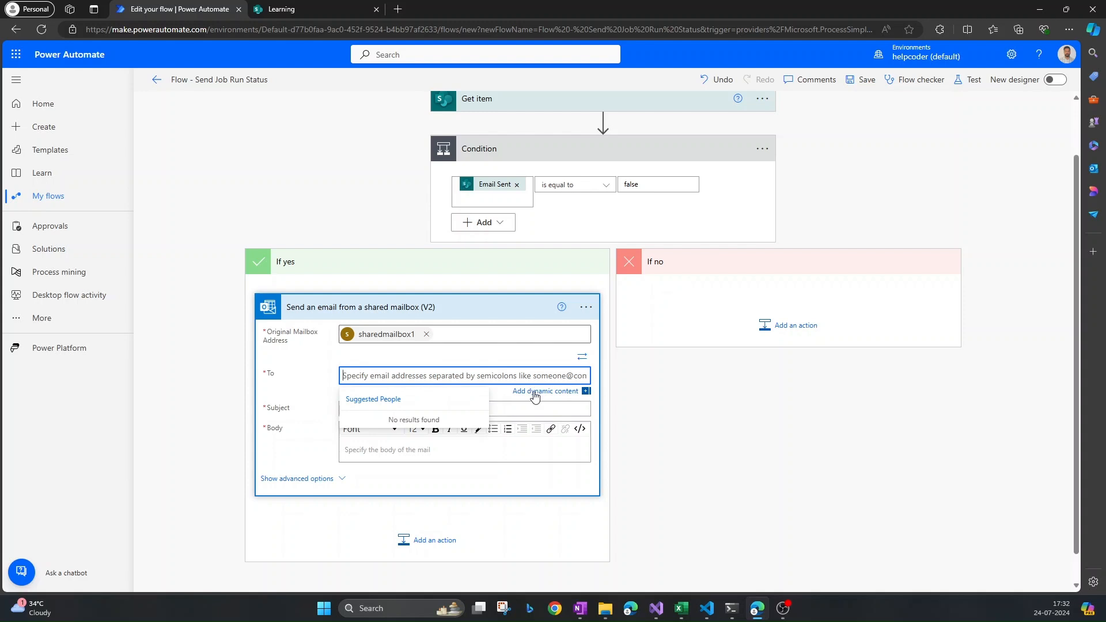
left_click(545, 389)
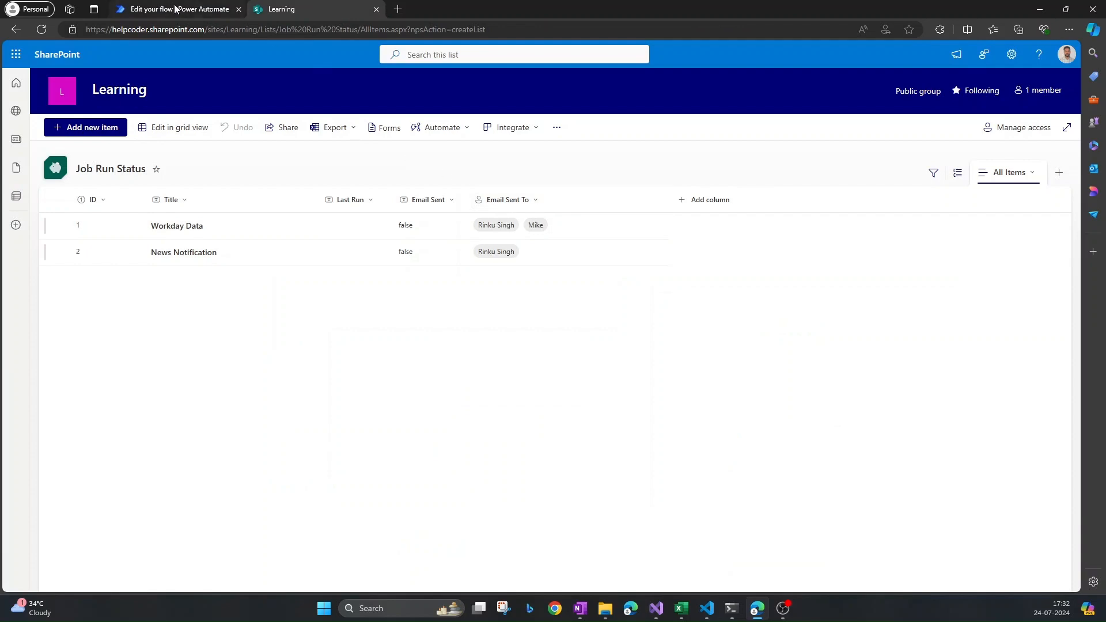
left_click(178, 9)
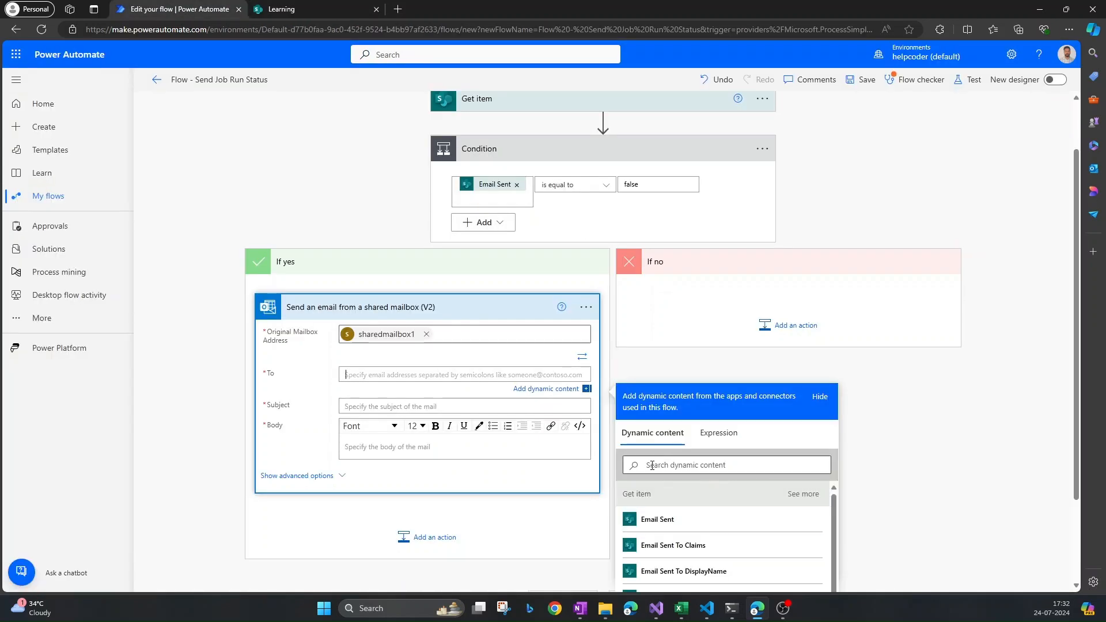
left_click(725, 464)
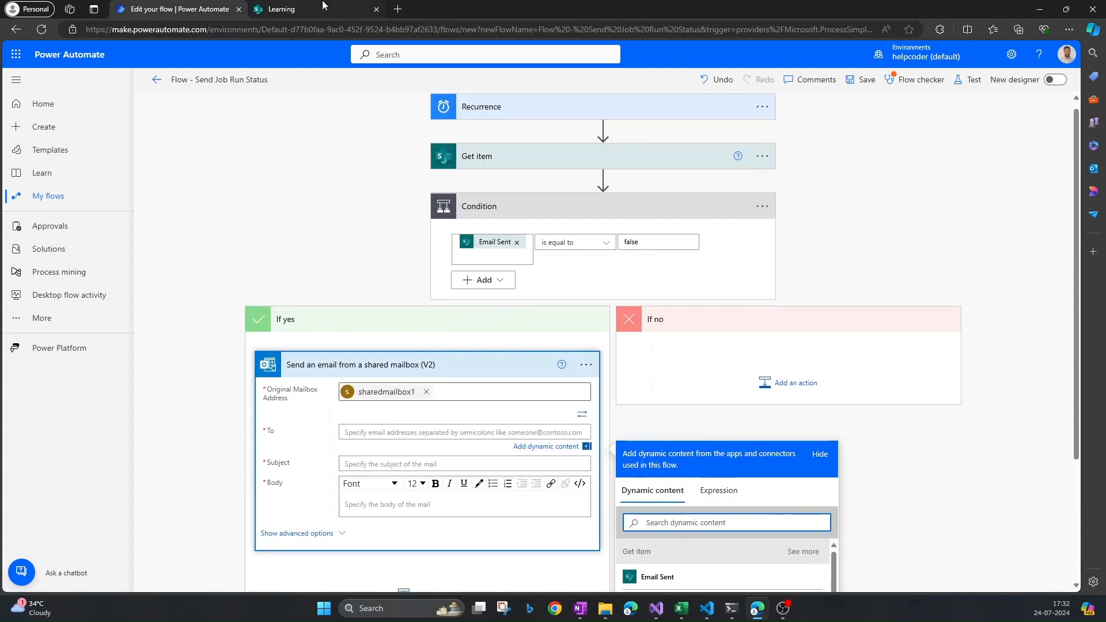
left_click(281, 9)
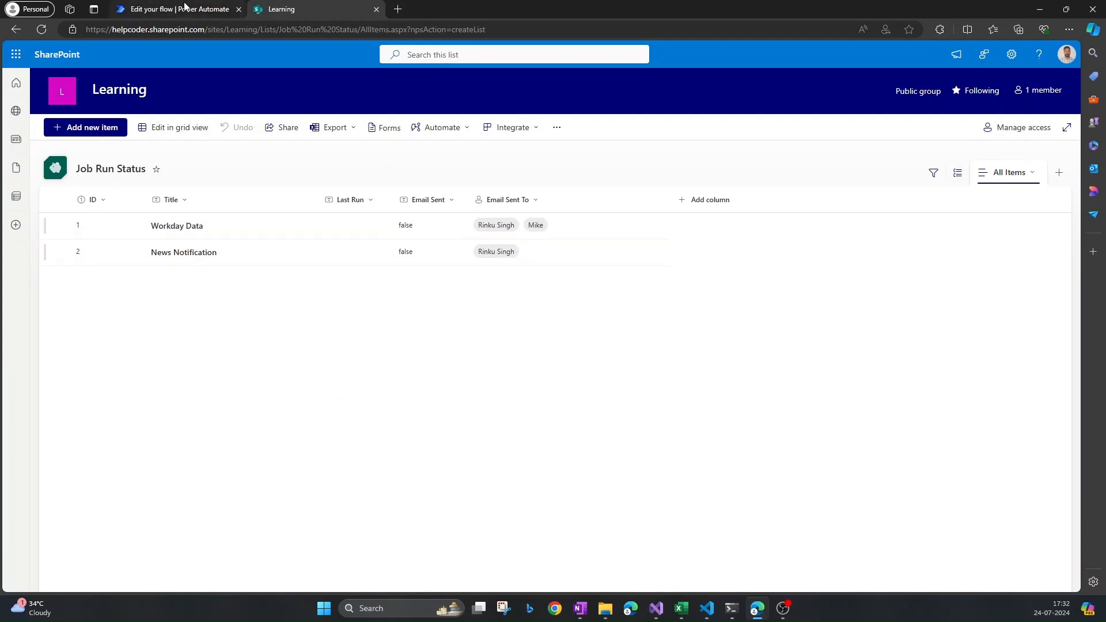
left_click(175, 9)
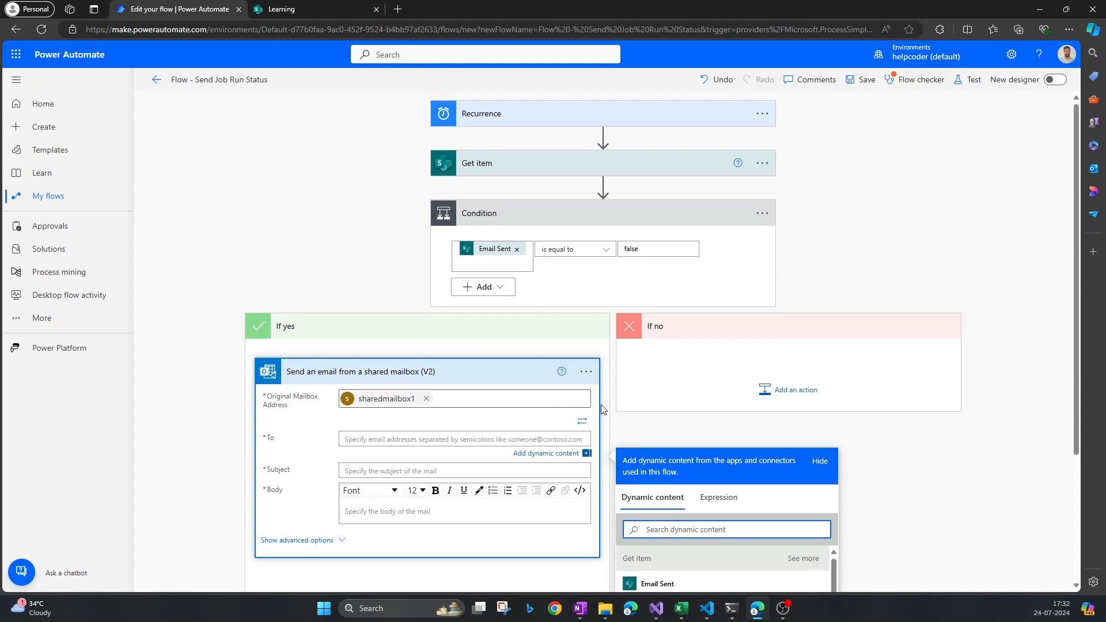
- Insert an Initialize variable step after Get item: varEmails, type String
left_click(603, 185)
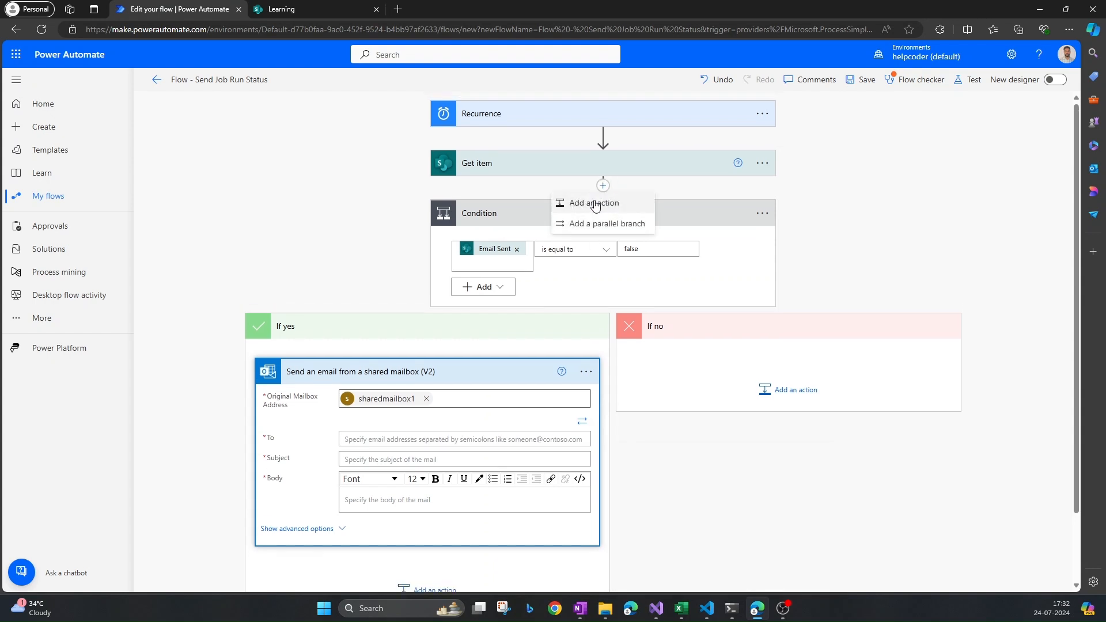
left_click(593, 202)
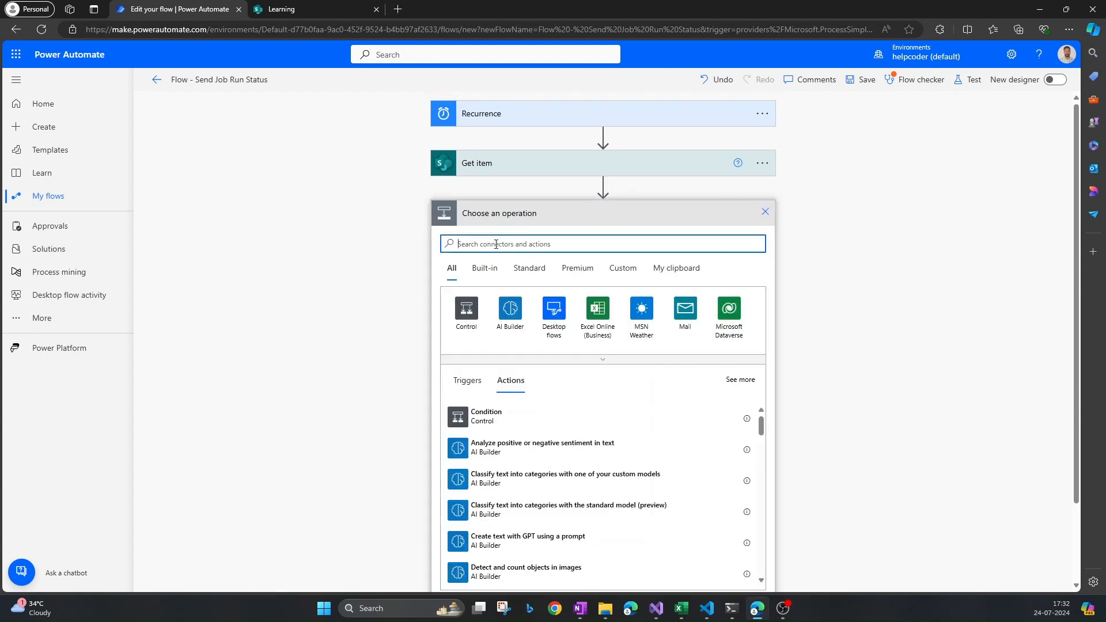
type("variable")
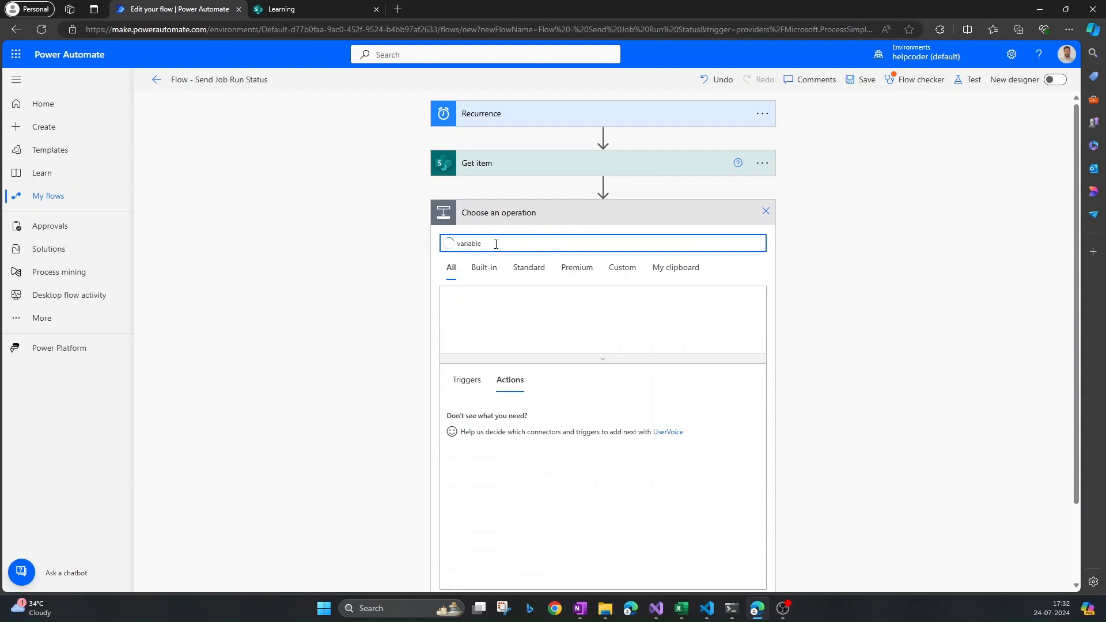
type("variable")
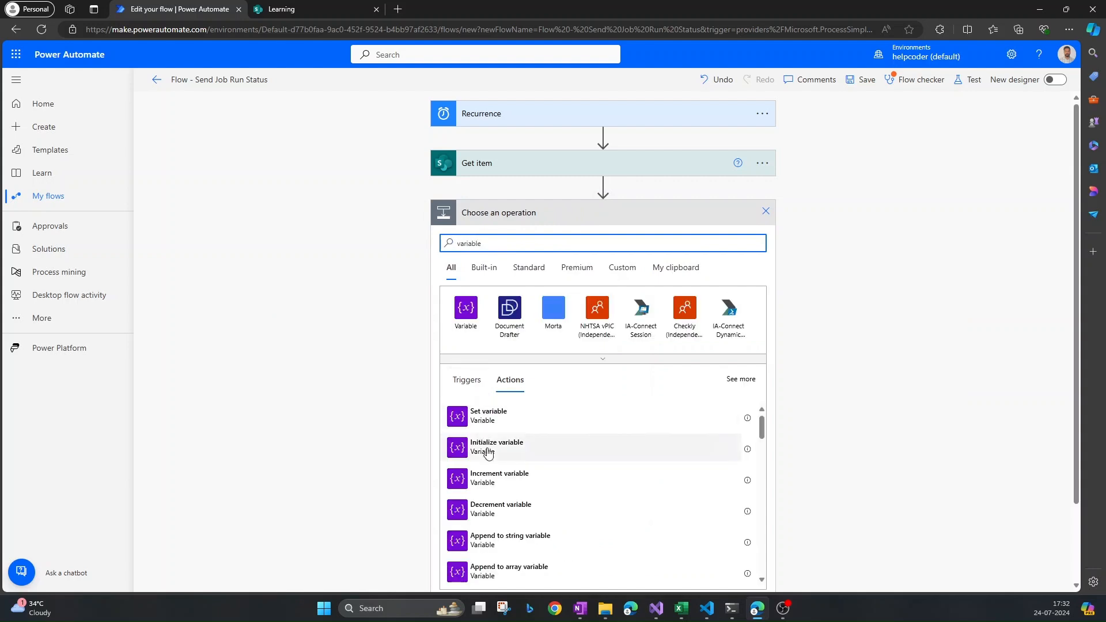
left_click(496, 447)
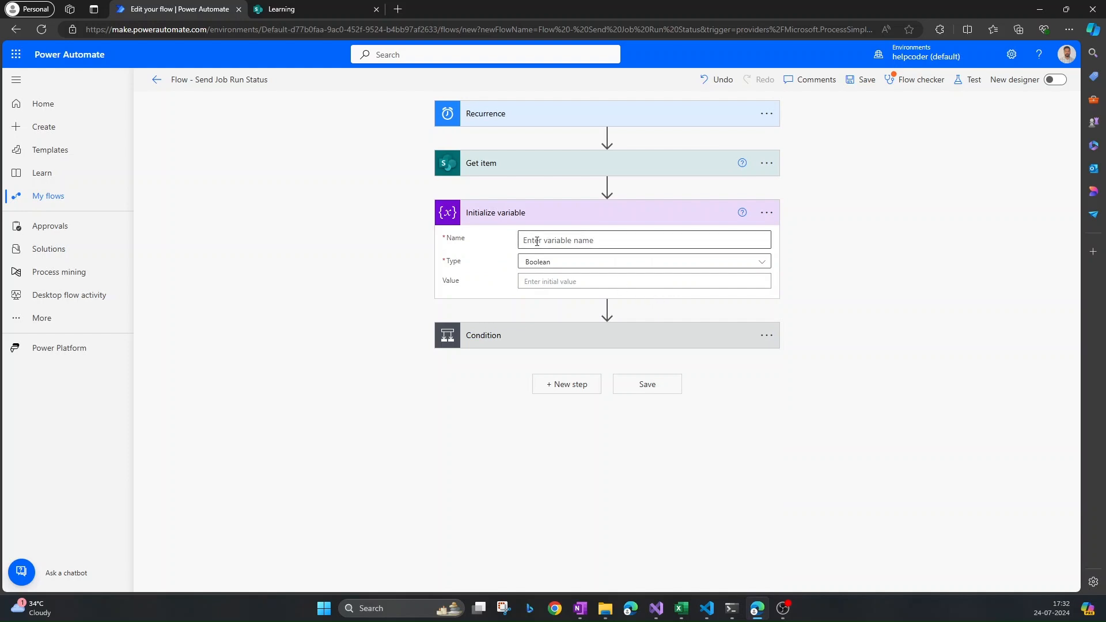
type("var")
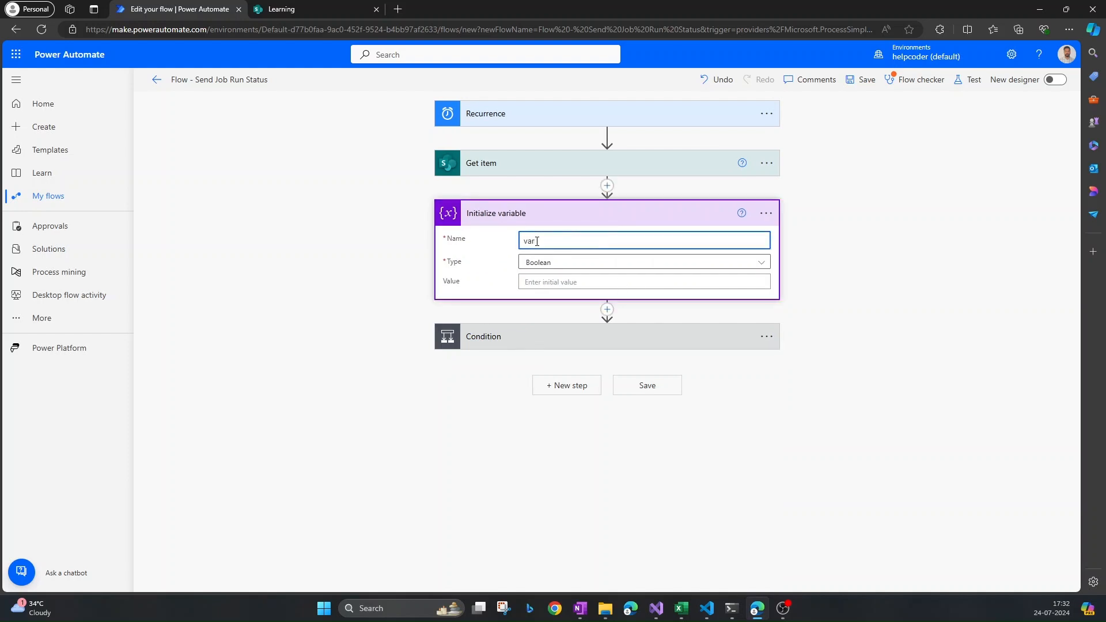
type("Emails")
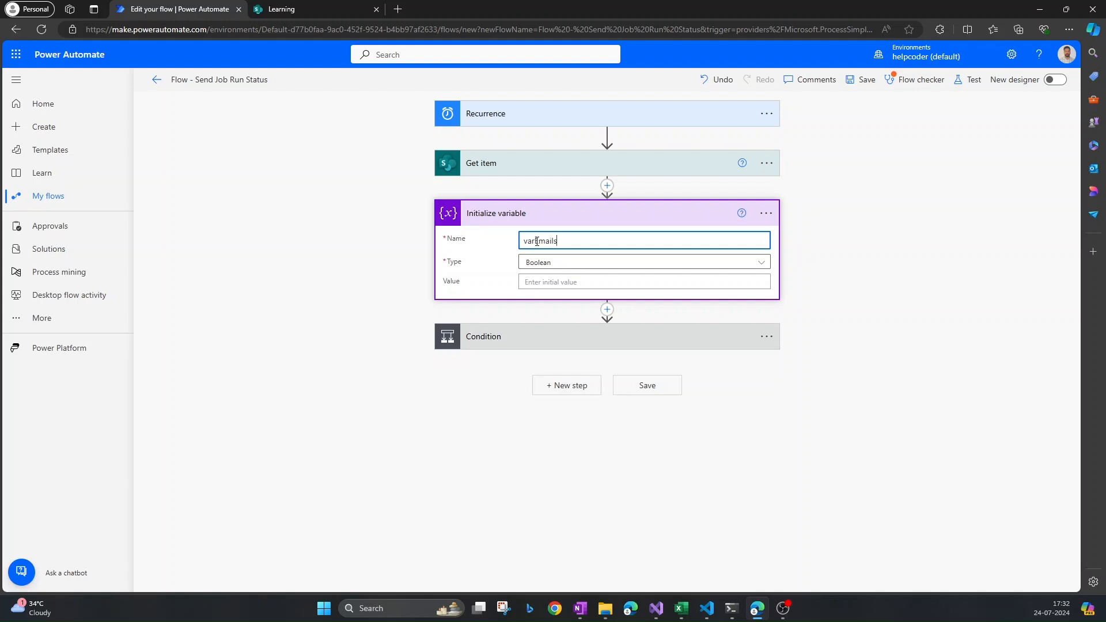
left_click(641, 262)
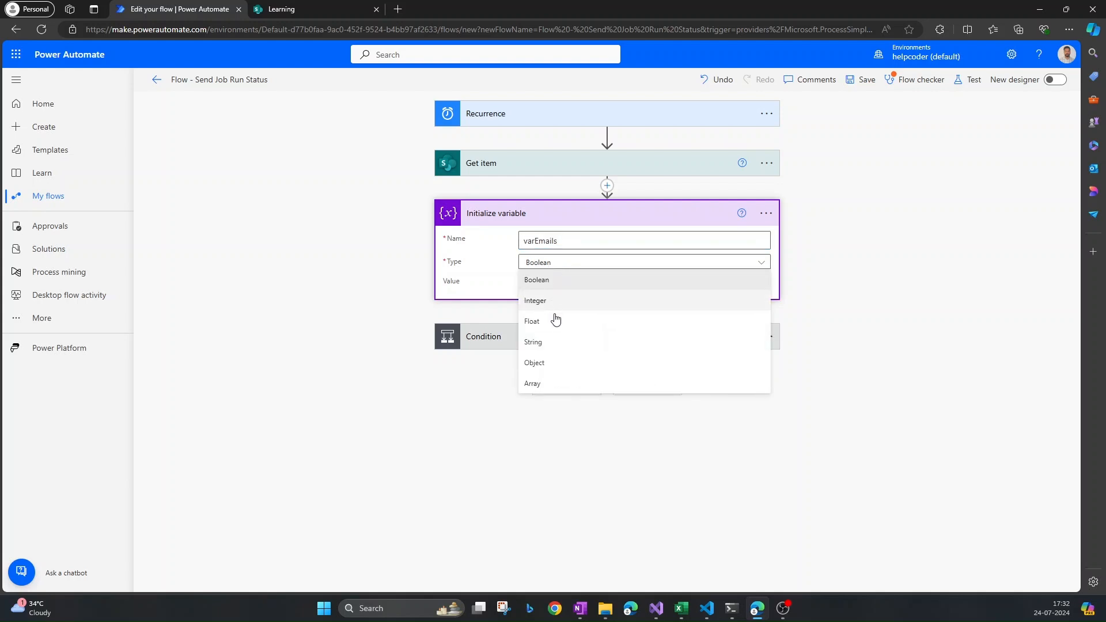
left_click(533, 342)
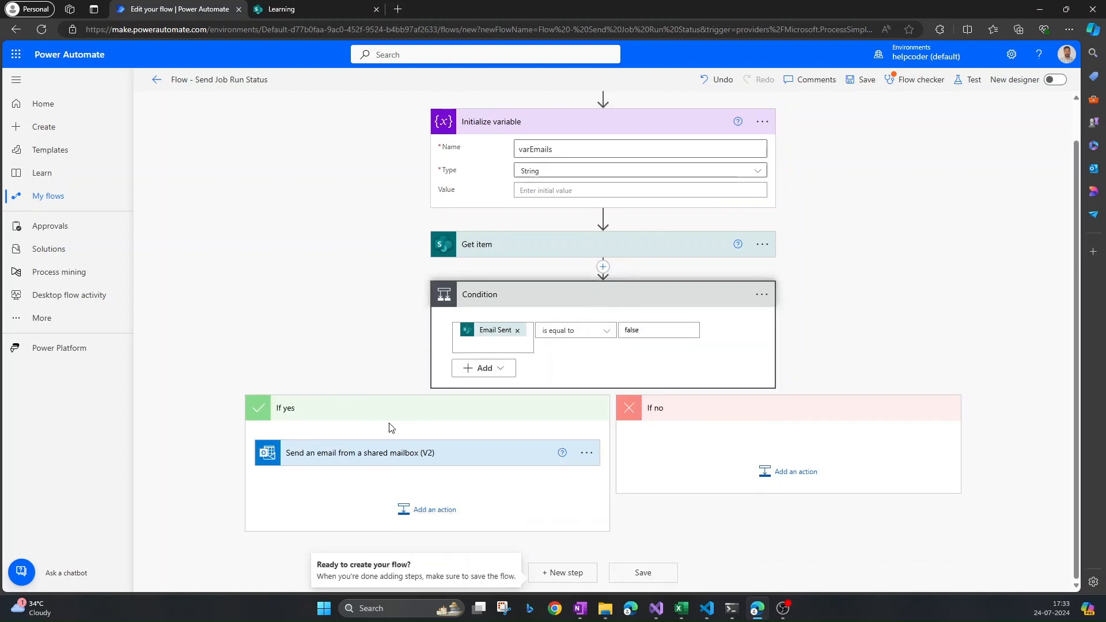
- Add a Set variable step in the loop assigning varEmails the Current item followed by ';'
left_click(434, 509)
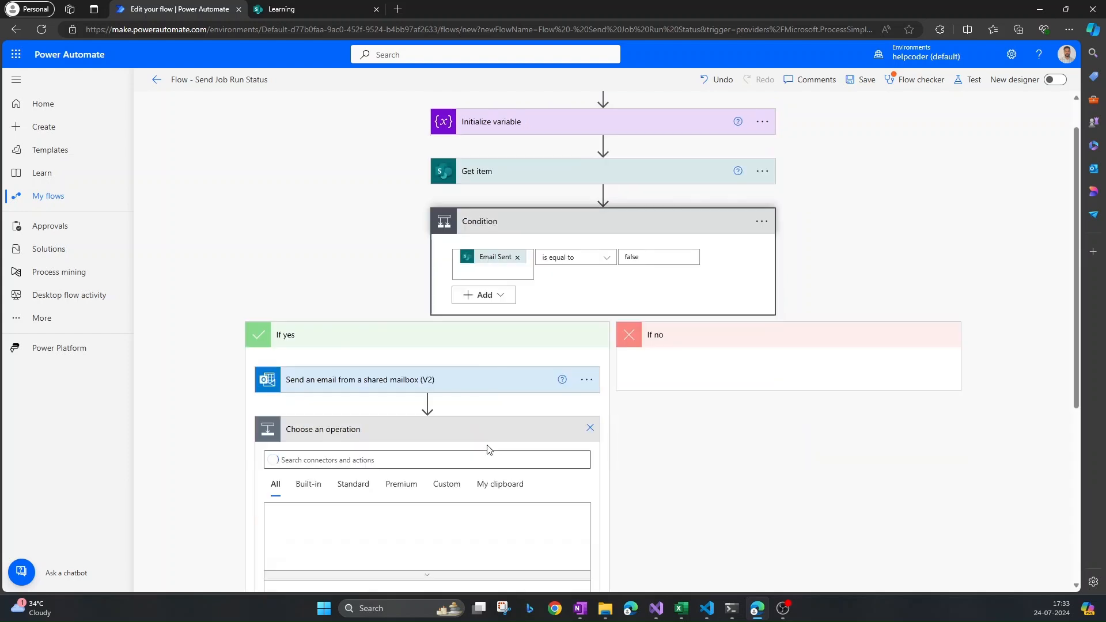
scroll("down", 3)
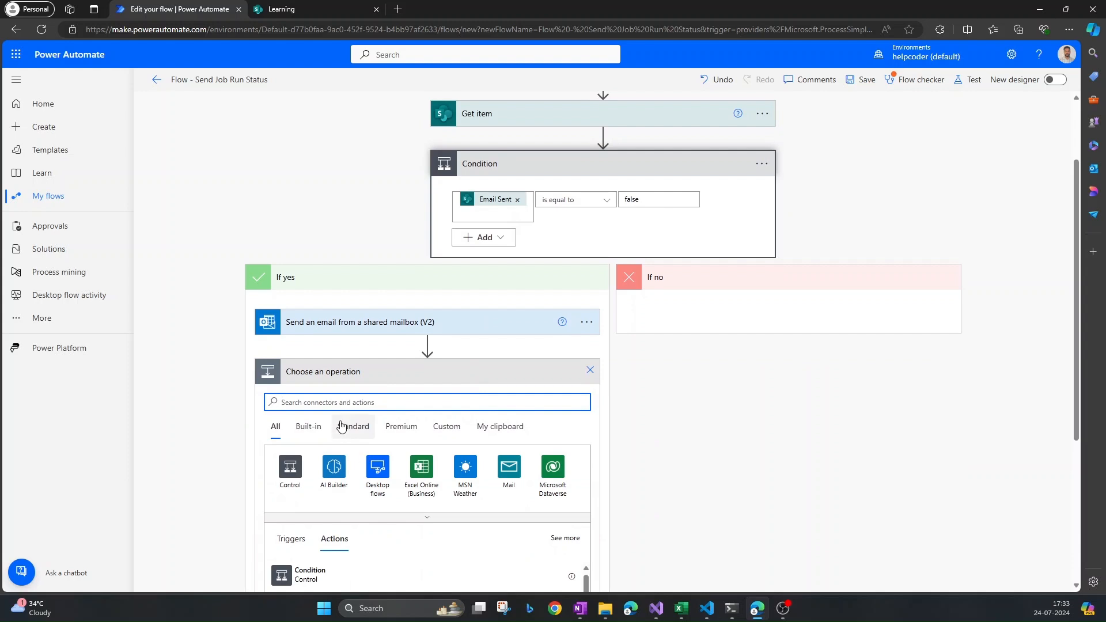
type("variable")
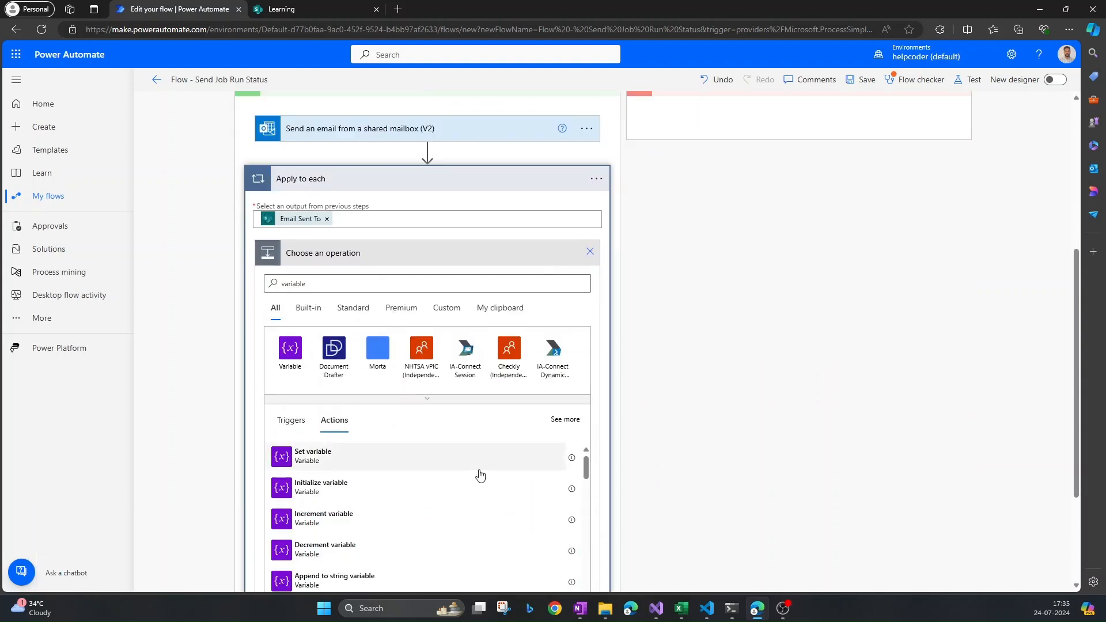
left_click(312, 456)
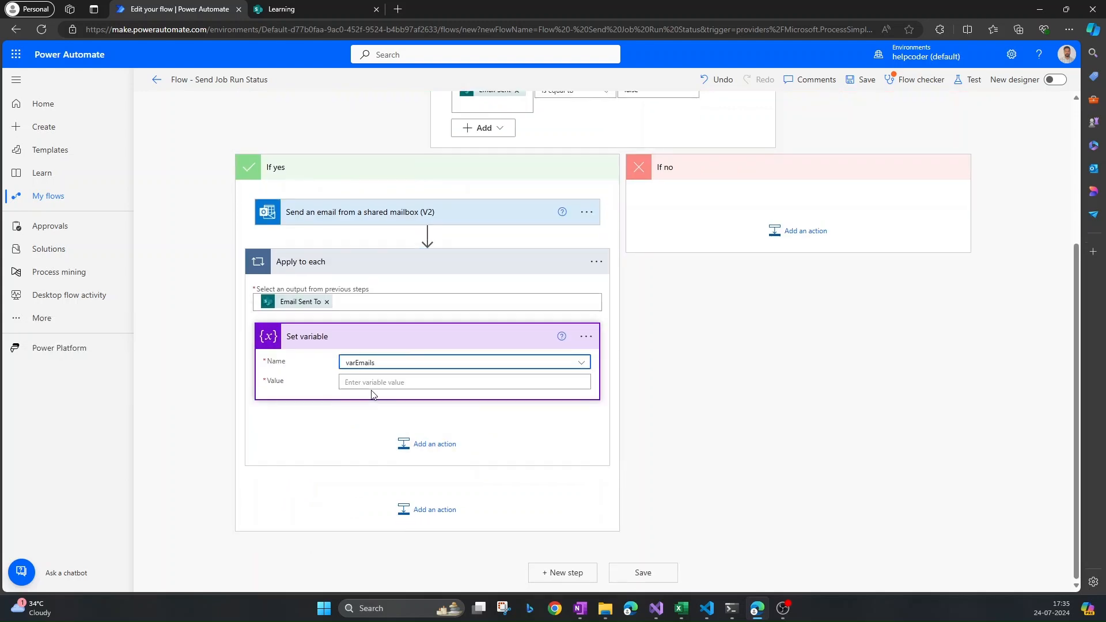
left_click(462, 381)
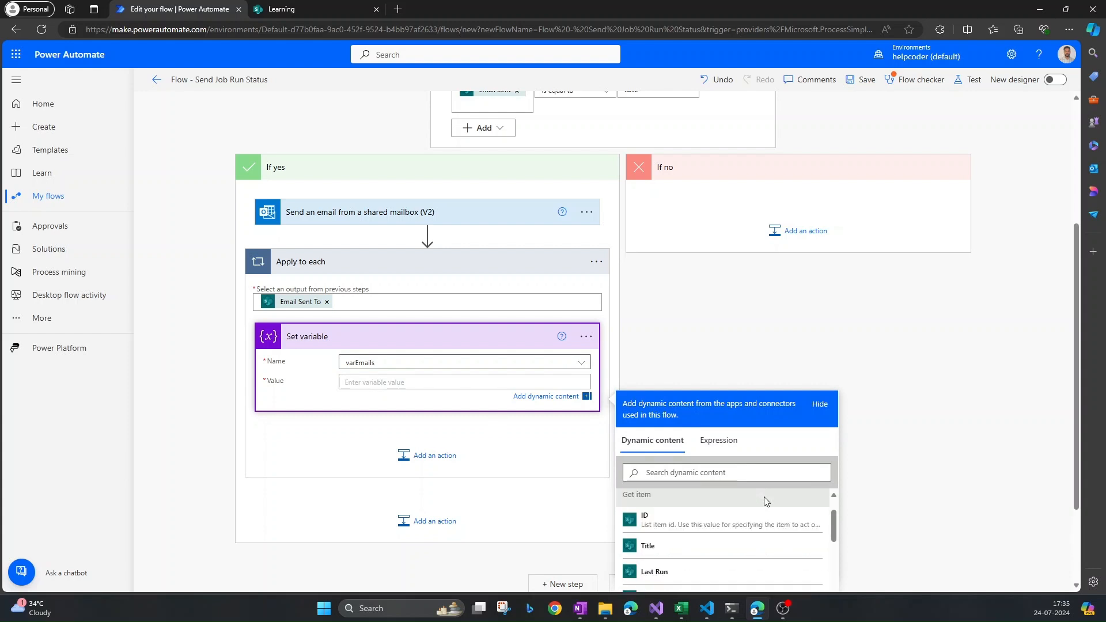
scroll("down", 3)
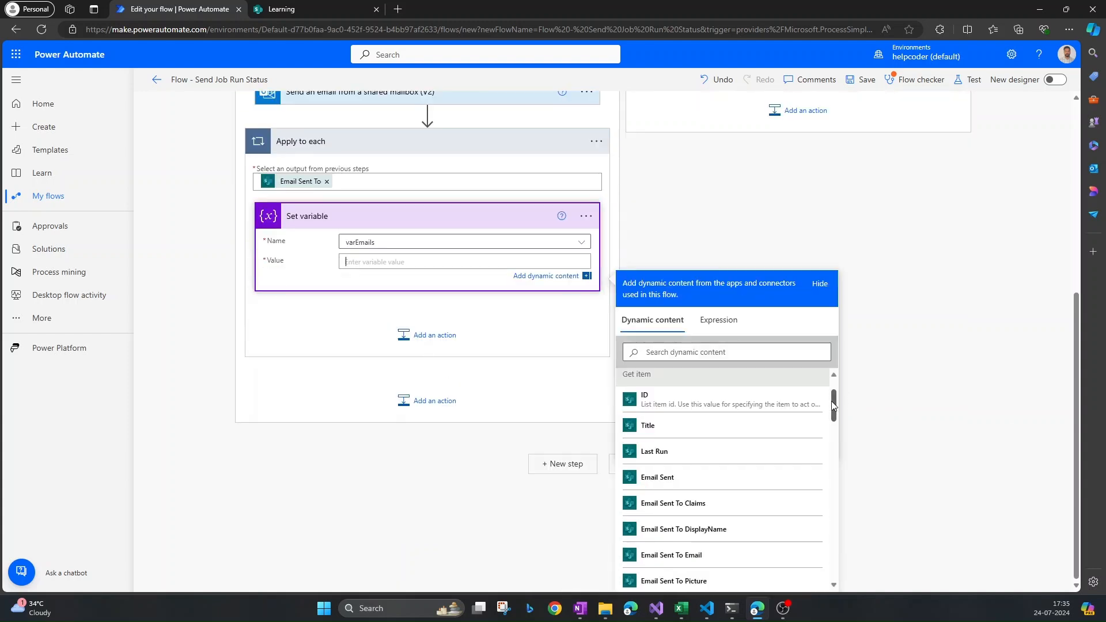
scroll("down", 3)
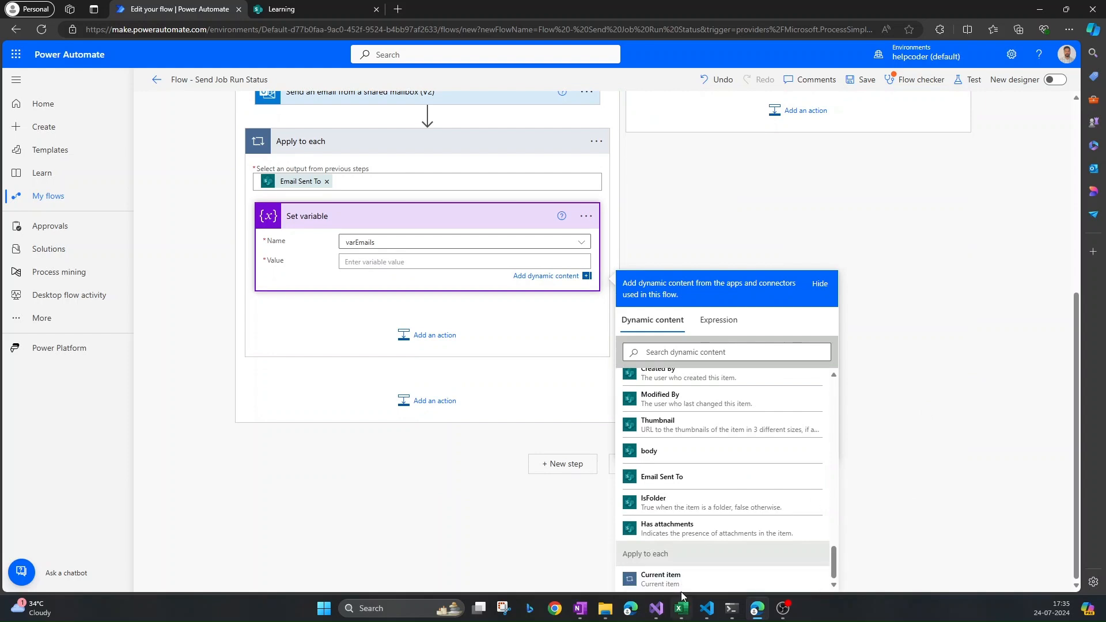
left_click(661, 578)
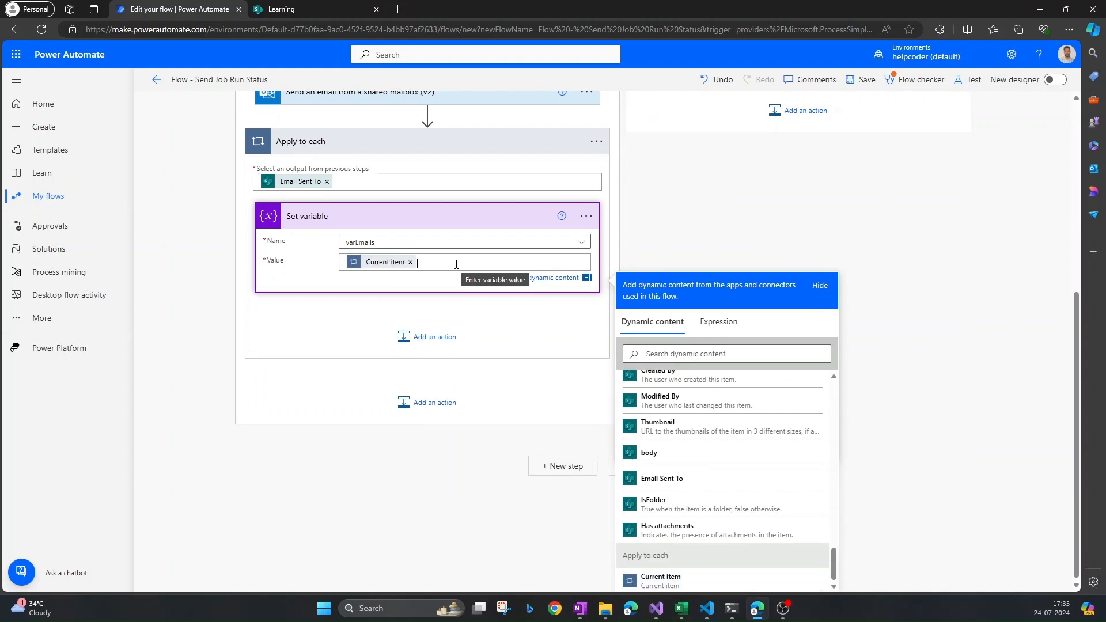
type(";")
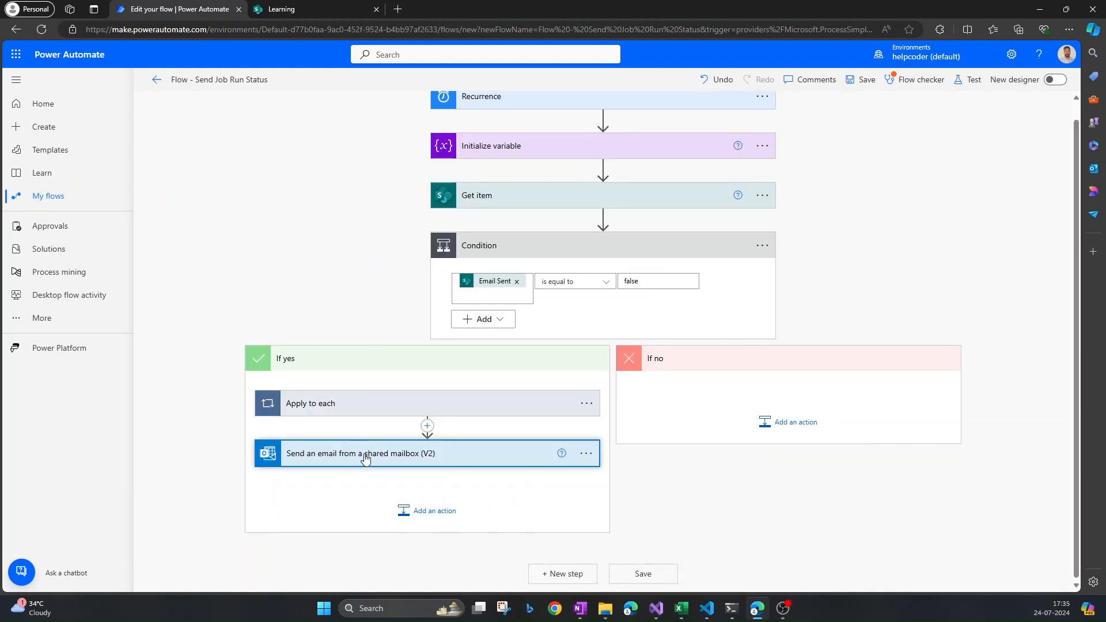
- Send the shared-mailbox email to varEmails with subject 'Workday Job Run Status' plus utcNow()
left_click(361, 452)
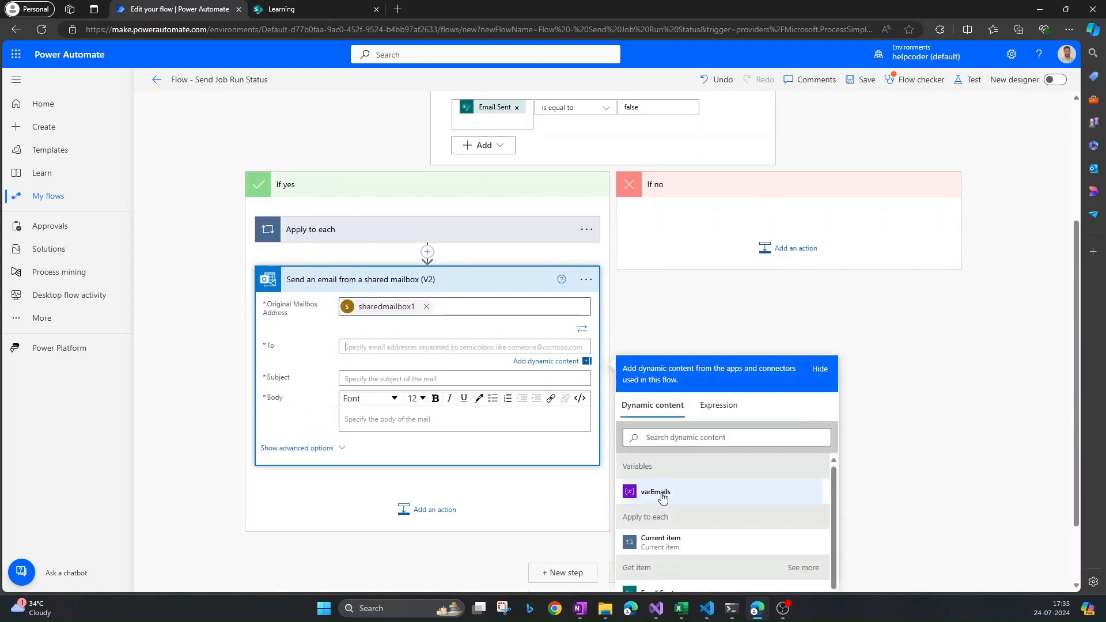
left_click(654, 493)
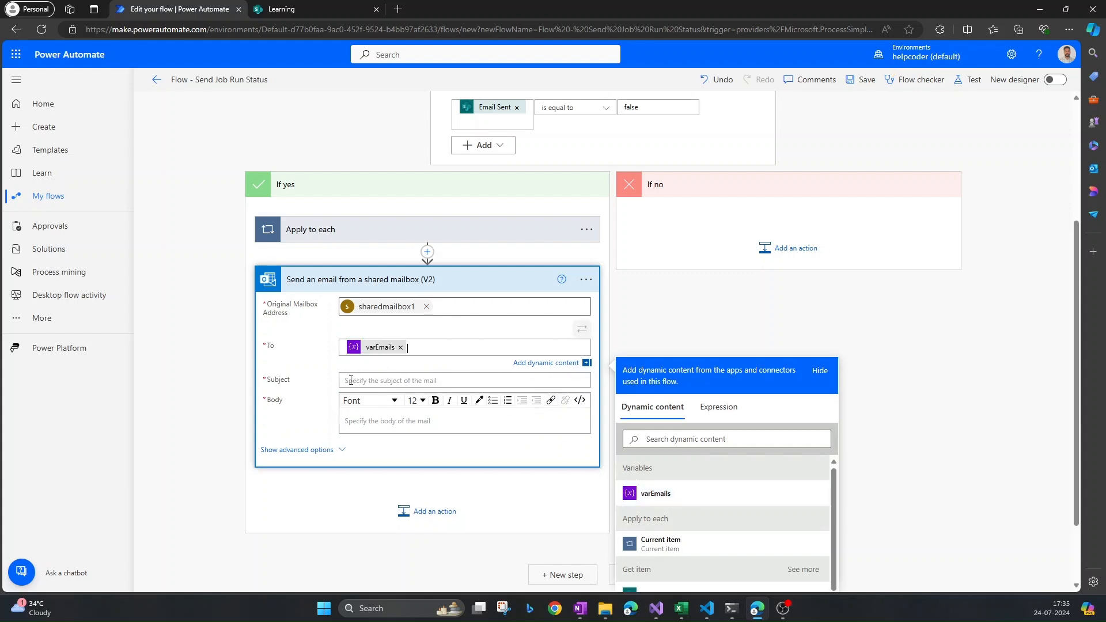
scroll("down", 3)
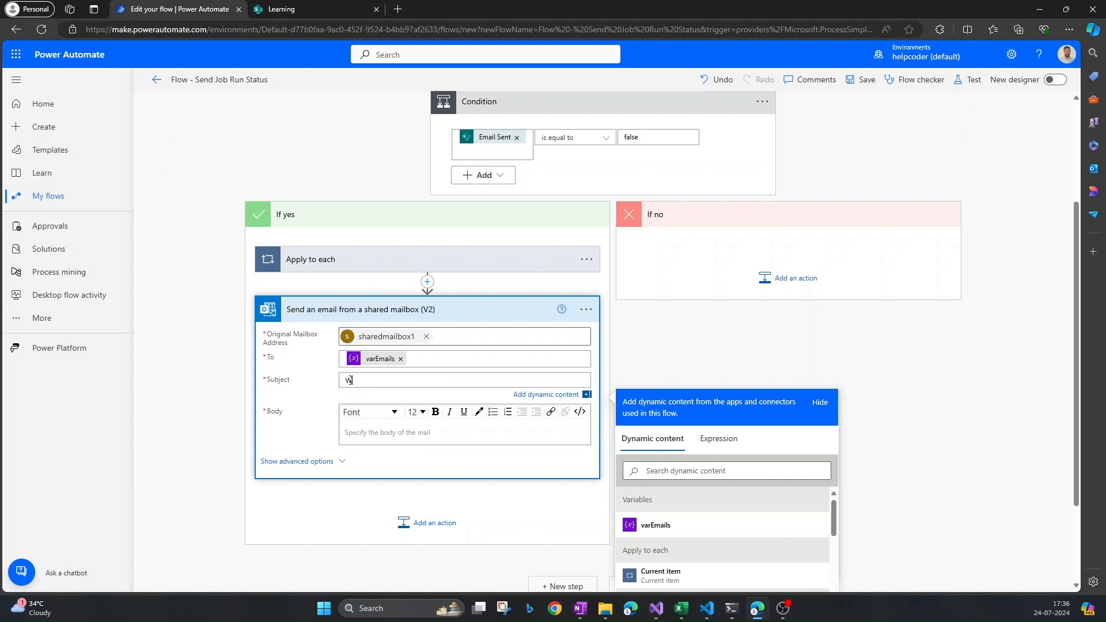
type("Workday Job Run")
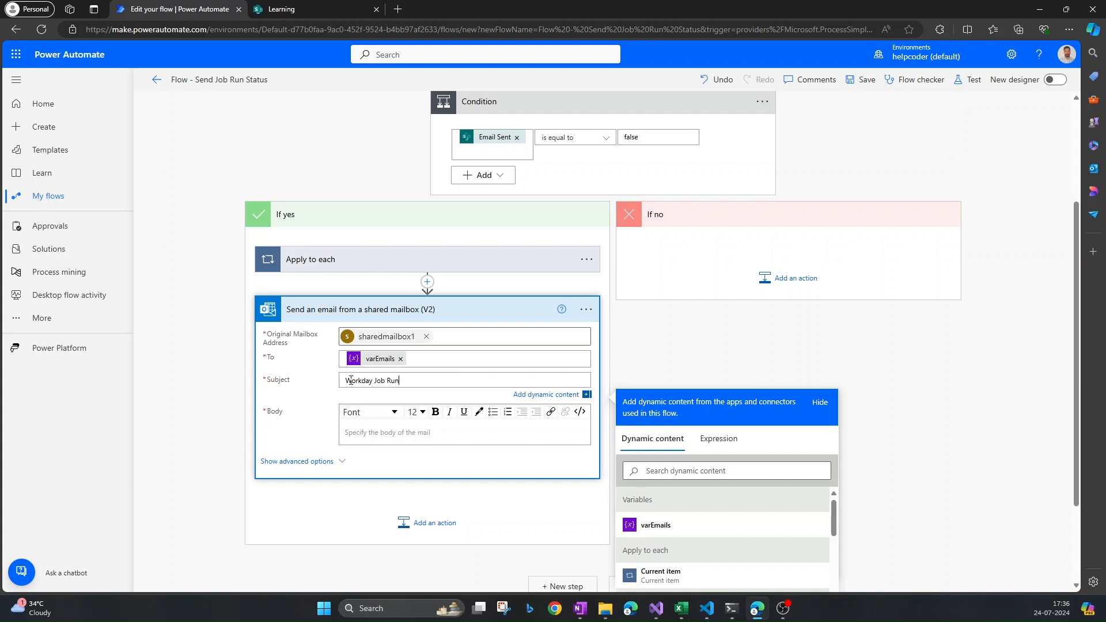
type("Status -")
type("utcNow()")
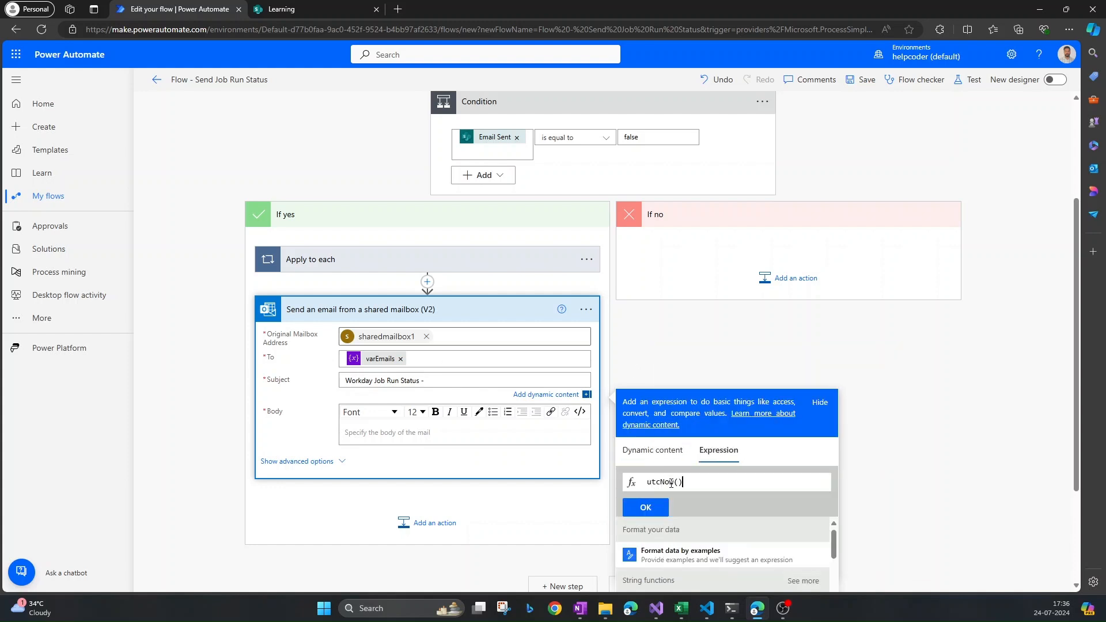
left_click(644, 506)
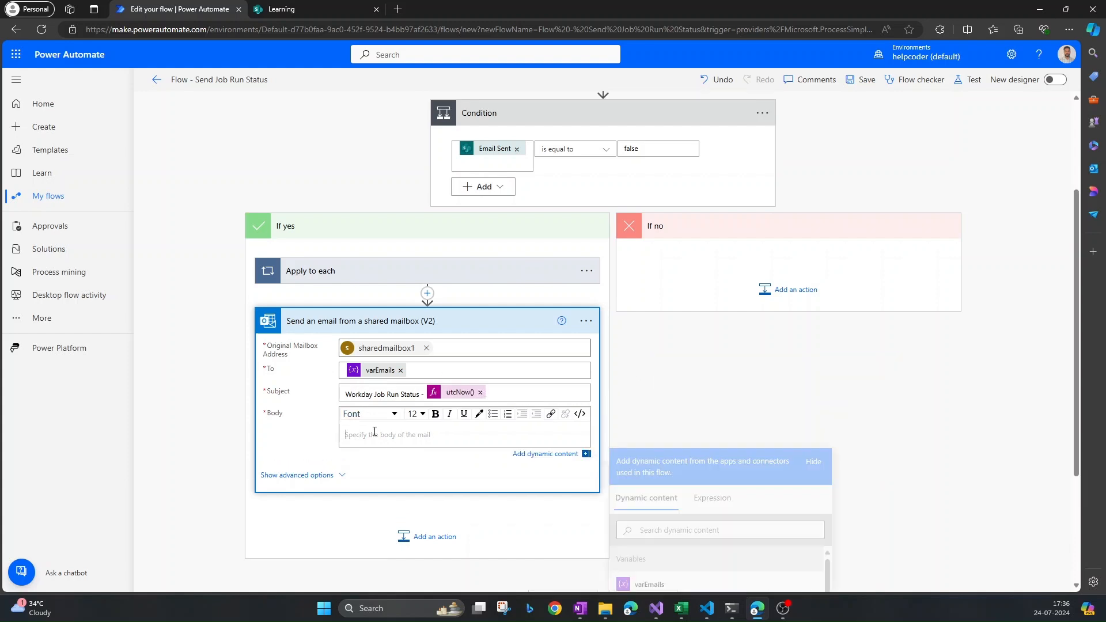
- Write the body 'Hi Team, Workday job status: Last Run' with utcNow(), signed Regards, CPO Team
type("Hi Team,")
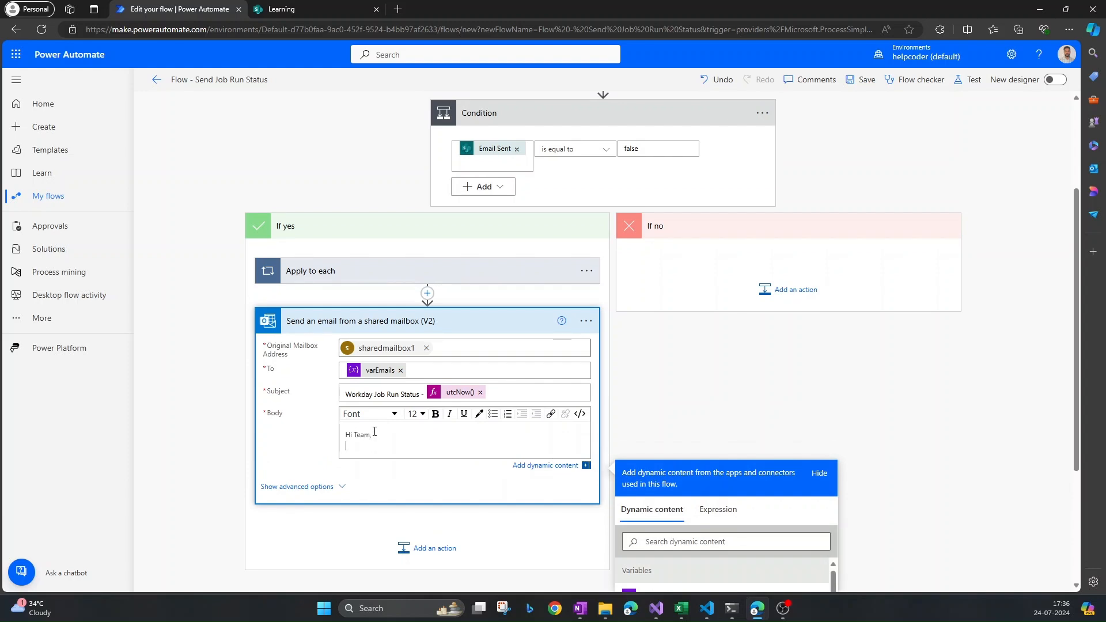
type("Workday")
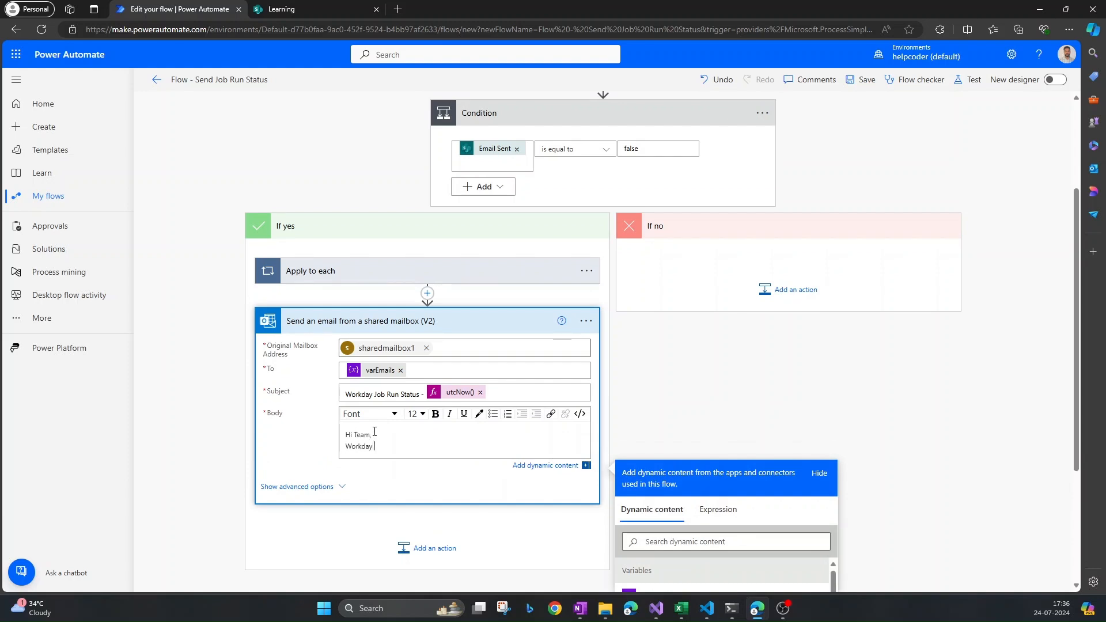
type("job status:")
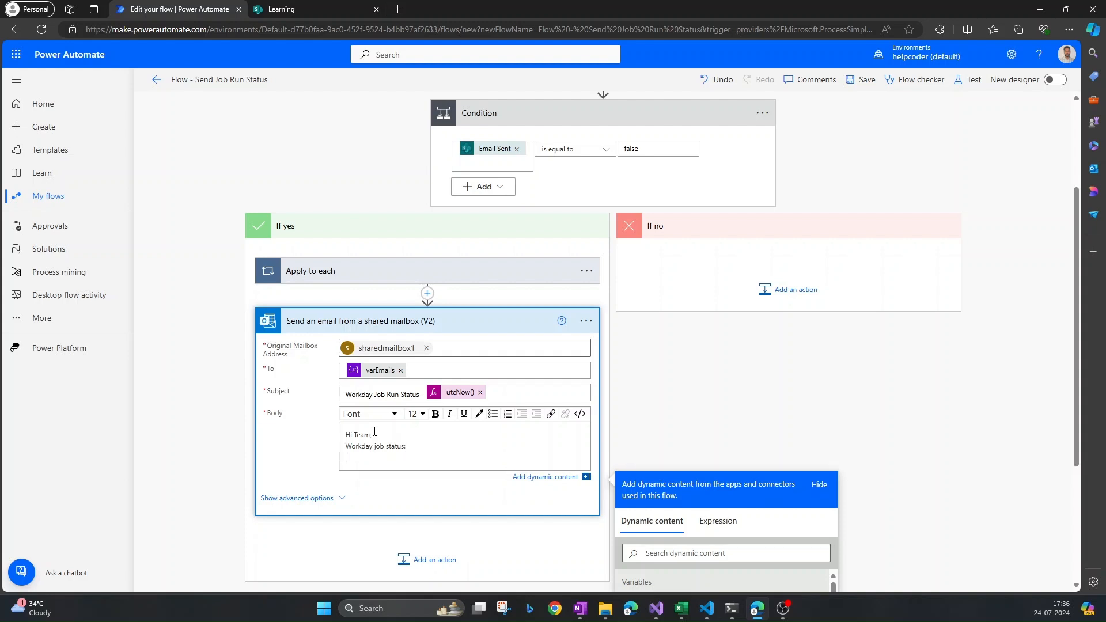
type("Last Run:")
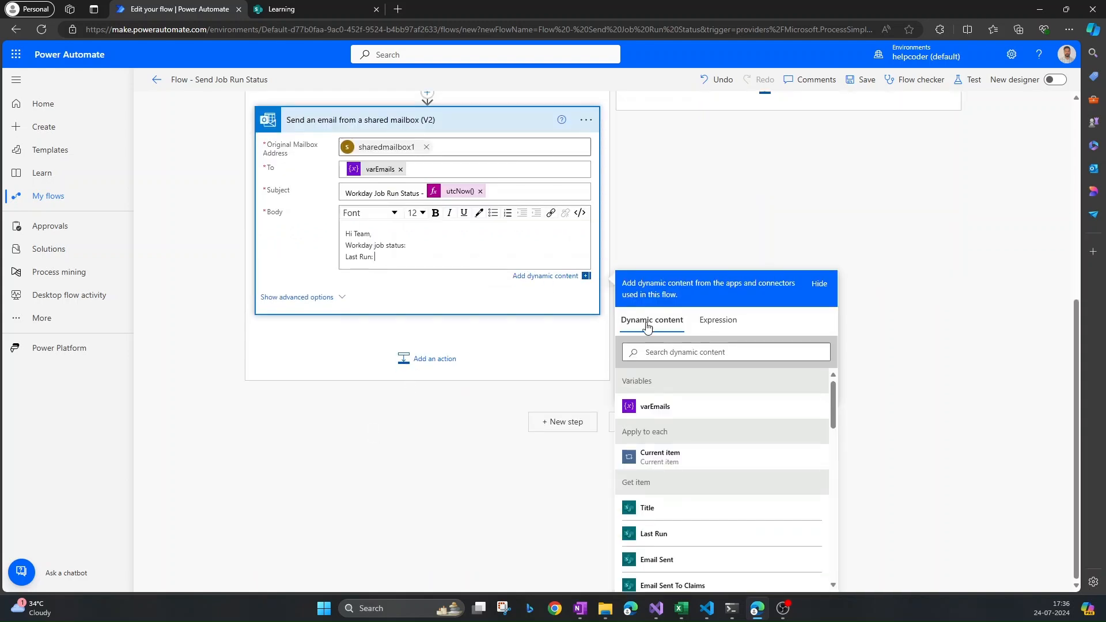
type("last")
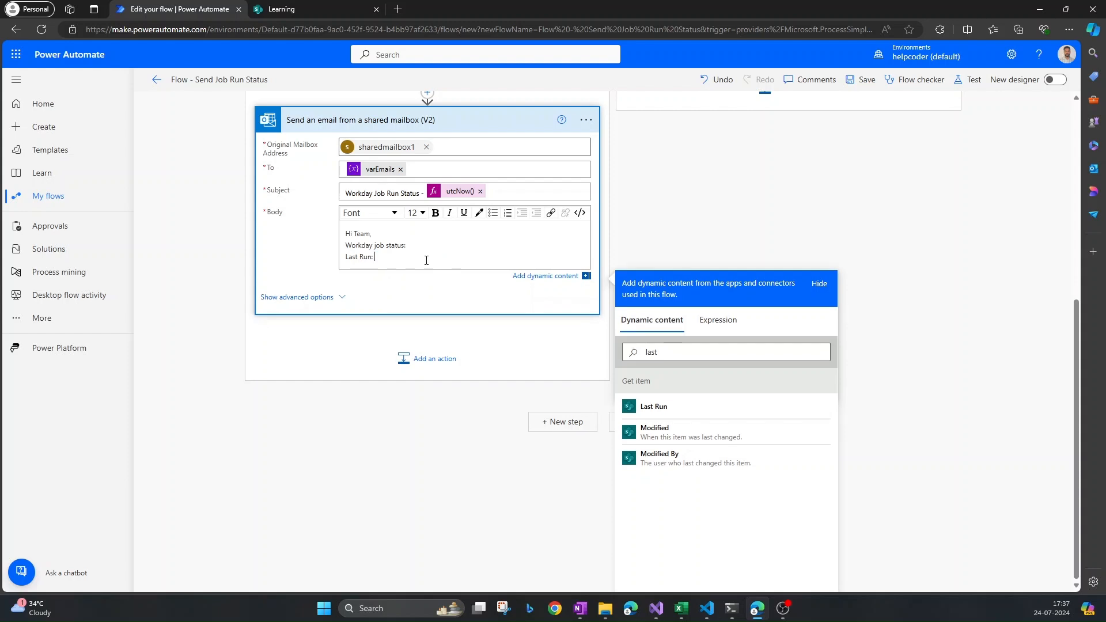
left_click(716, 320)
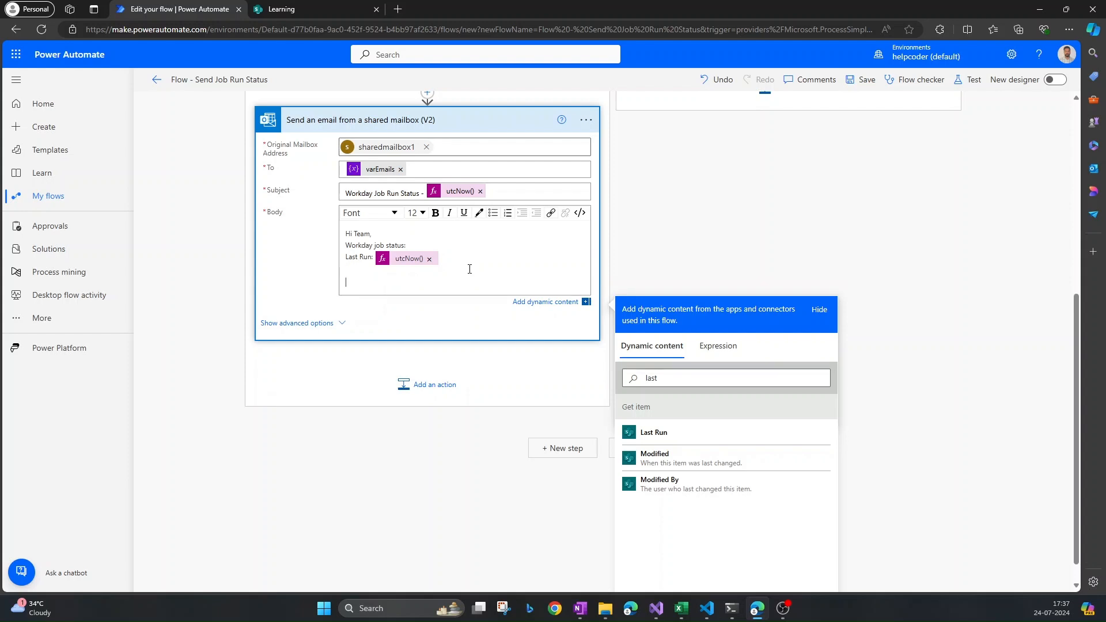
type("Regrads")
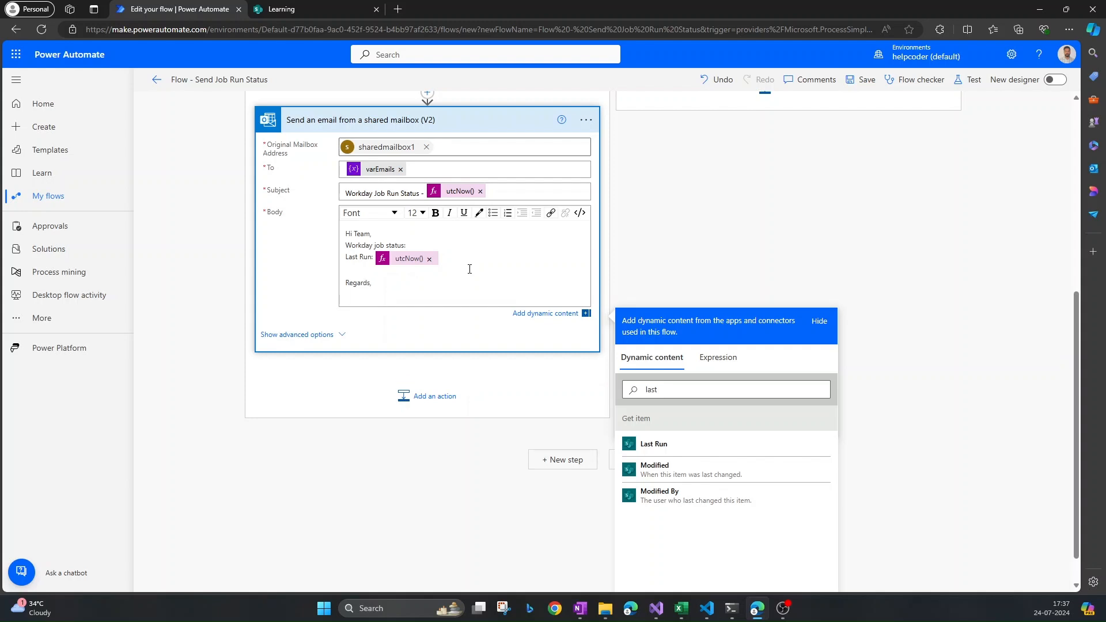
type("CPO Team")
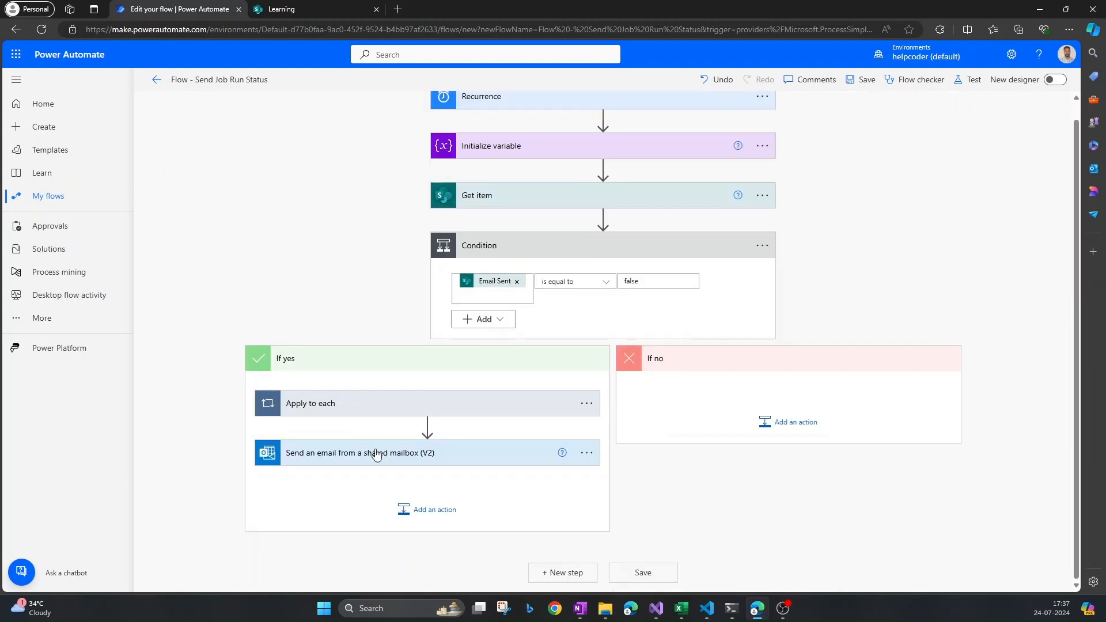
mouse_move(411, 456)
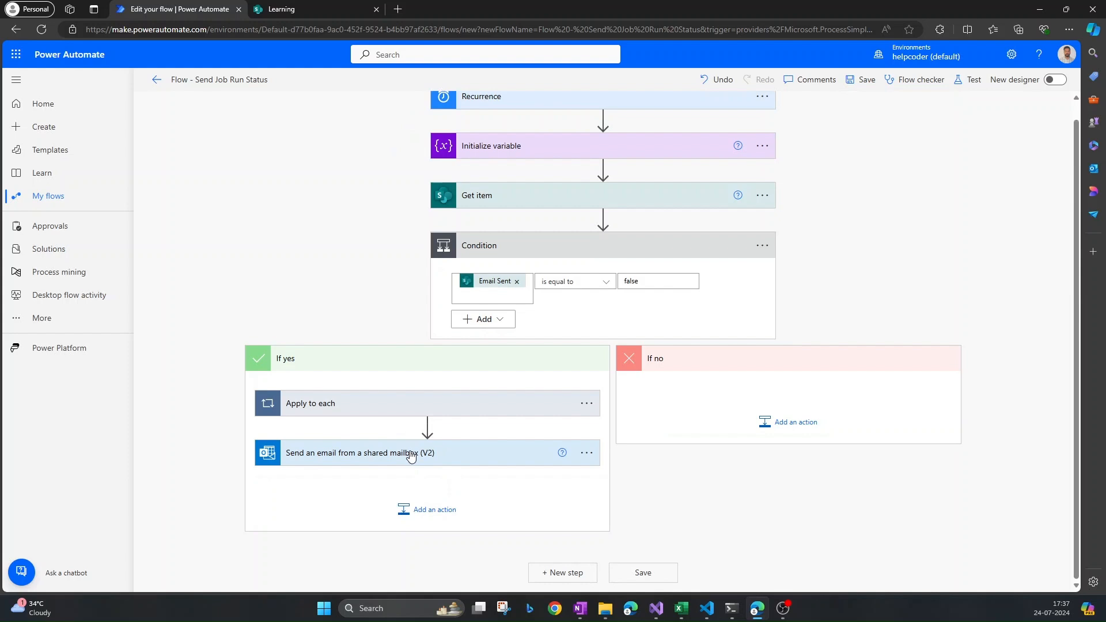
- Search 'update' and add the SharePoint Update item action below the email
left_click(434, 509)
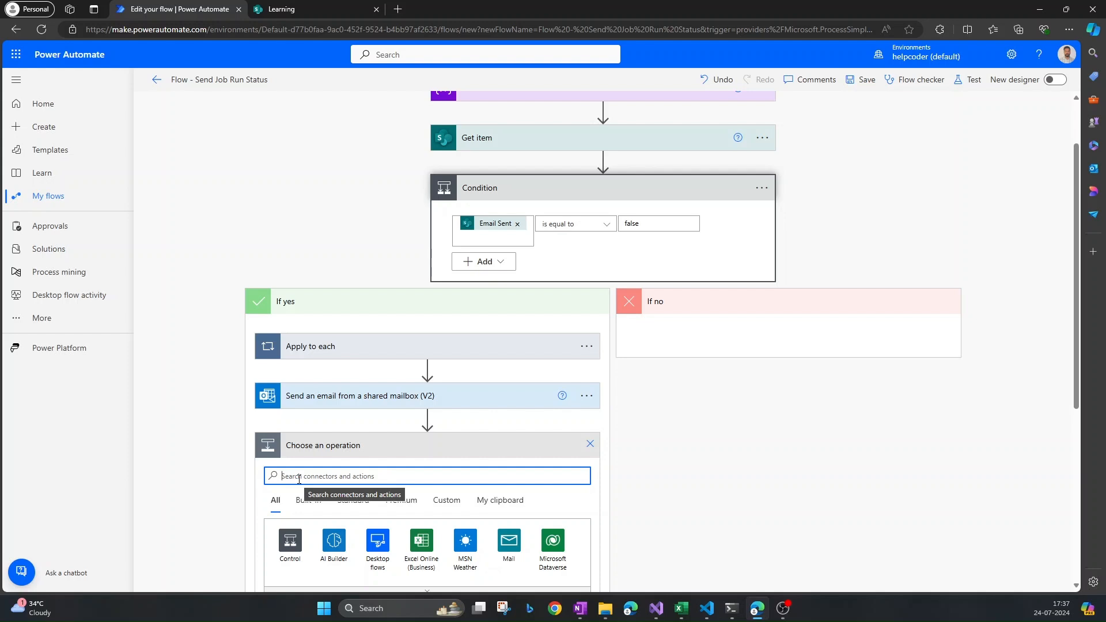
type("update")
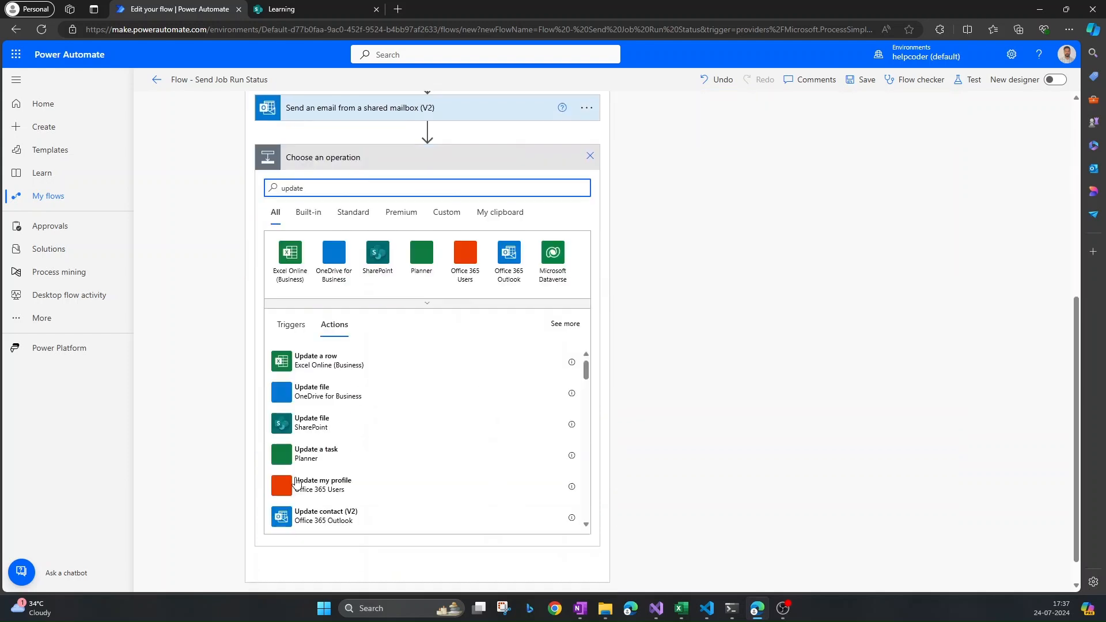
mouse_move(341, 248)
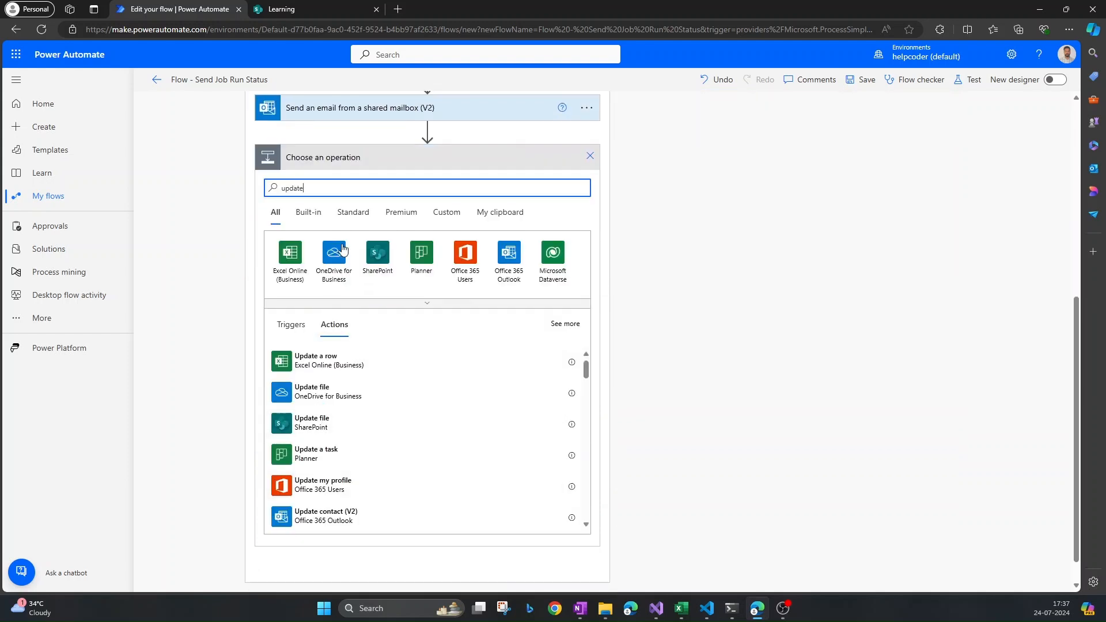
left_click(377, 256)
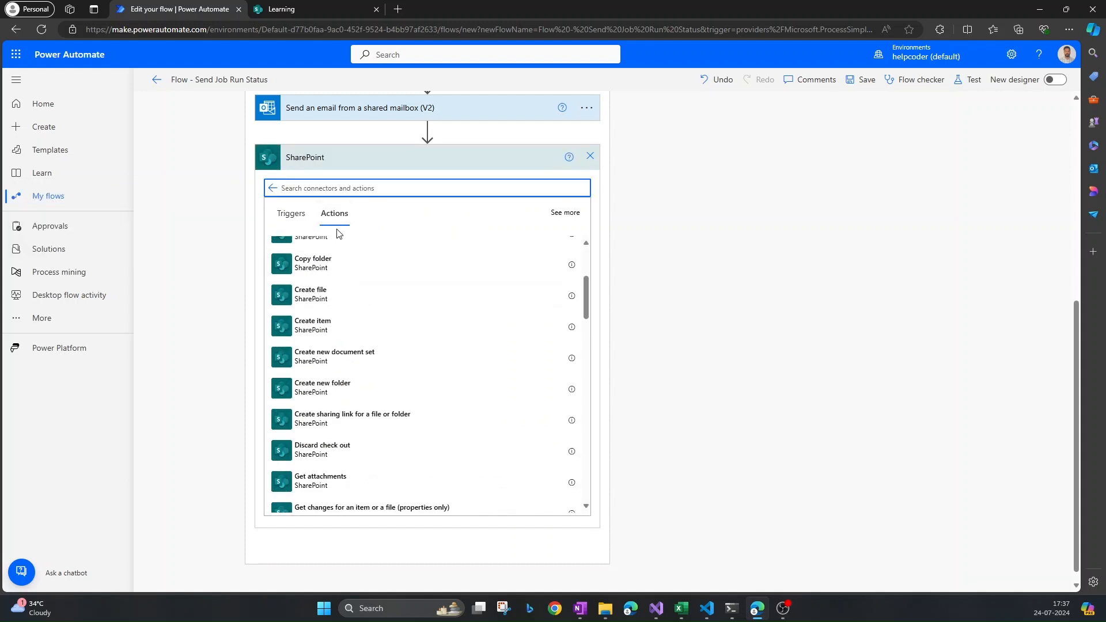
type("update")
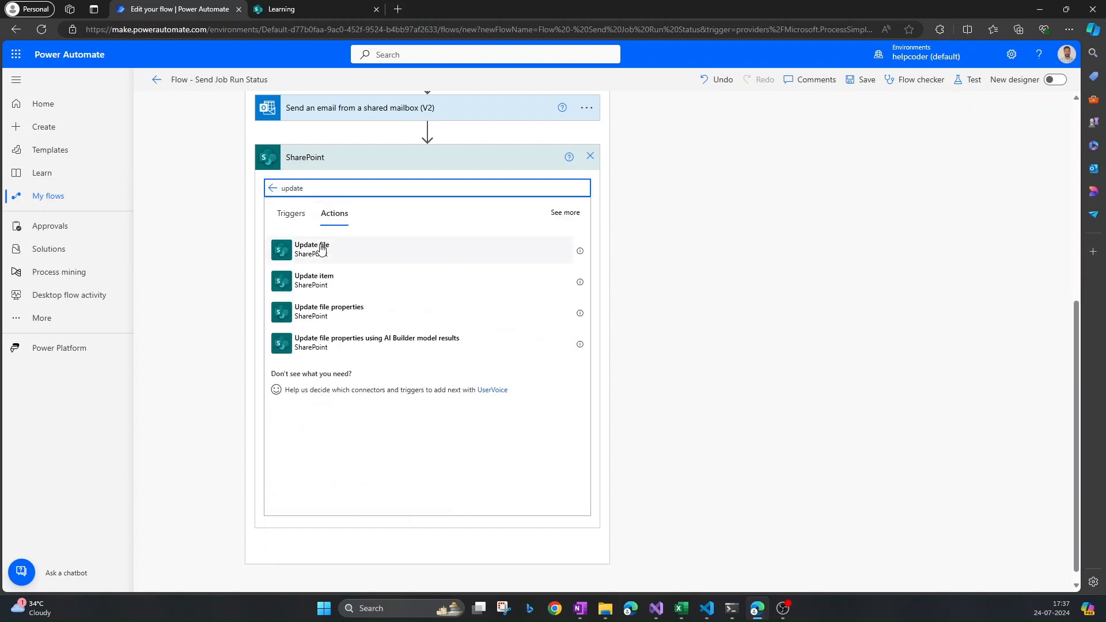
left_click(313, 280)
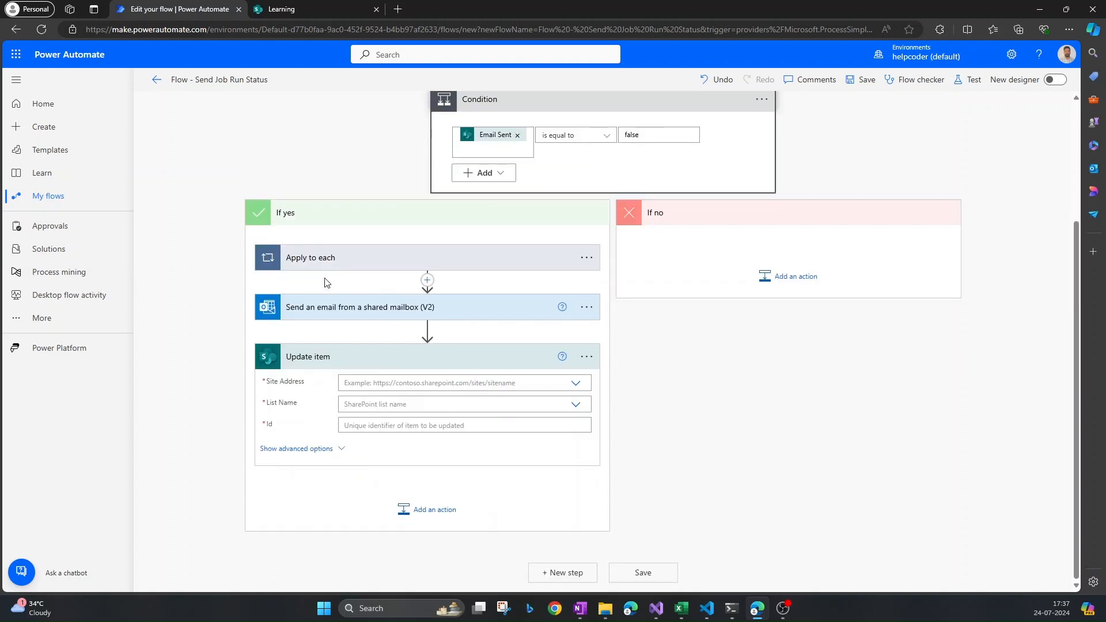
- Point Update item at the Learning site's Job Run Status list, item Id 1
left_click(575, 383)
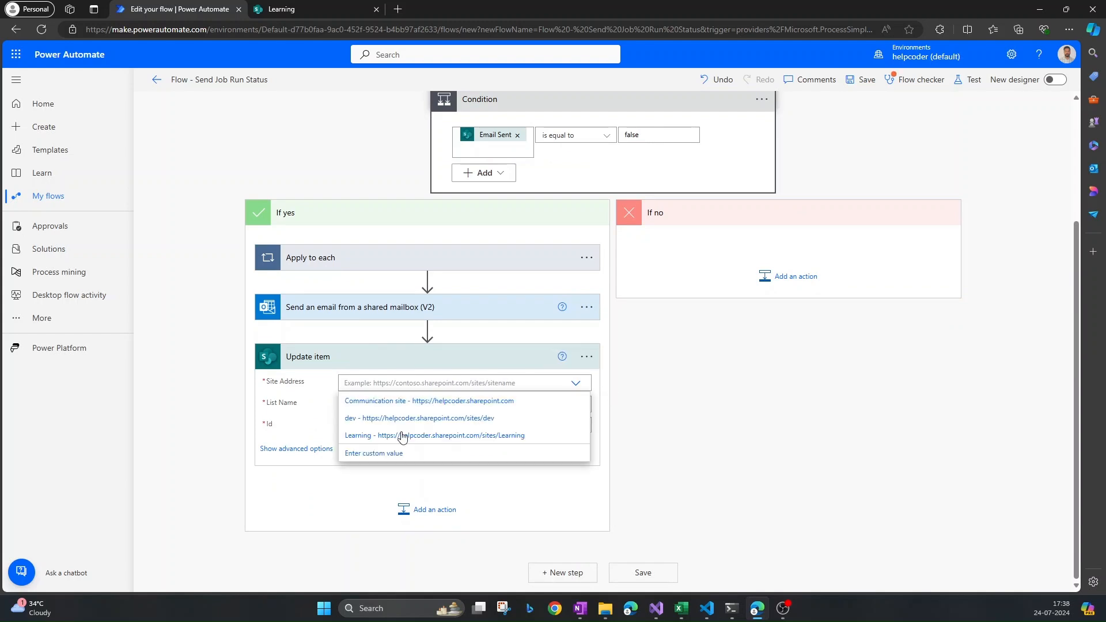
left_click(433, 435)
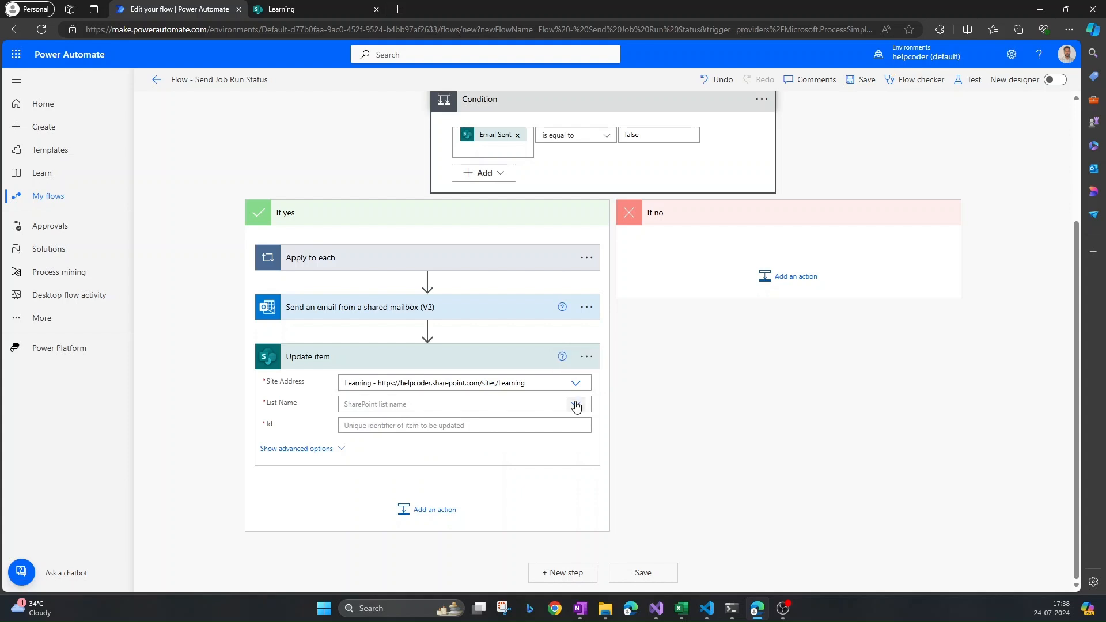
left_click(576, 405)
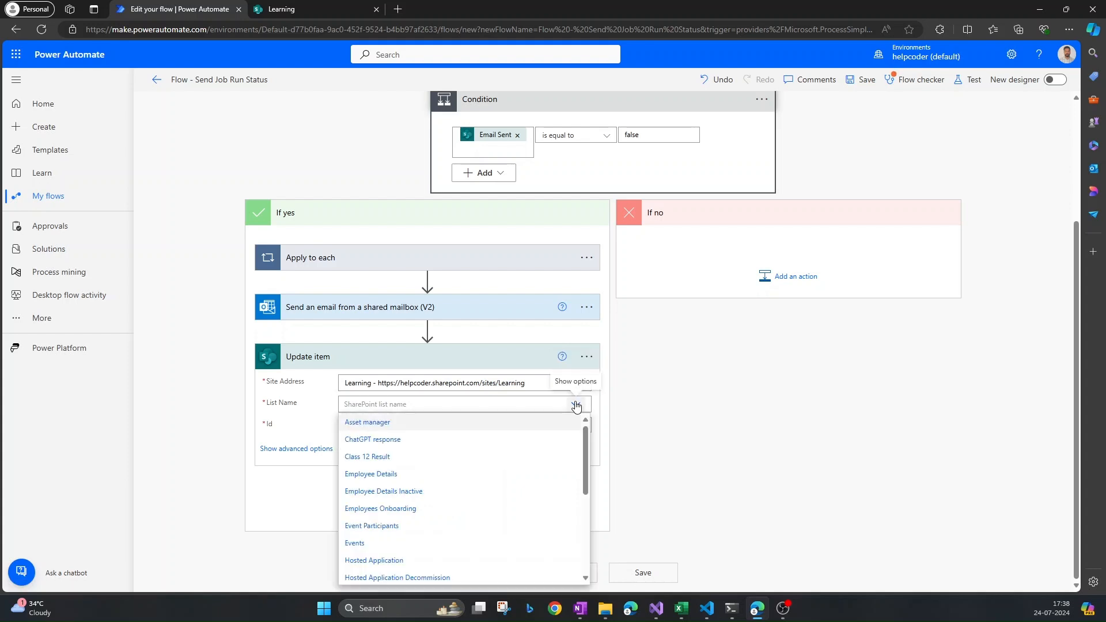
scroll("down", 3)
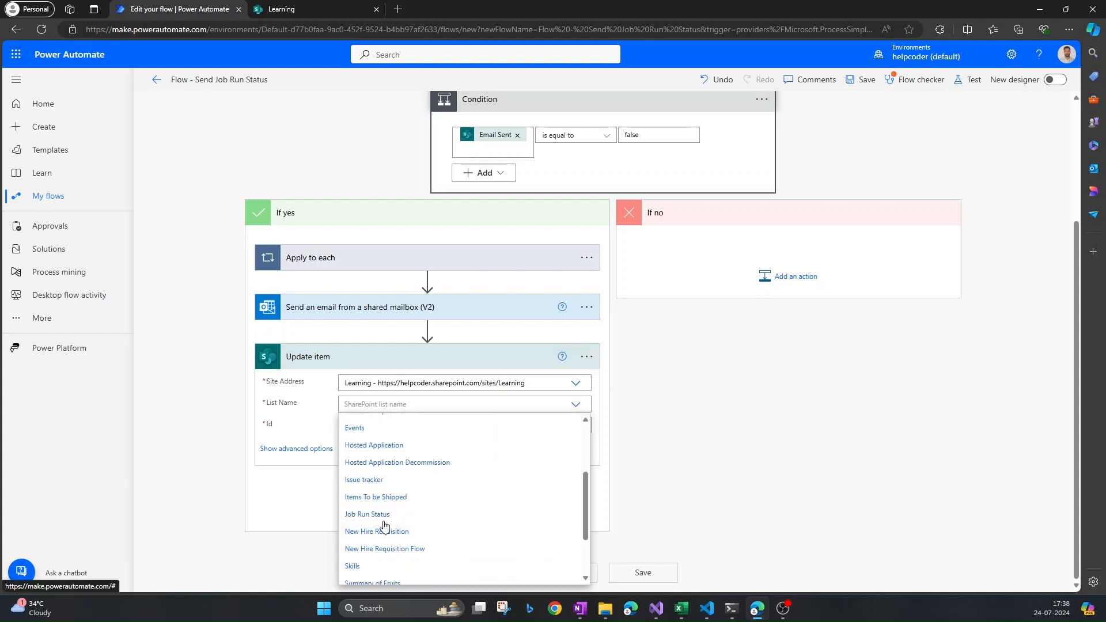
left_click(367, 513)
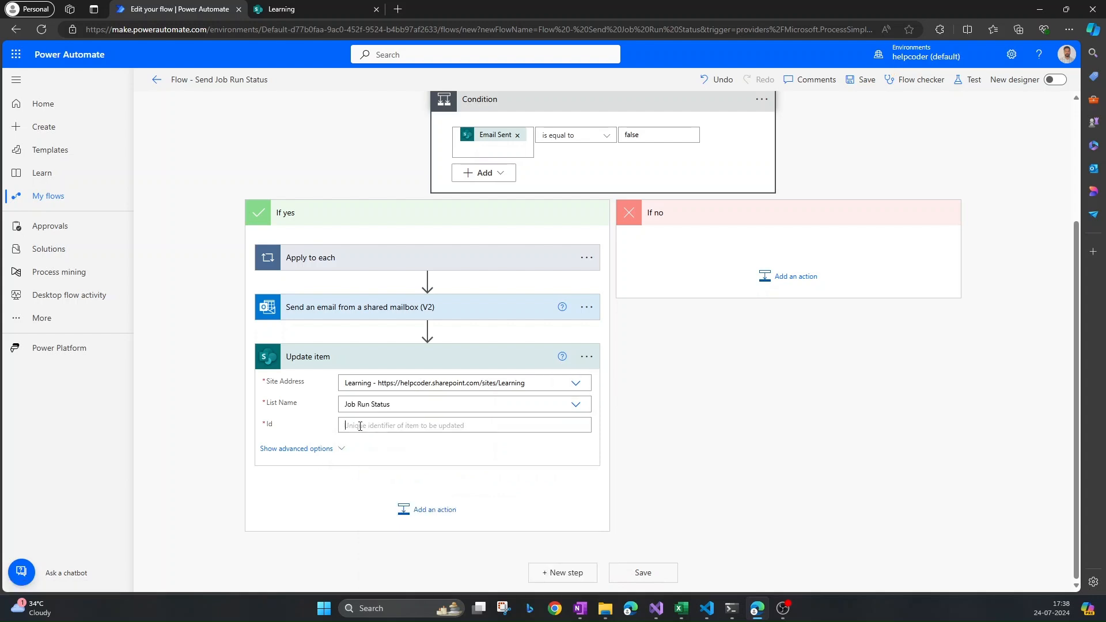
type("1")
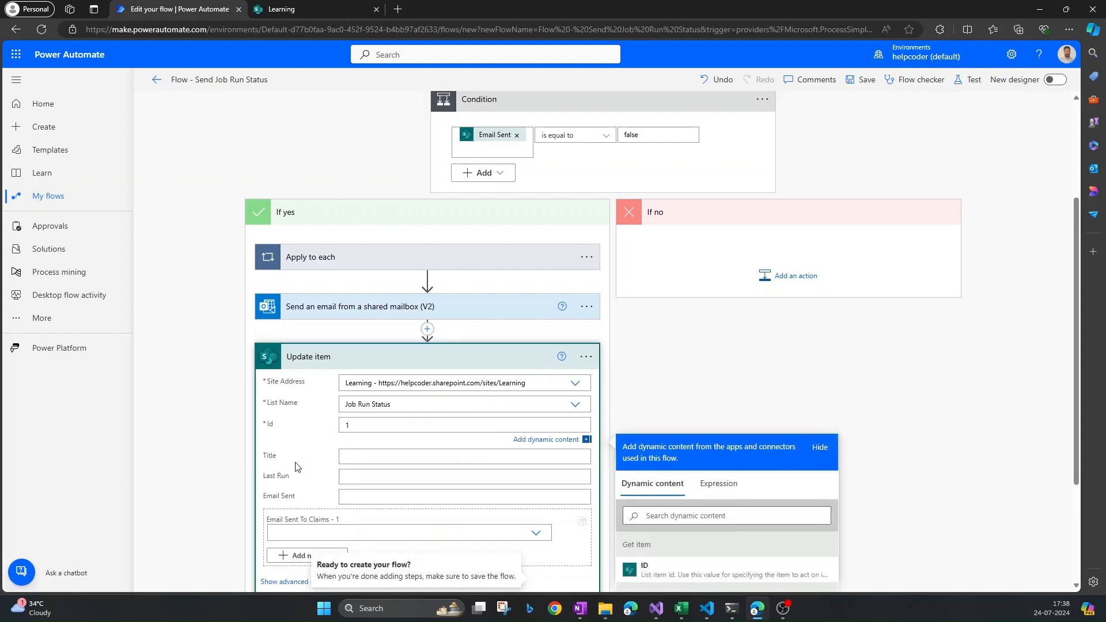
- Set the Last Run field to the expression utcNow()
scroll("down", 3)
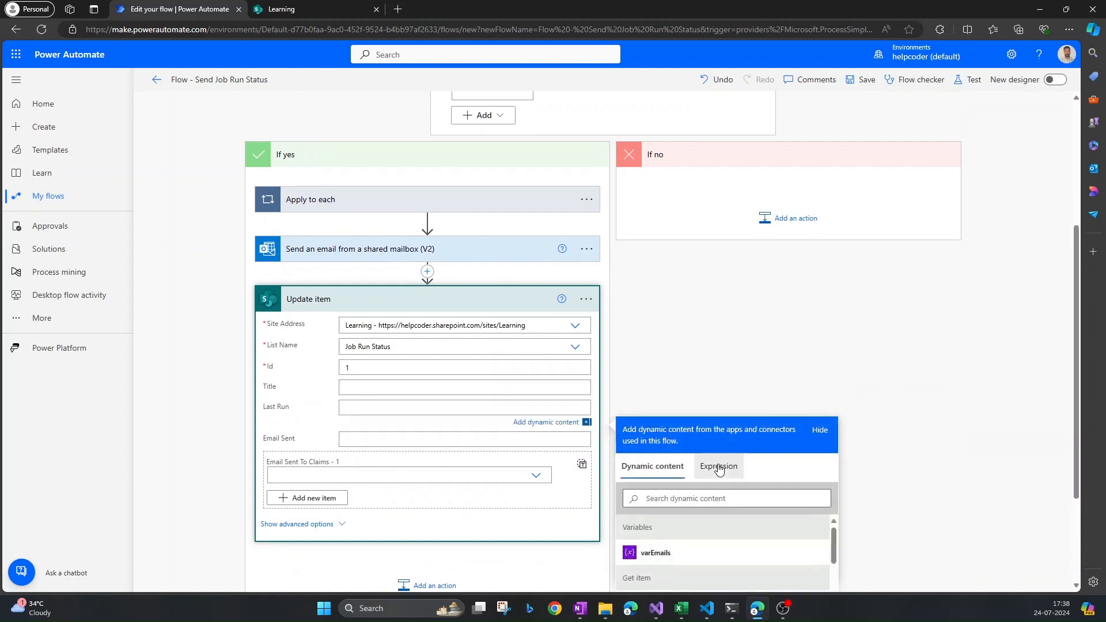
left_click(717, 466)
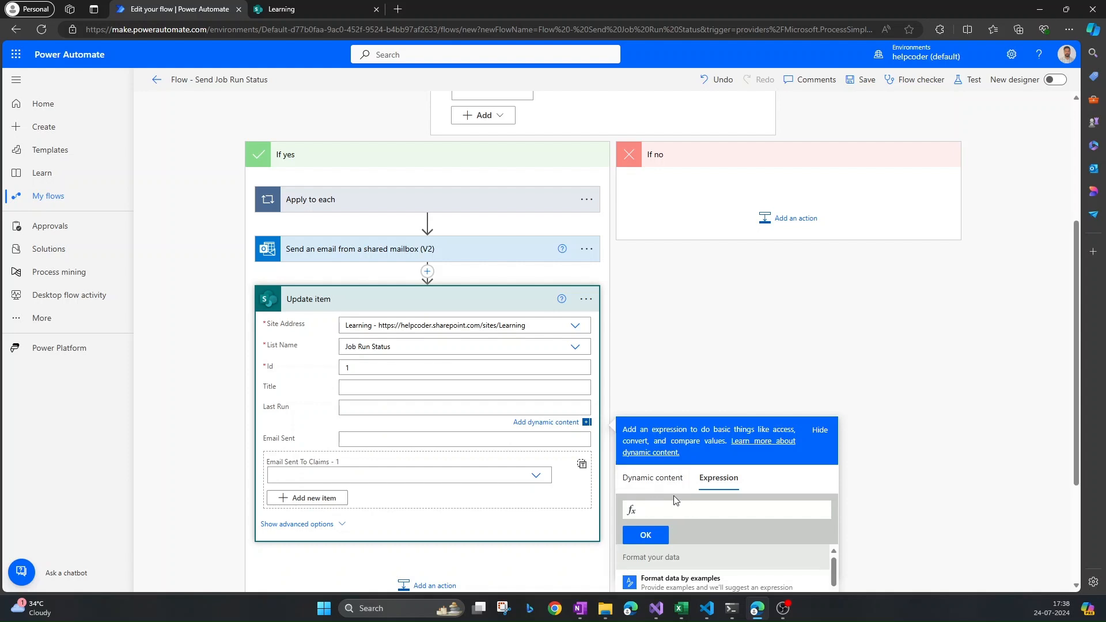
type("utc")
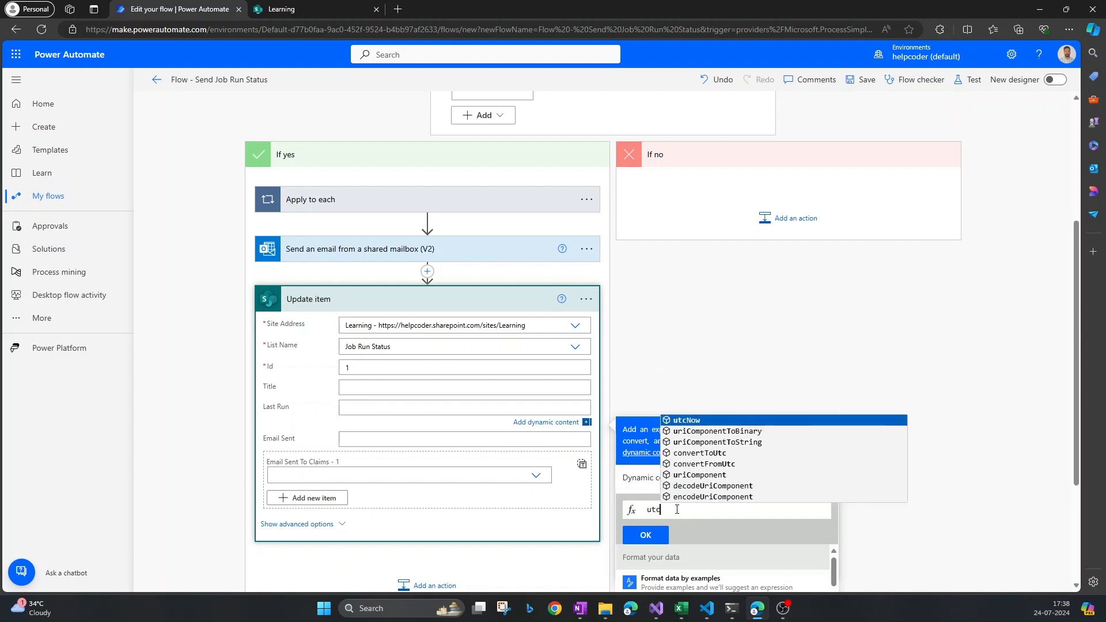
left_click(684, 420)
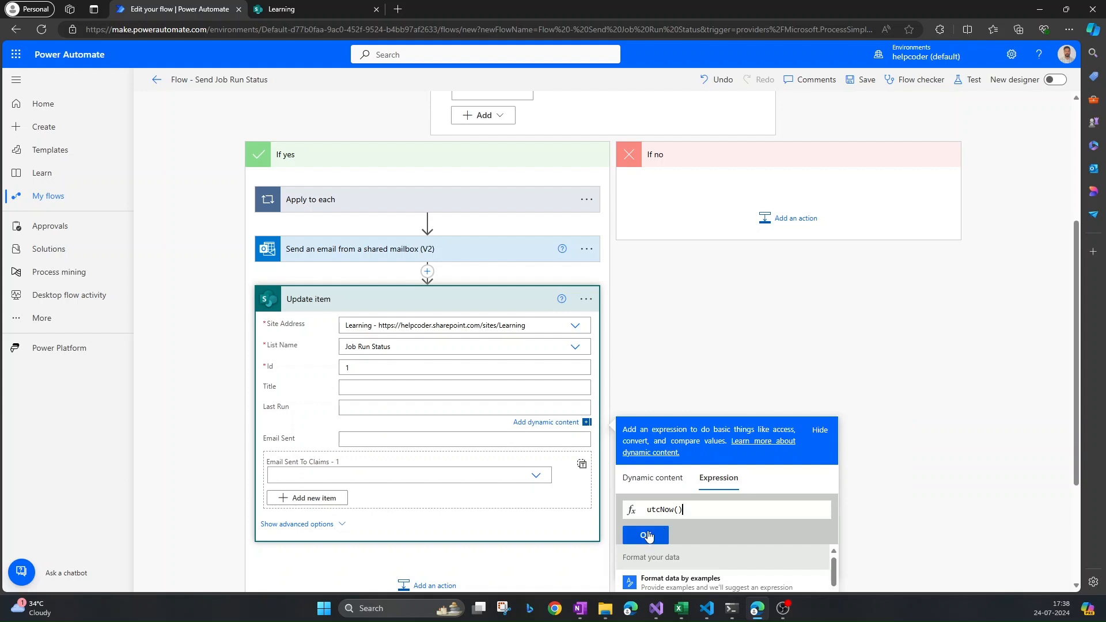
left_click(644, 535)
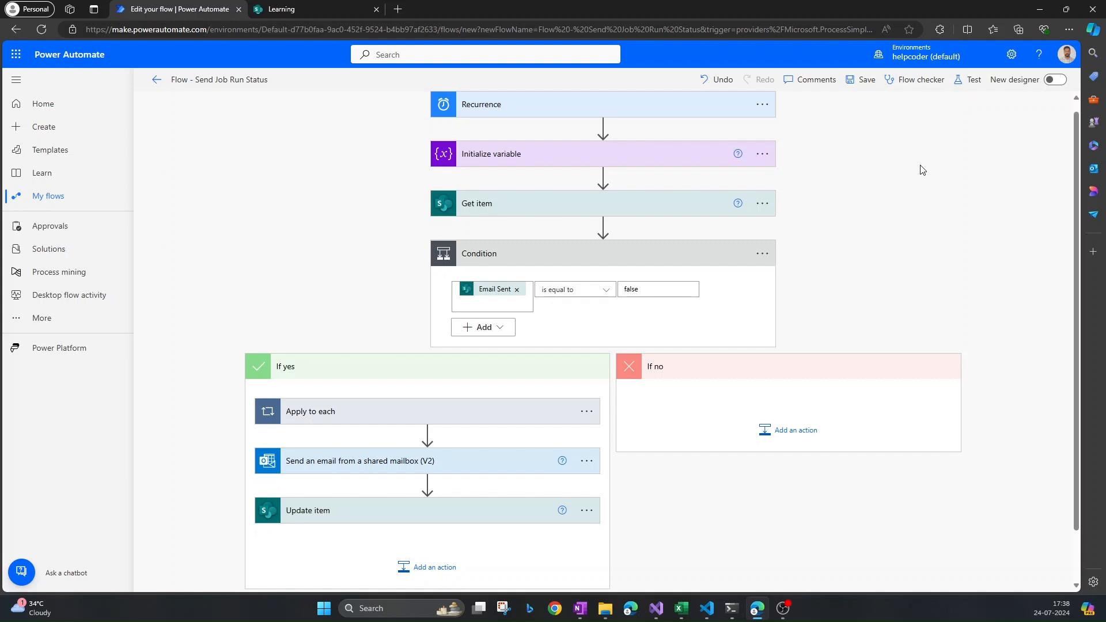
mouse_move(971, 79)
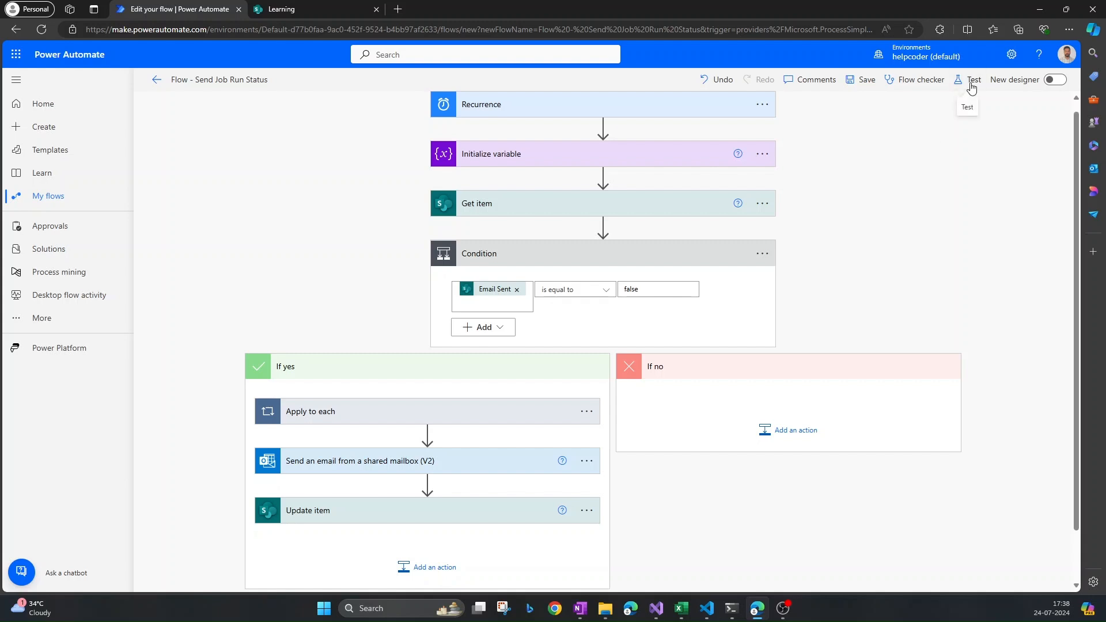
- Save the flow and run it as a manual test
left_click(973, 79)
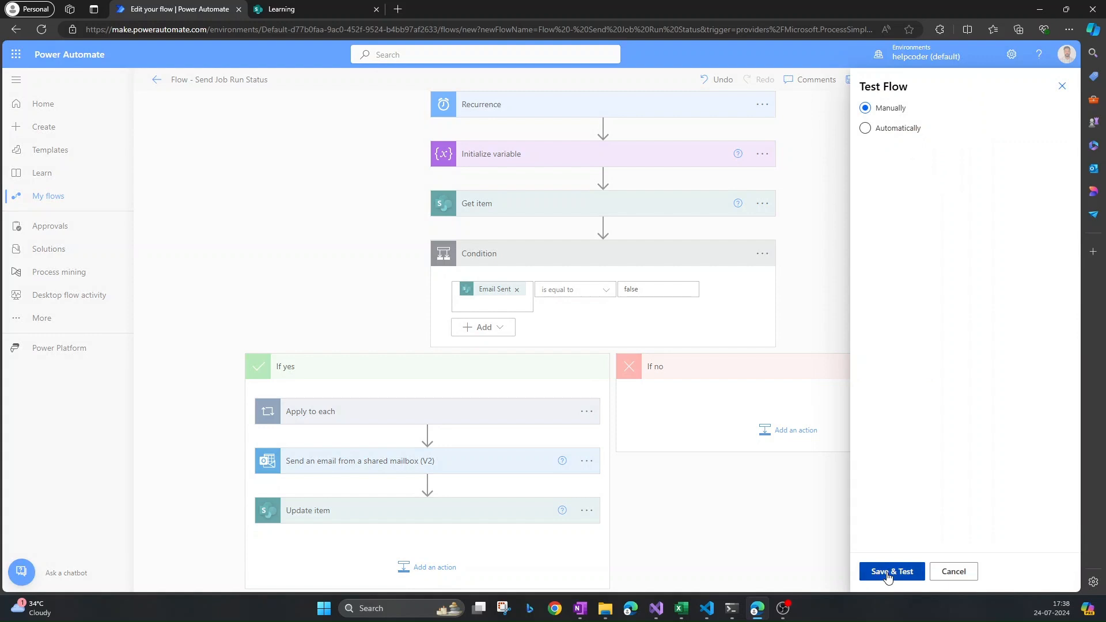
left_click(890, 571)
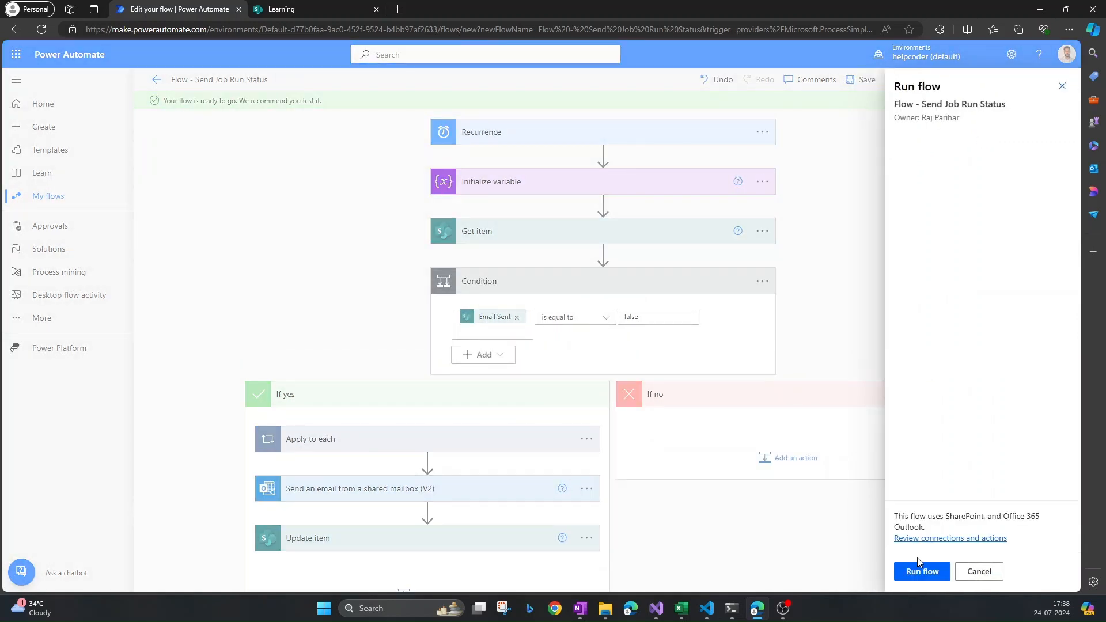
left_click(921, 571)
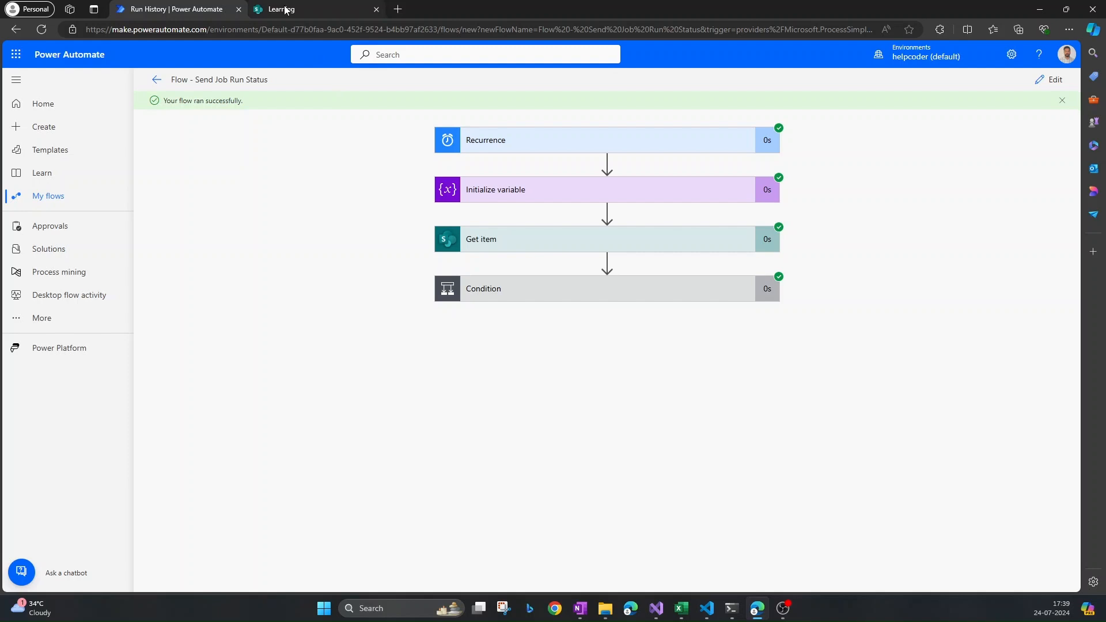
- Compare the reloaded Job Run Status list against the run's Condition and Get item details
left_click(310, 9)
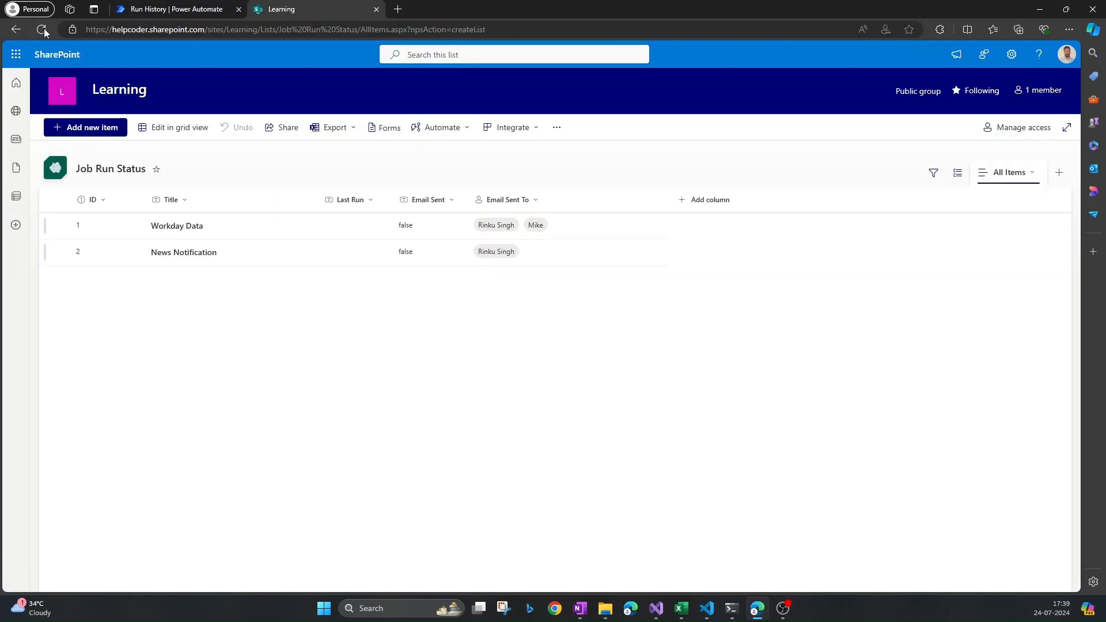
left_click(44, 29)
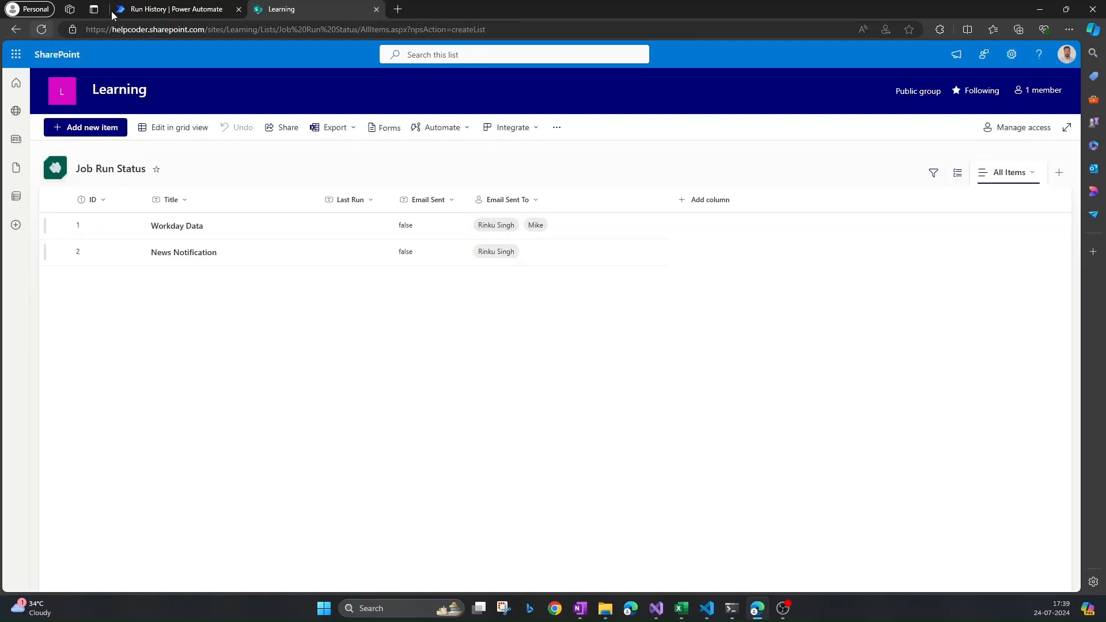
left_click(173, 9)
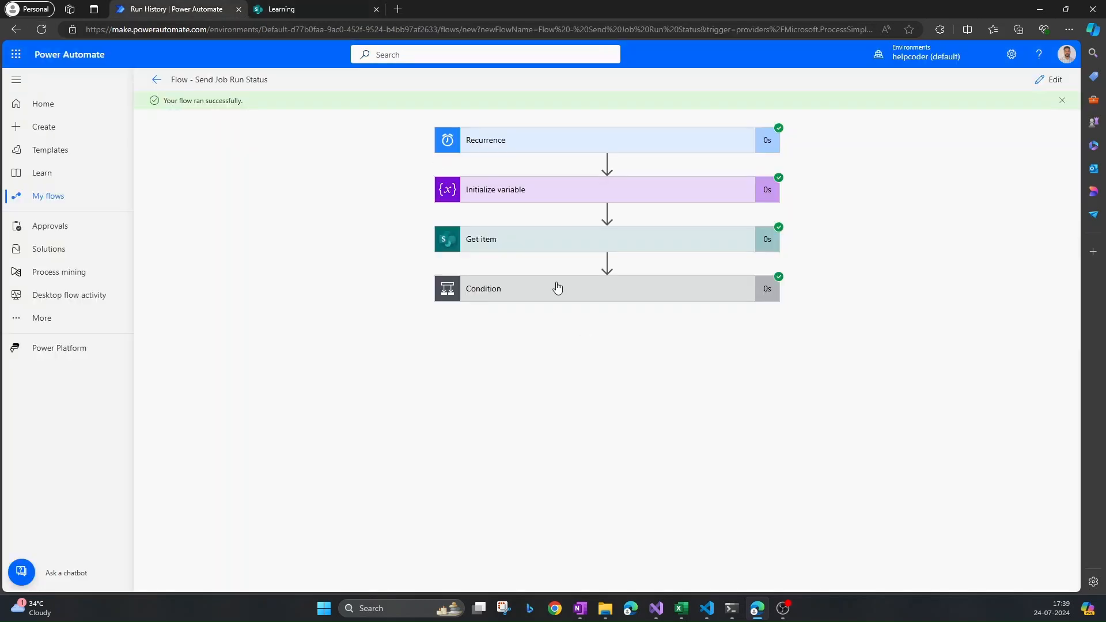
left_click(557, 288)
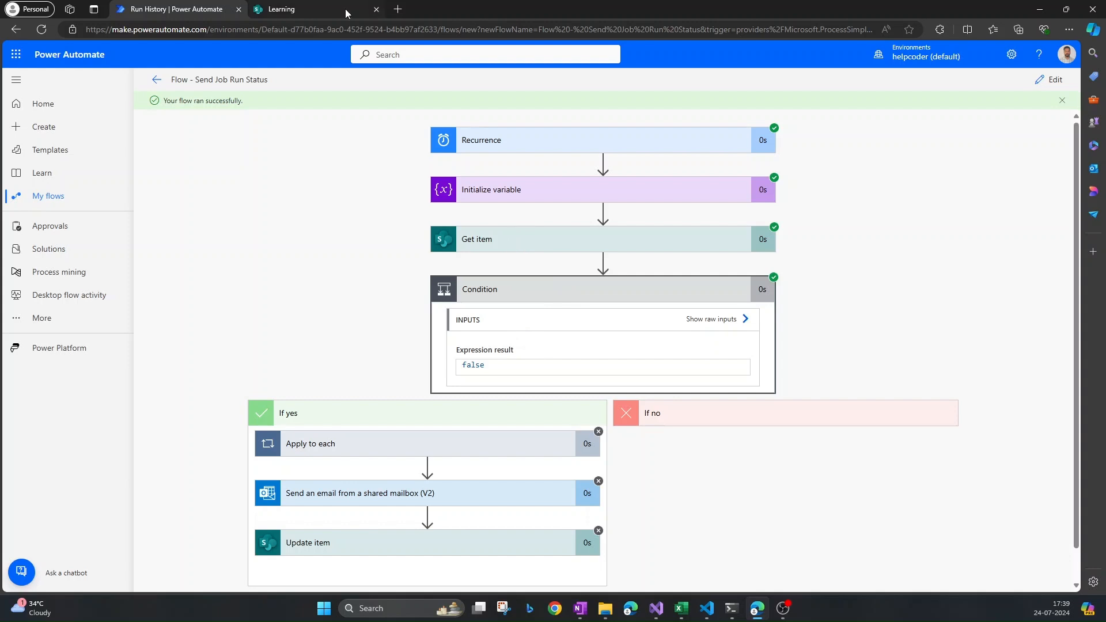
left_click(295, 9)
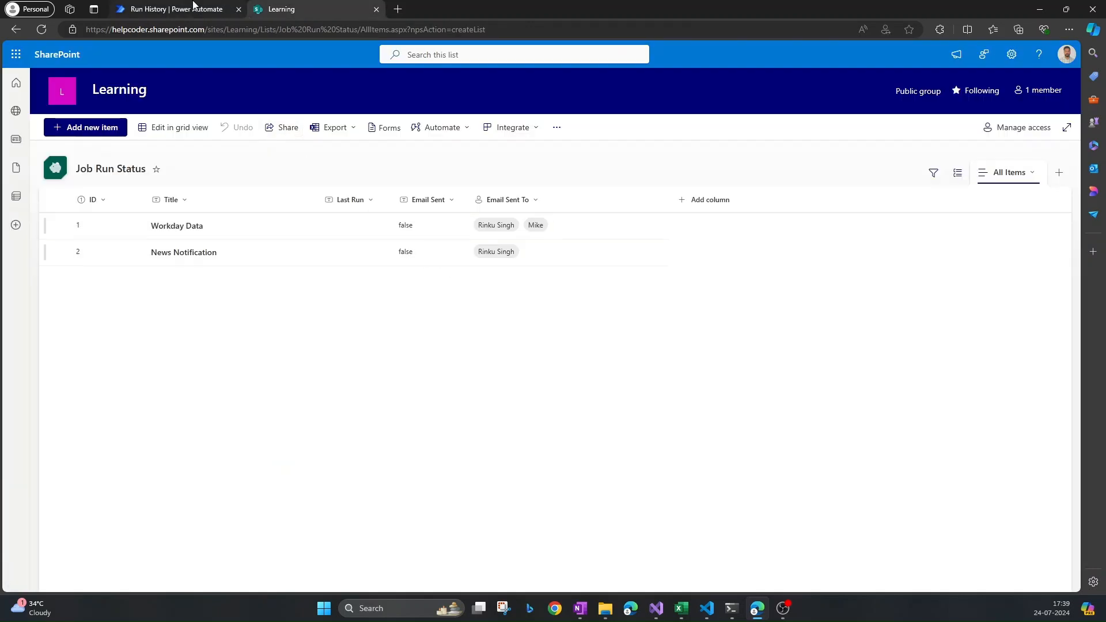
left_click(173, 9)
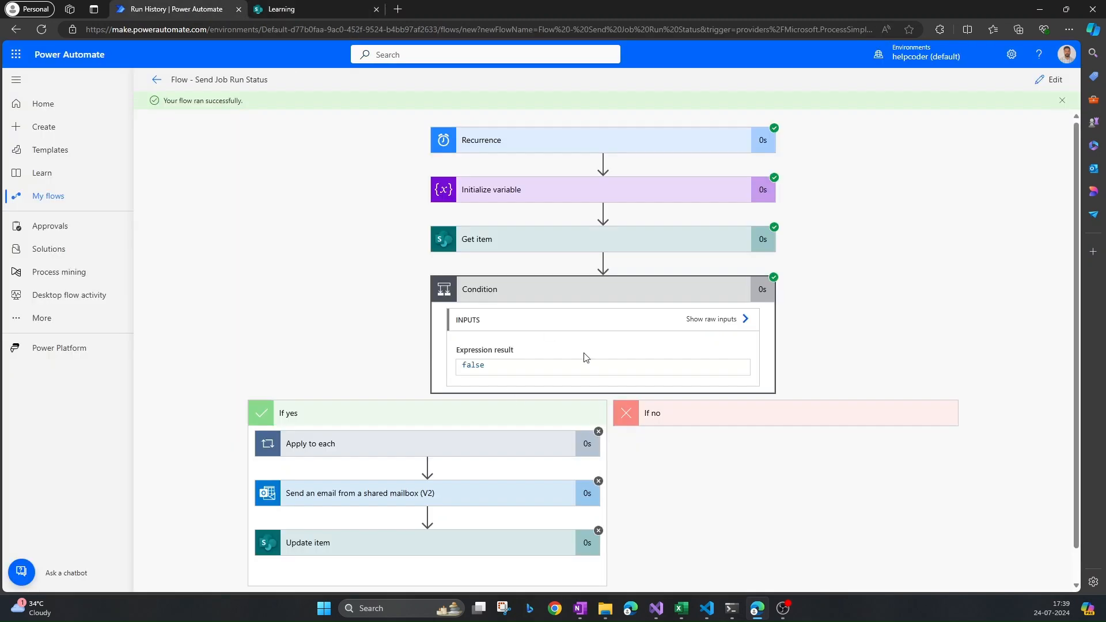
scroll("down", 3)
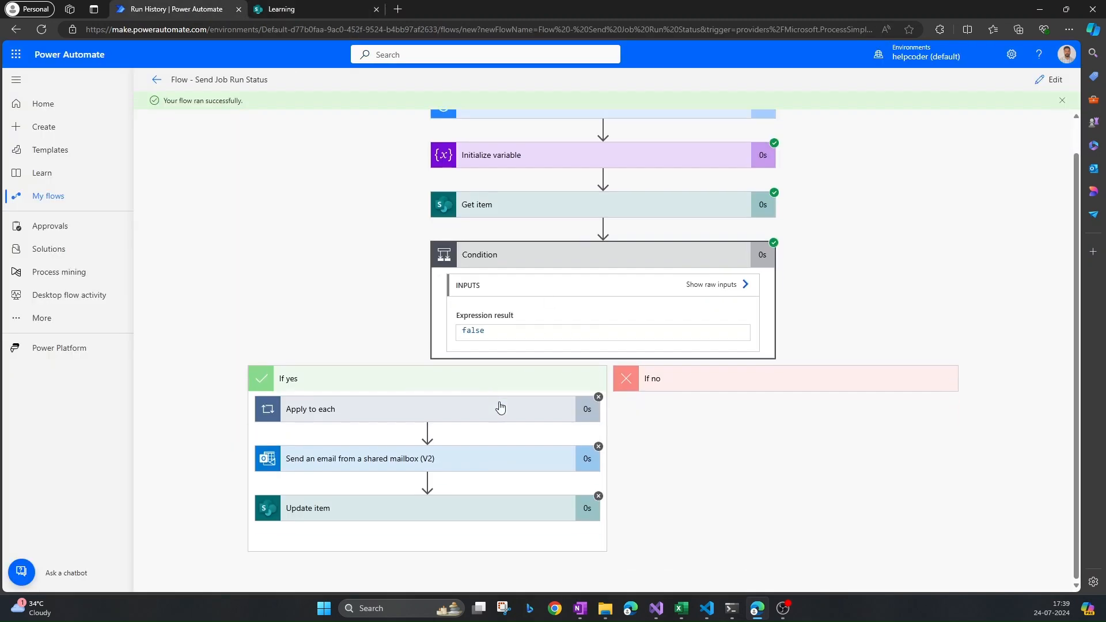
mouse_move(509, 349)
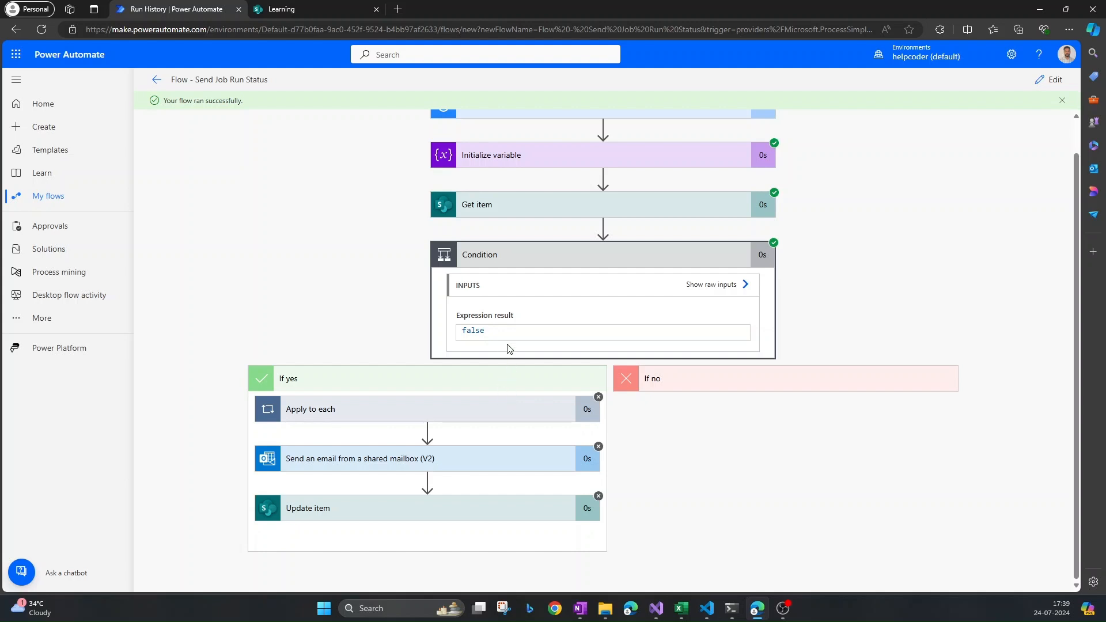
mouse_move(738, 283)
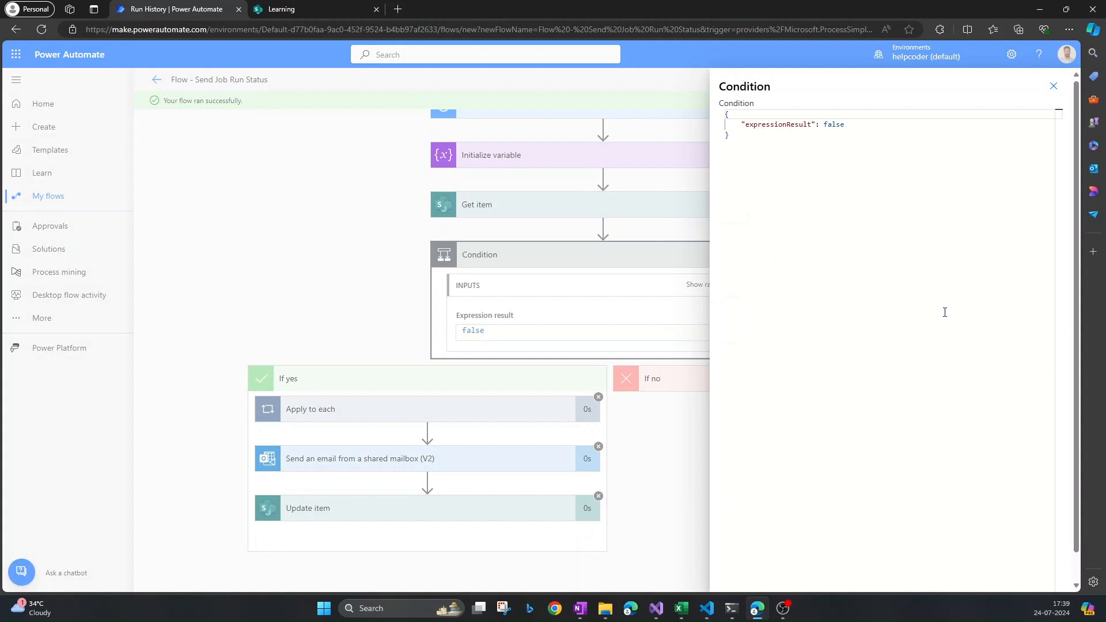
mouse_move(952, 263)
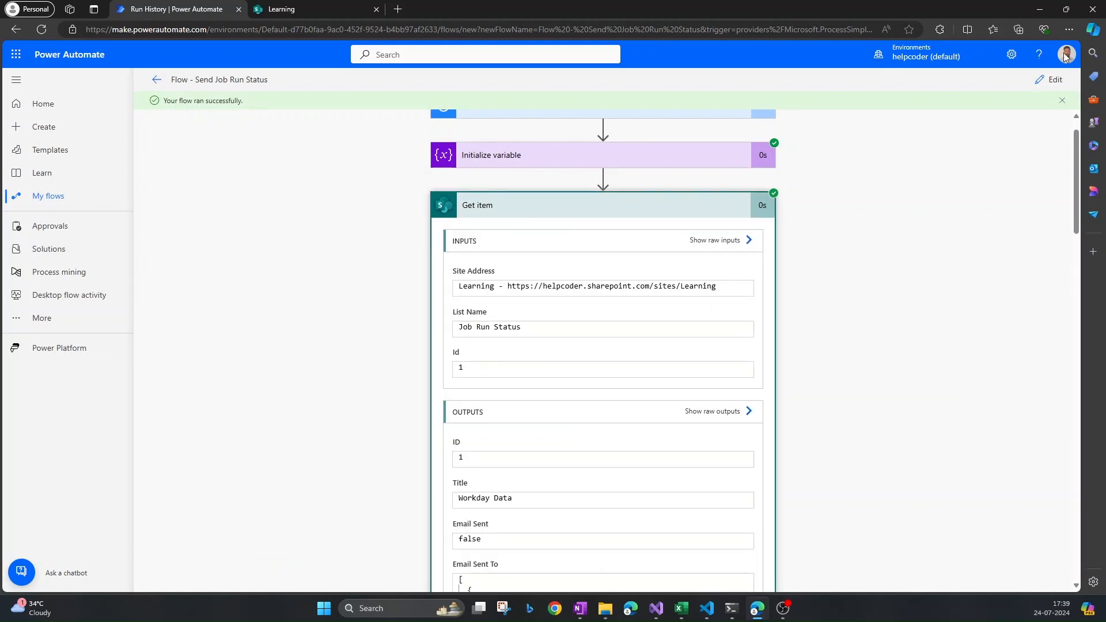
- Change the Condition's comparison value to "false" in quotes and rerun a manual test
left_click(1053, 79)
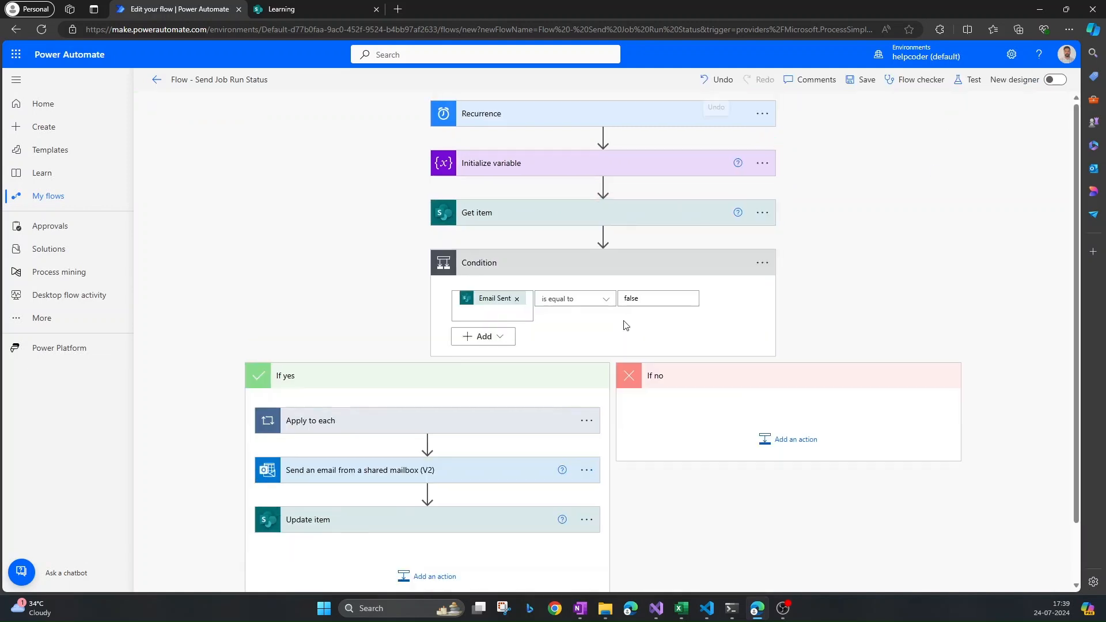
left_click(656, 298)
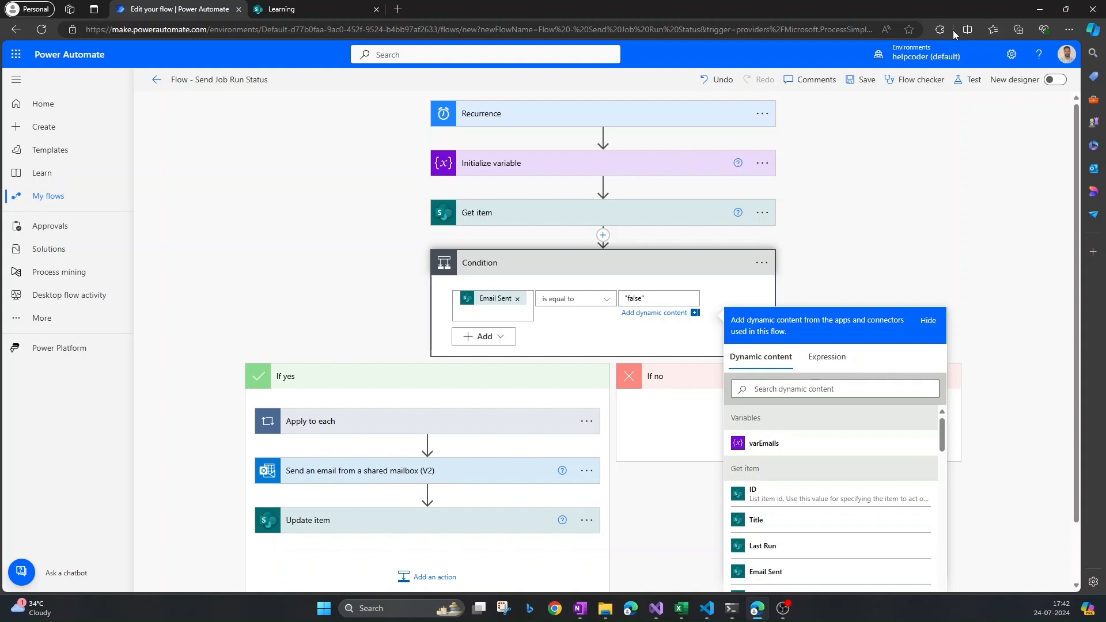
left_click(973, 78)
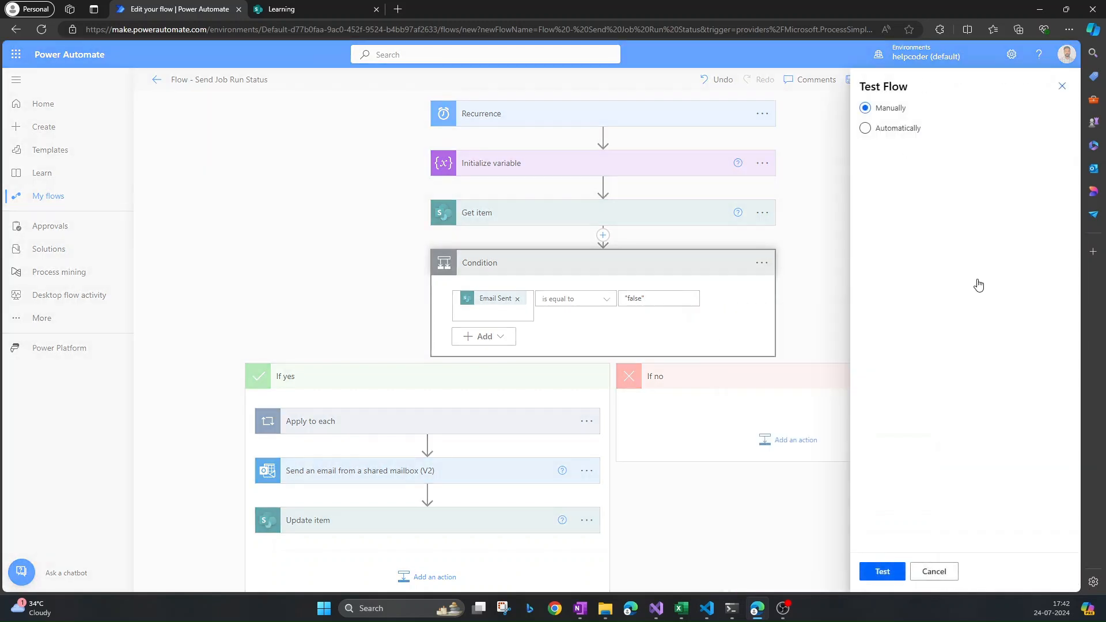
left_click(882, 571)
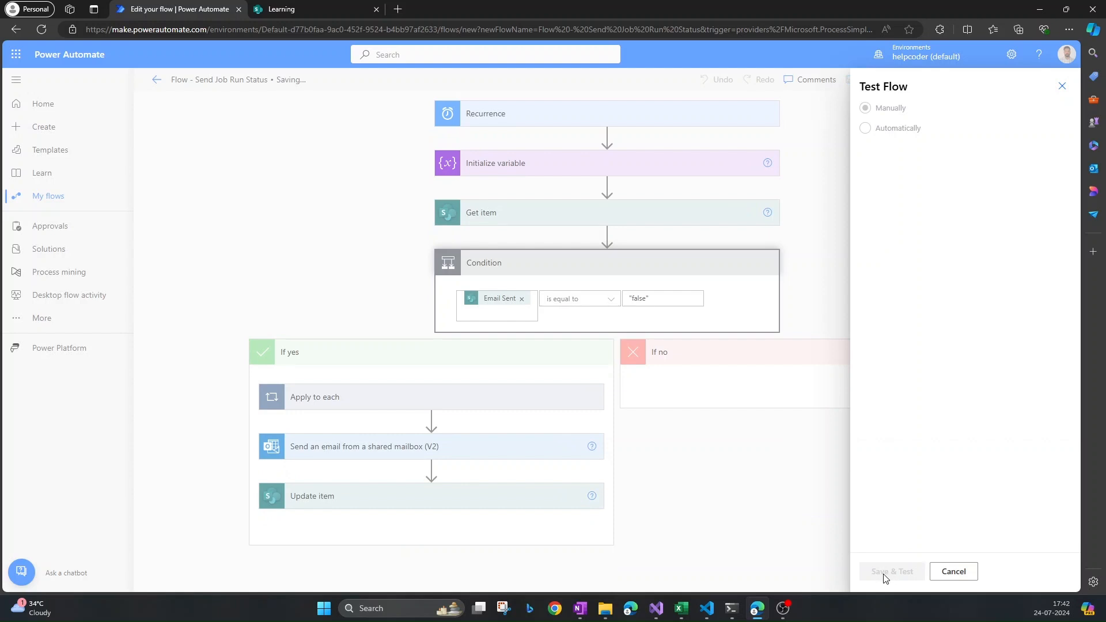
left_click(891, 572)
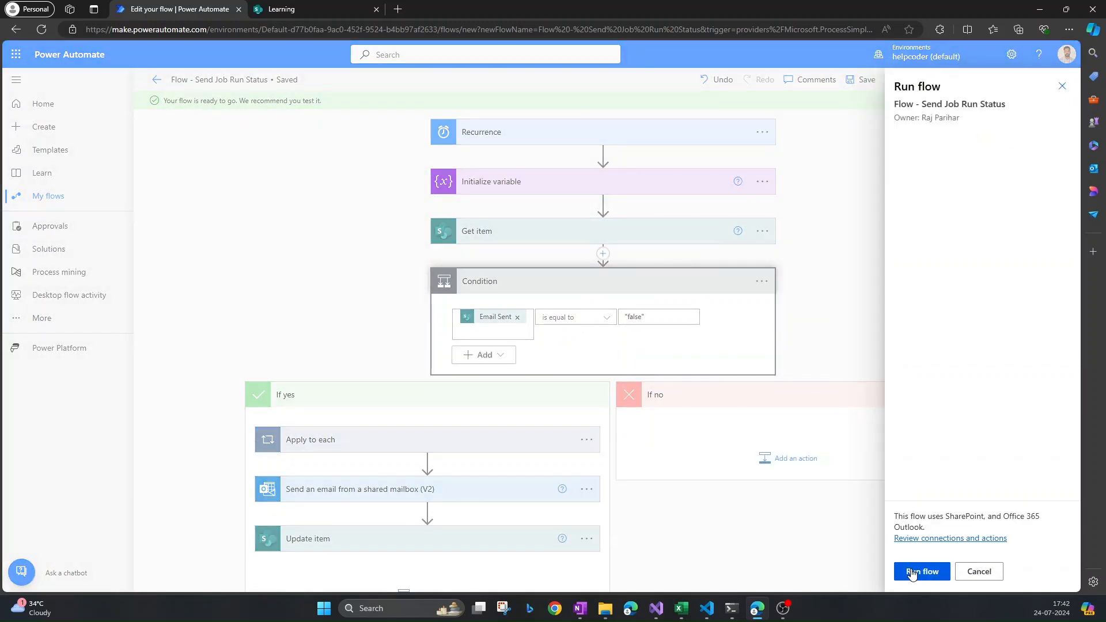
left_click(920, 571)
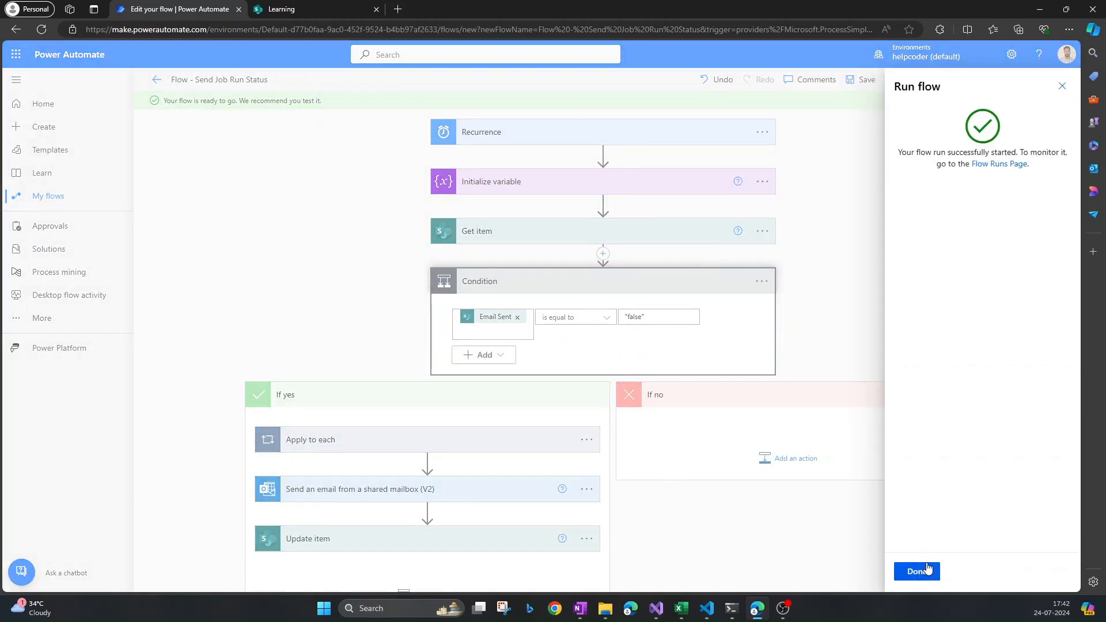
left_click(916, 571)
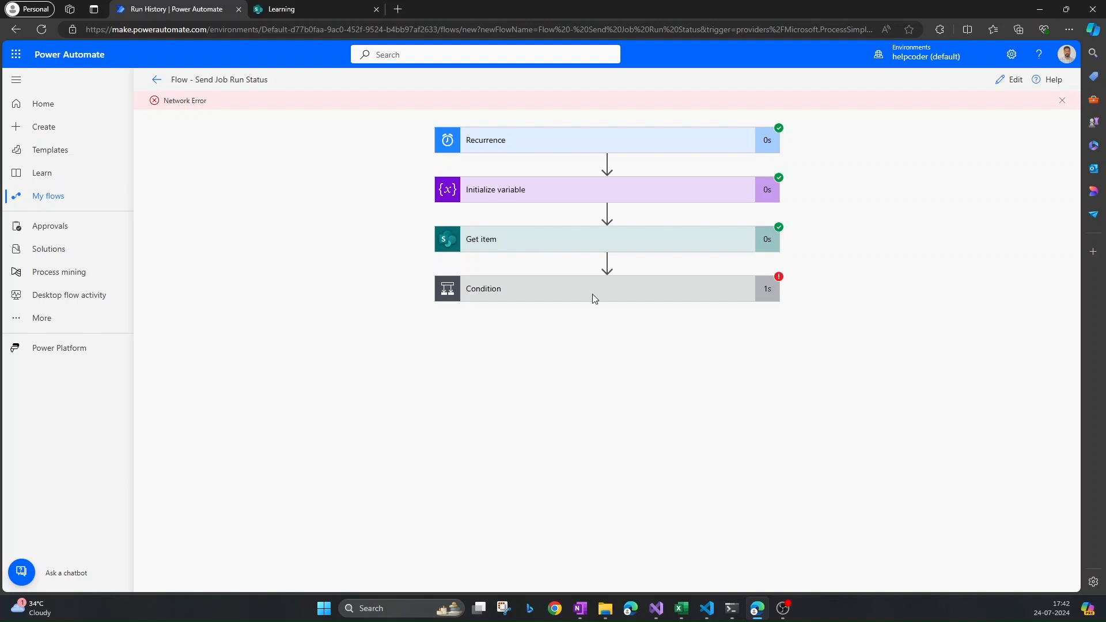
- Inspect the Condition and Apply to each run details showing the email failing, then Edit
left_click(596, 288)
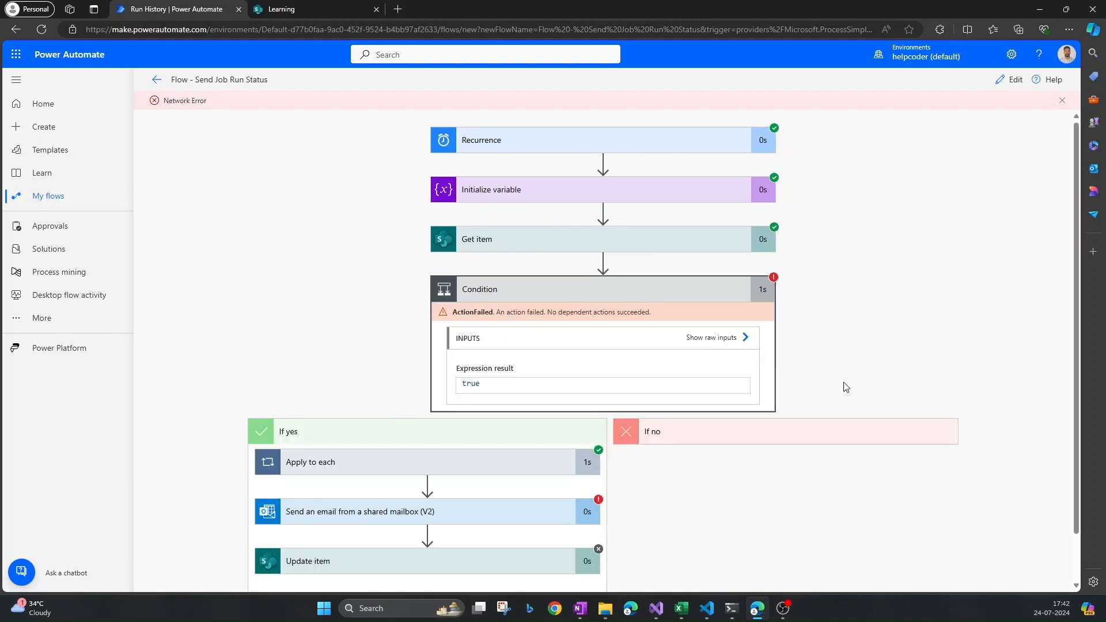
scroll("down", 3)
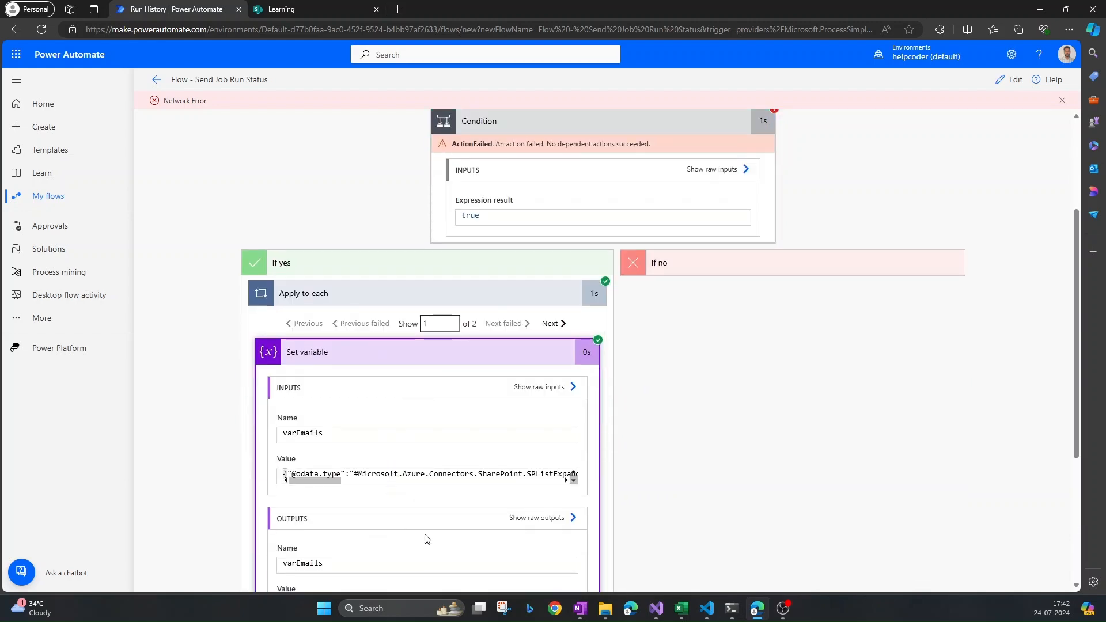
scroll("down", 3)
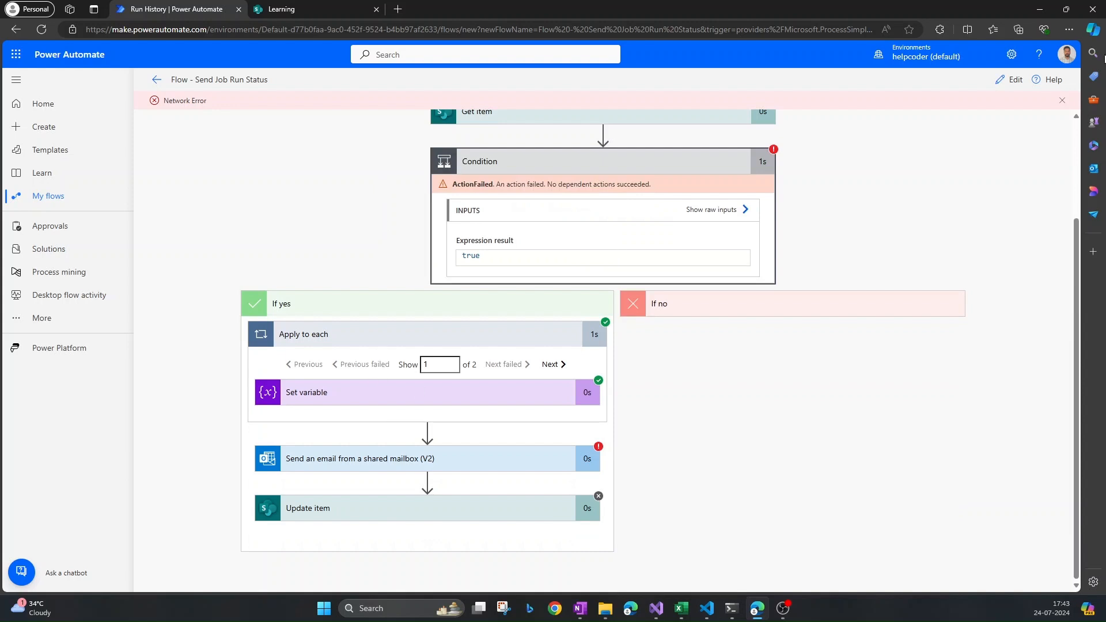
left_click(1014, 79)
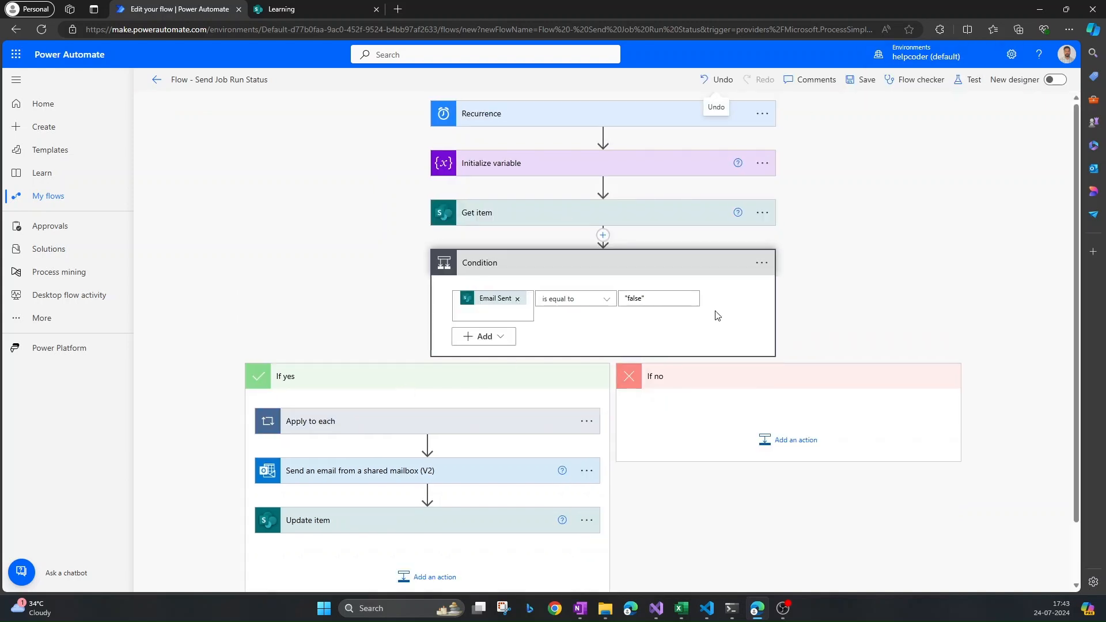
- Set the loop's variable value to Email Sent To Email and bring up the Test panel
left_click(657, 298)
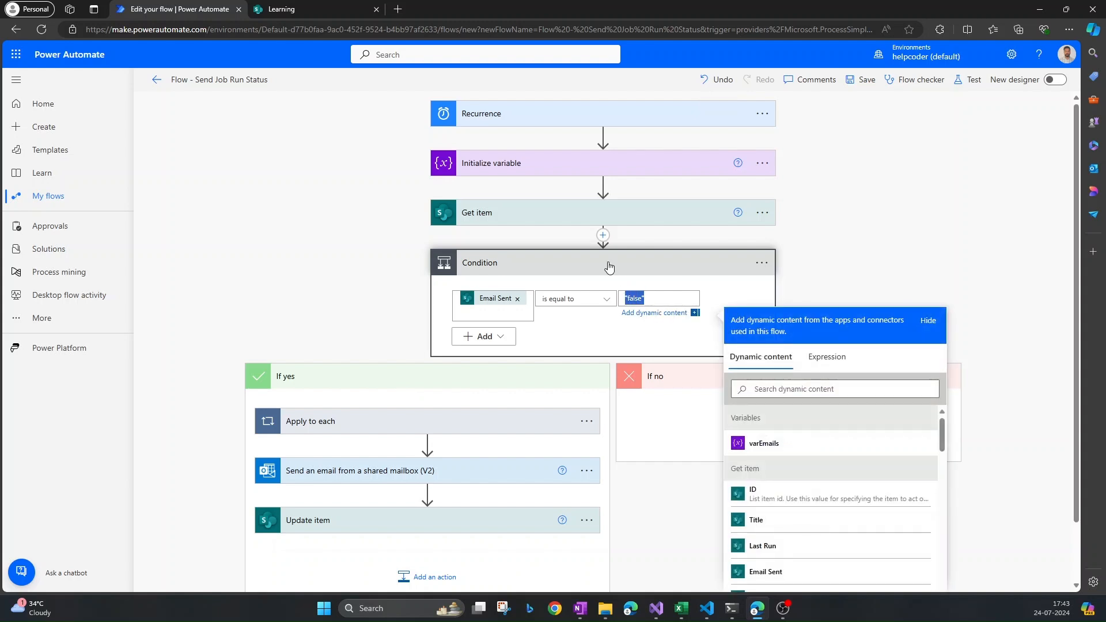
mouse_move(593, 276)
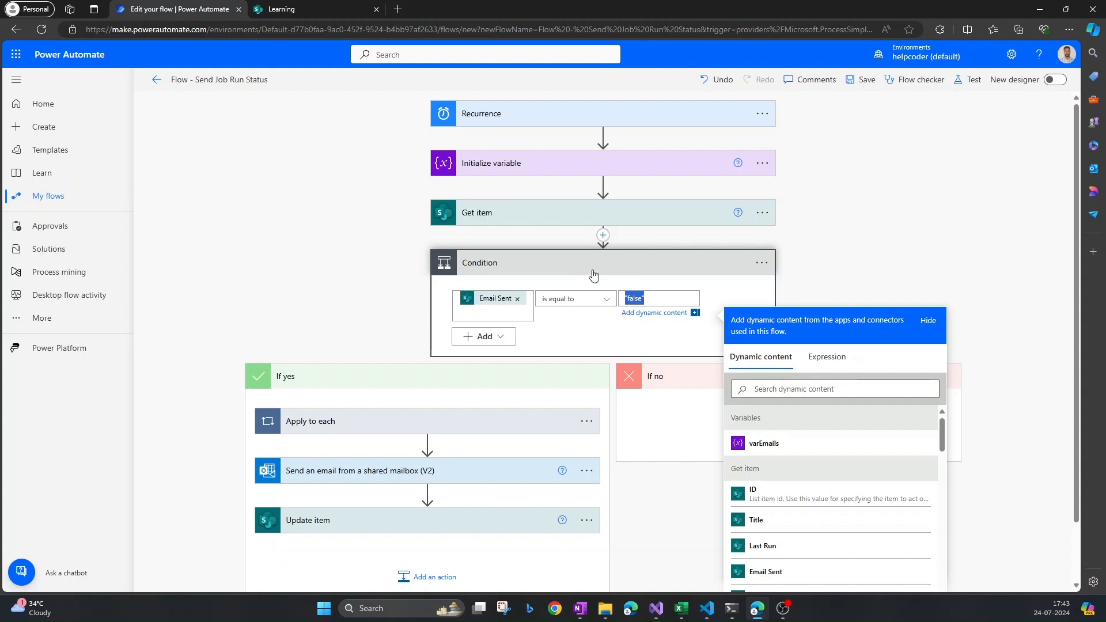
scroll("down", 3)
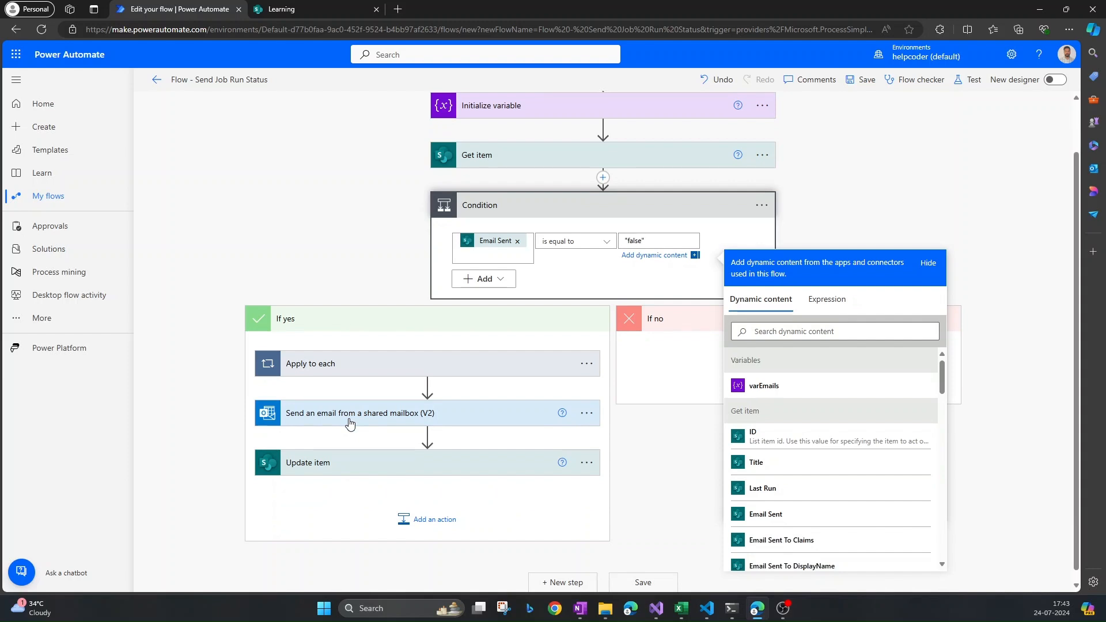
left_click(359, 413)
type("email")
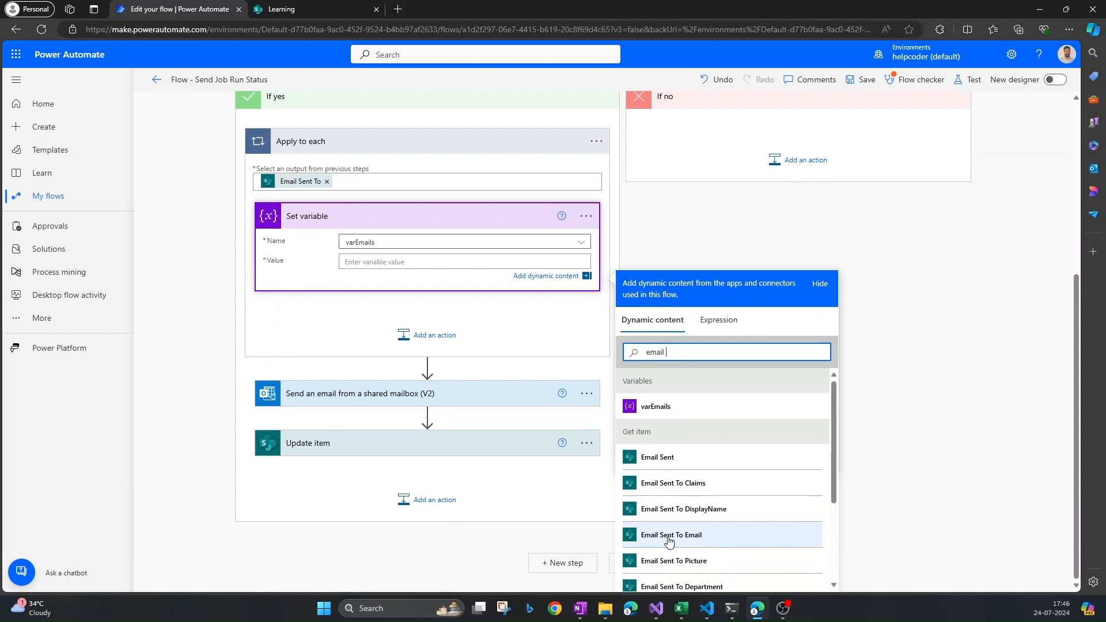
left_click(670, 535)
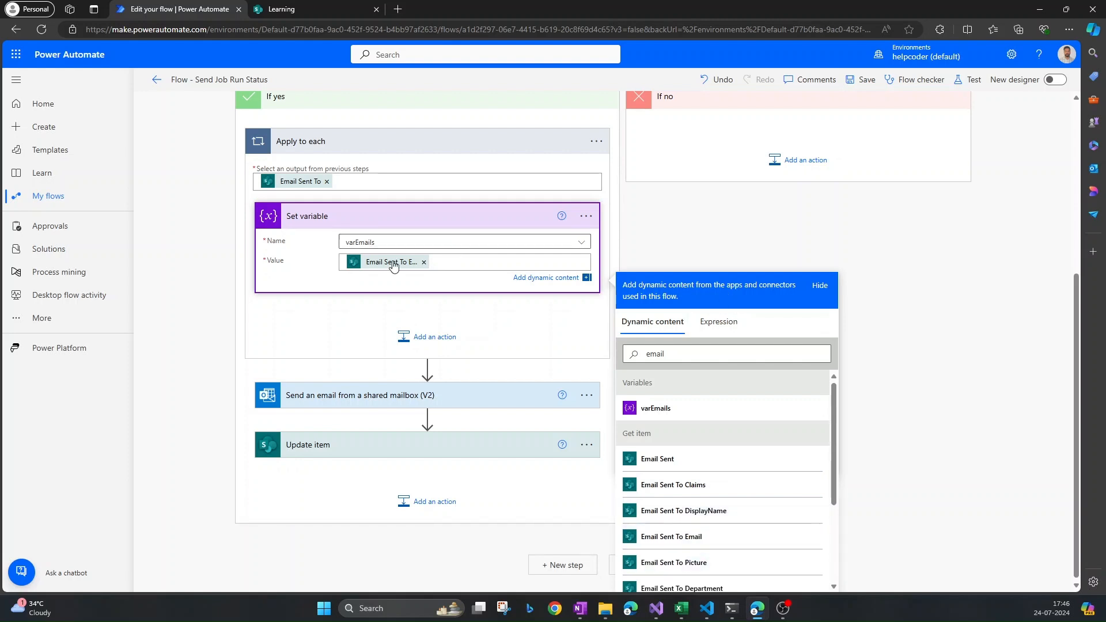
mouse_move(739, 510)
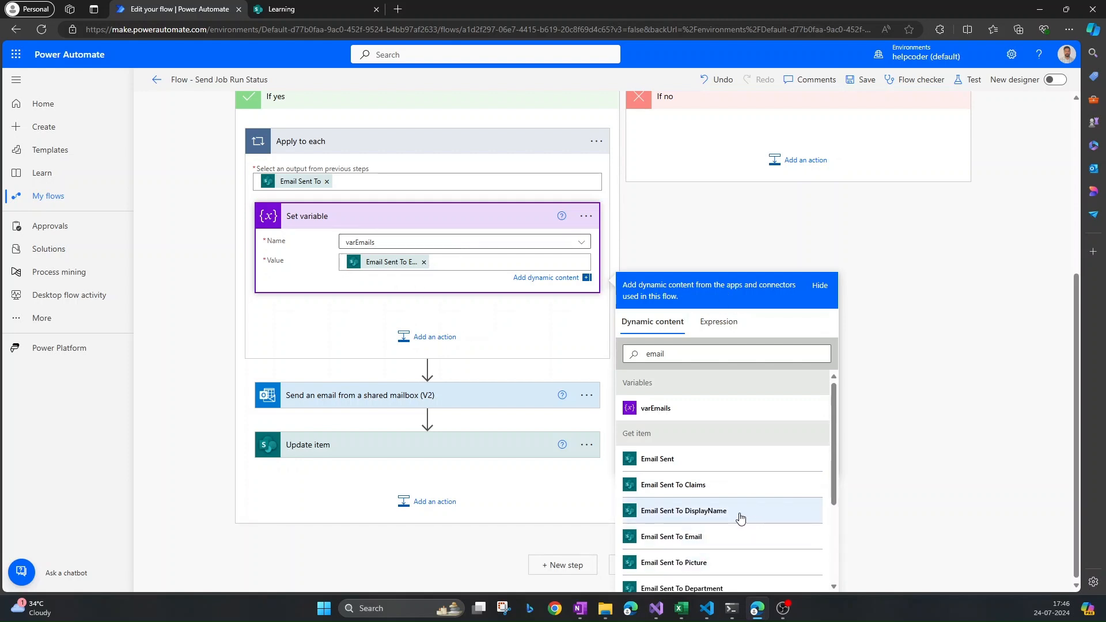
mouse_move(949, 170)
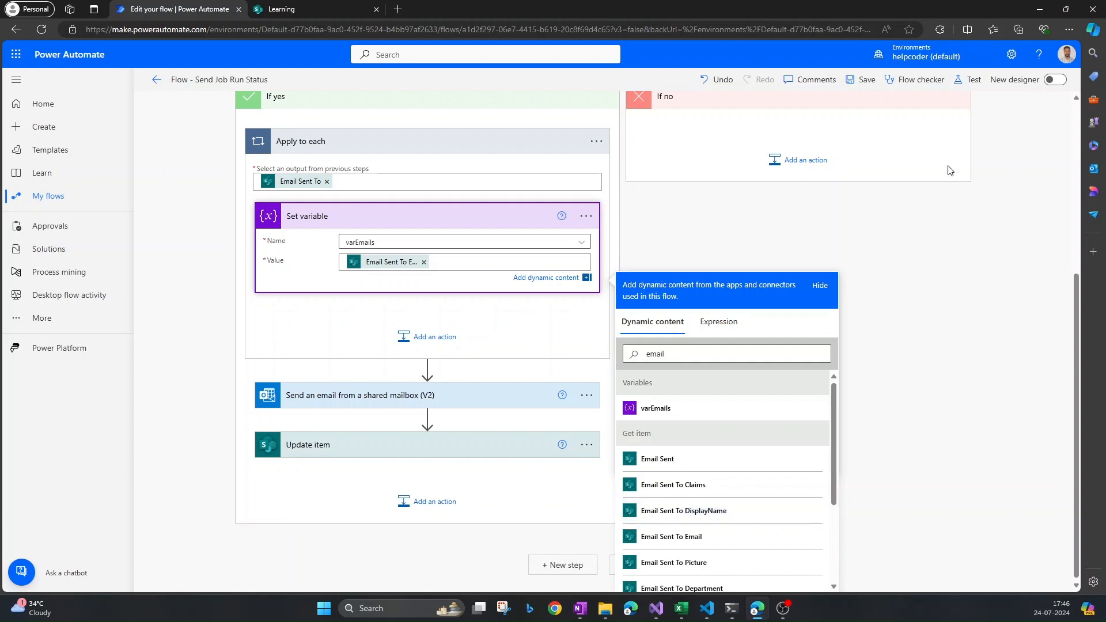
left_click(973, 78)
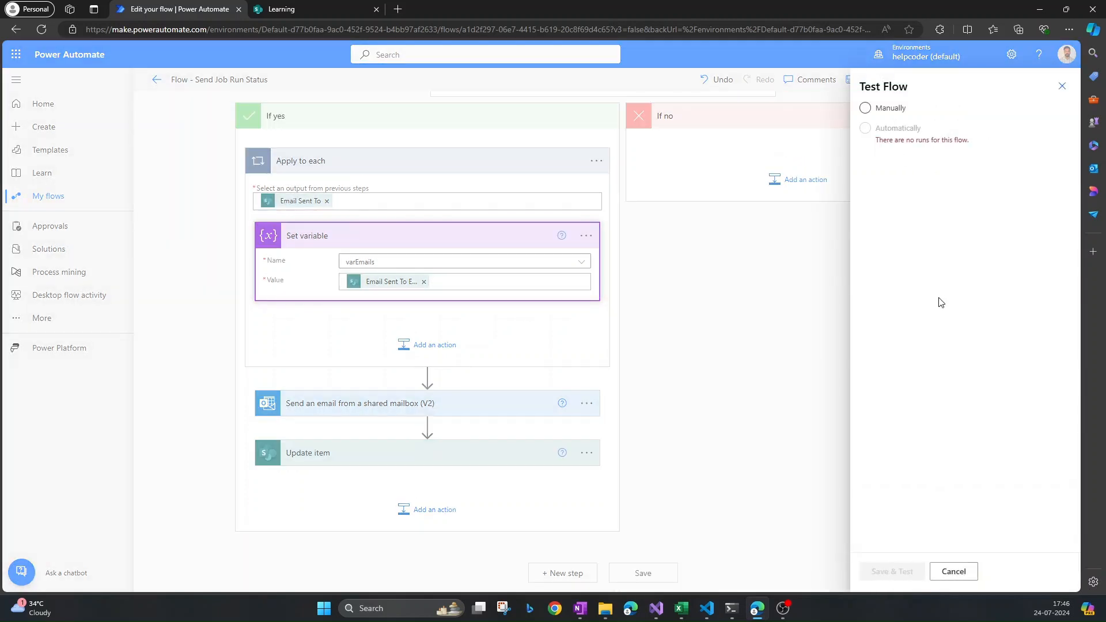
- Save and run a manual test, then confirm the email sent and SharePoint's Last Run filled
left_click(865, 108)
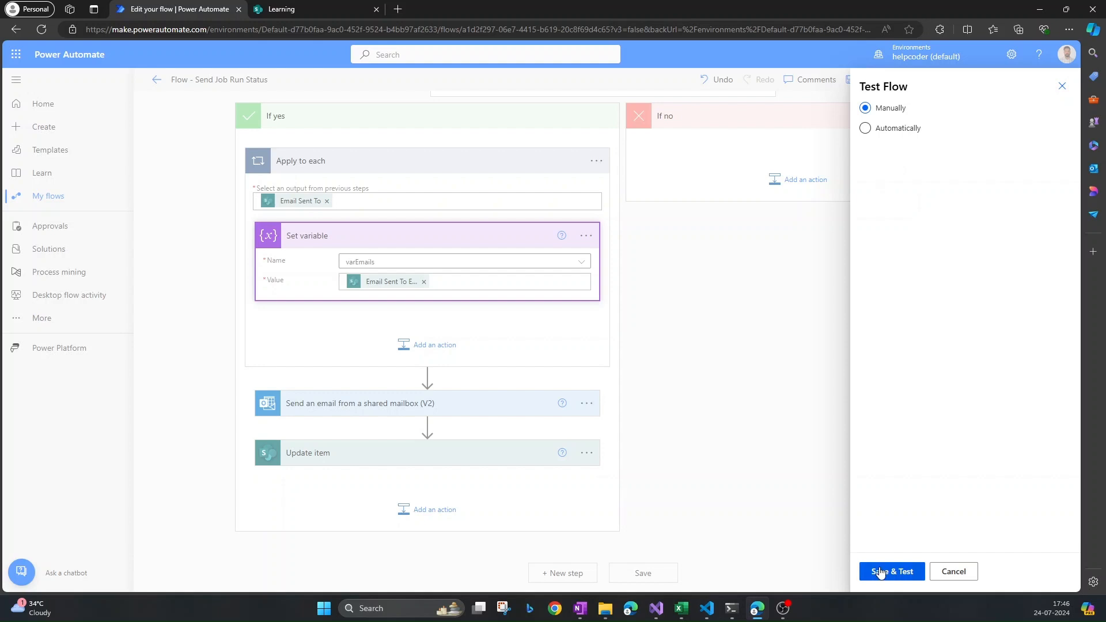
left_click(891, 572)
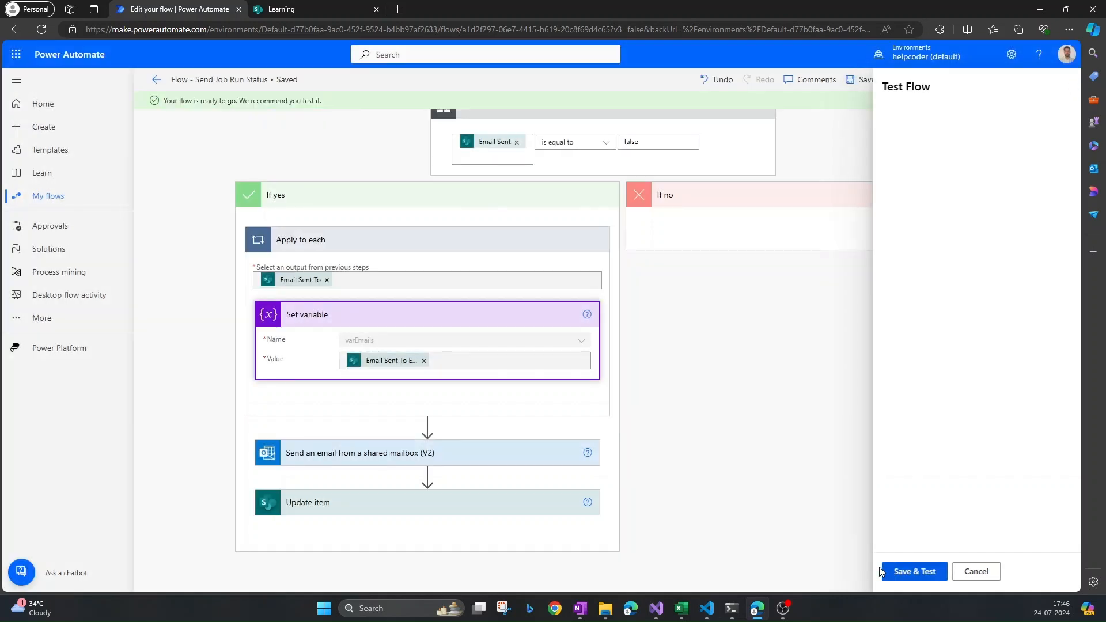
left_click(914, 571)
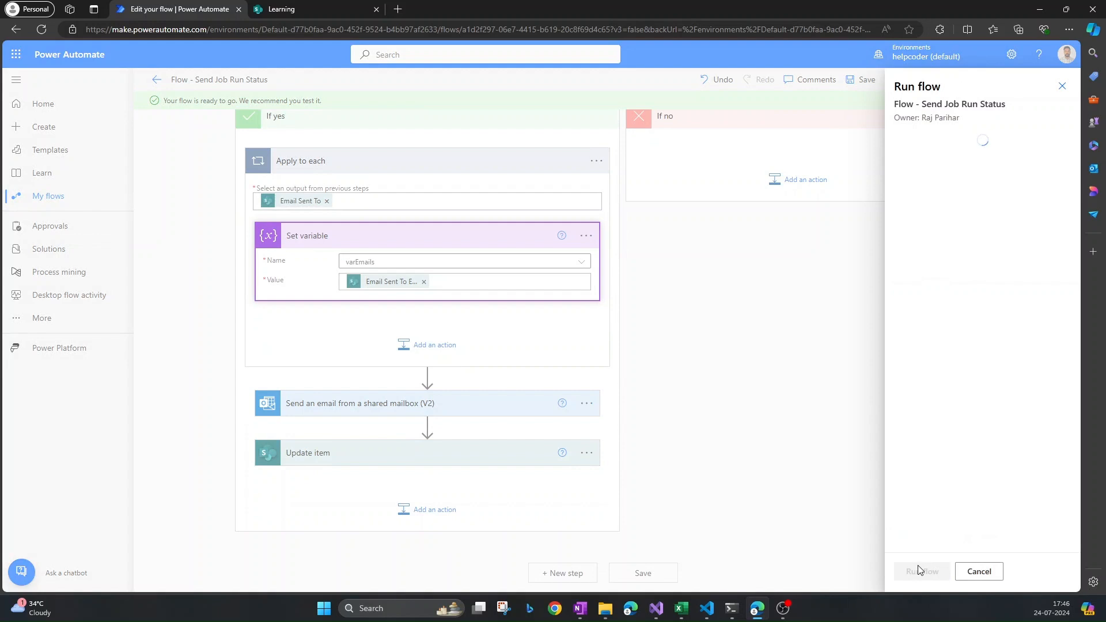
left_click(978, 571)
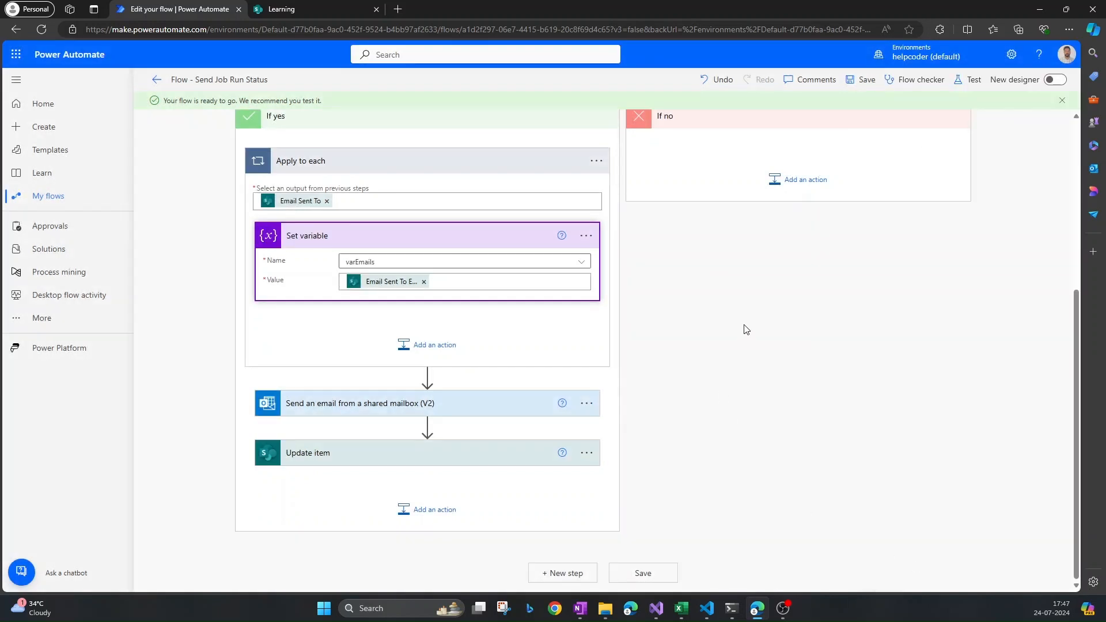
left_click(973, 79)
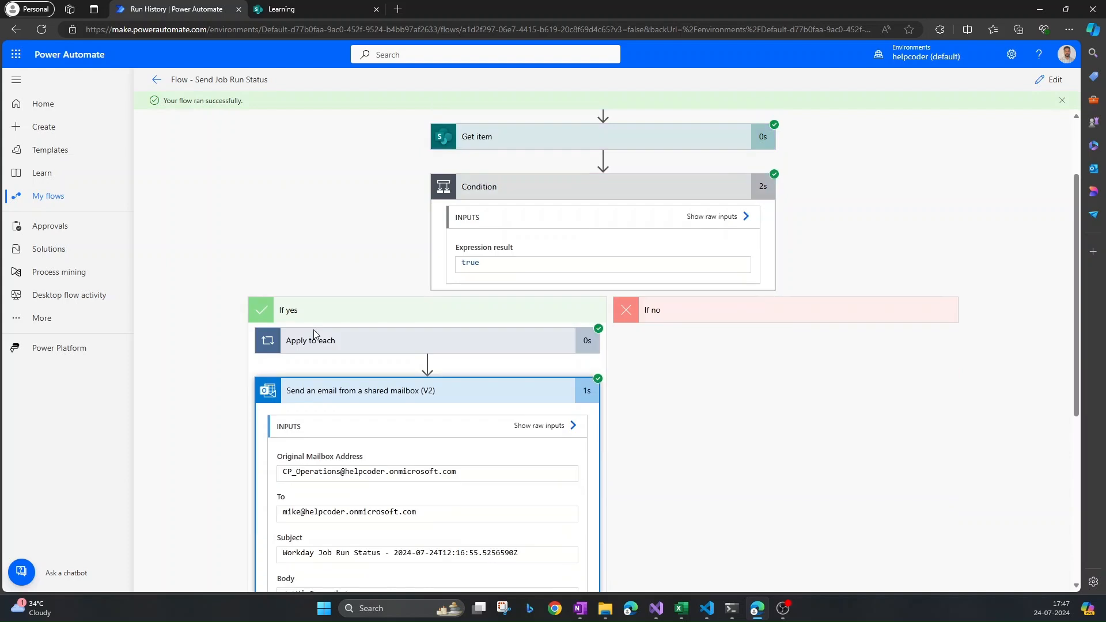
scroll("down", 3)
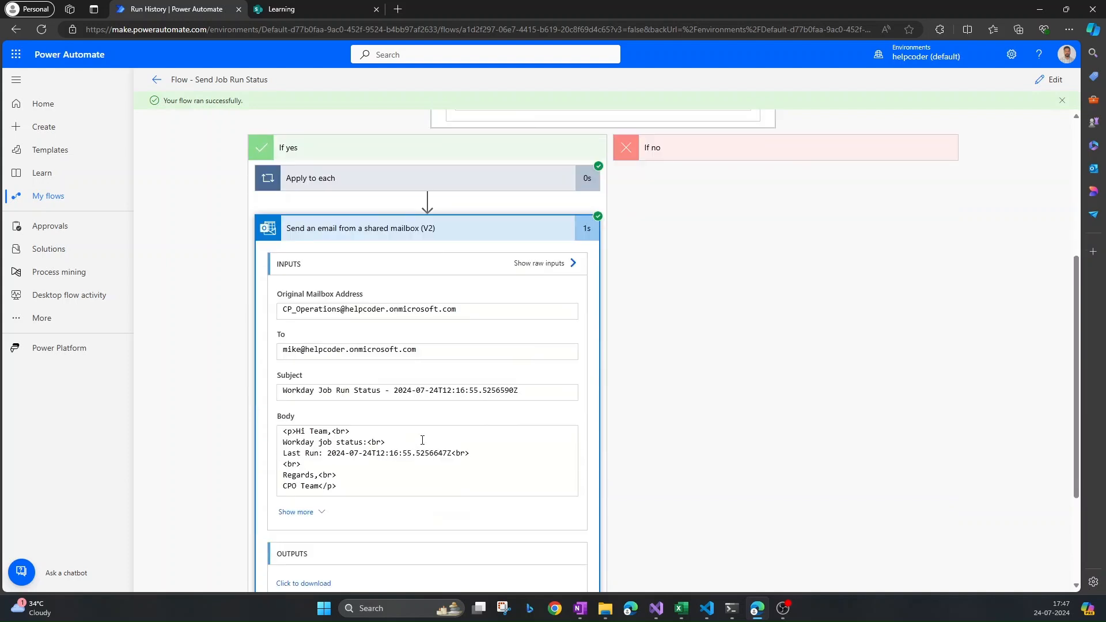
scroll("up", 3)
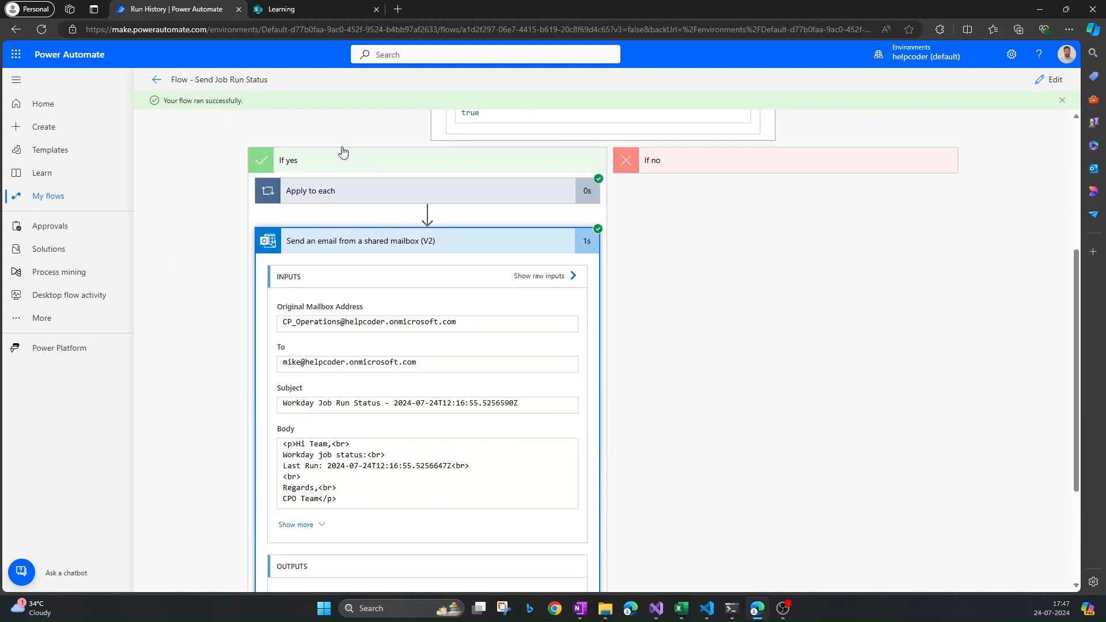
mouse_move(987, 208)
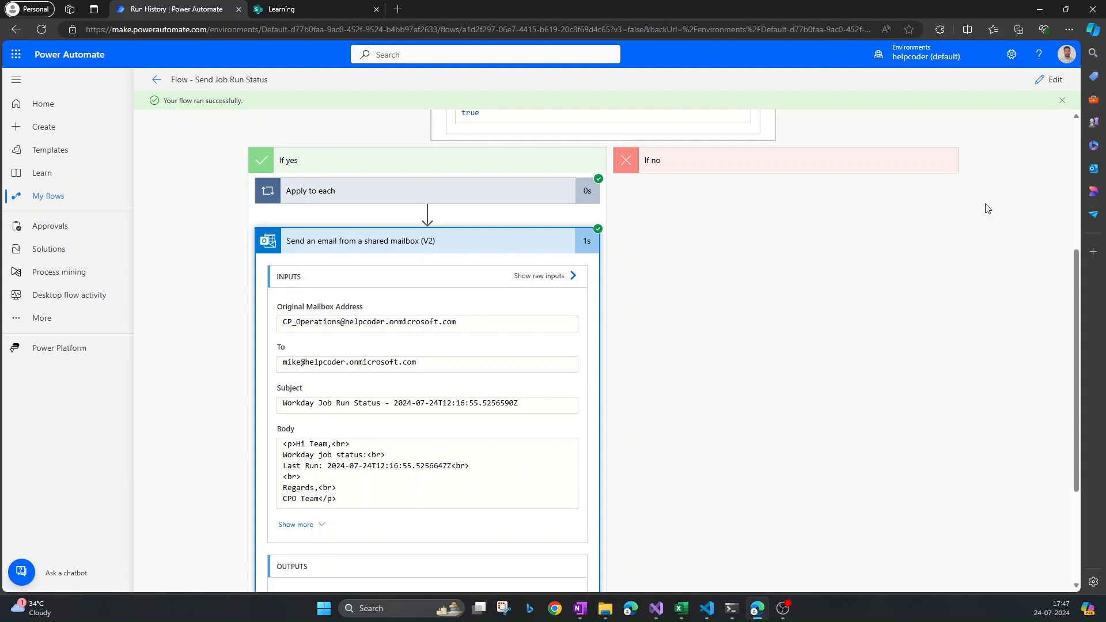
left_click(312, 9)
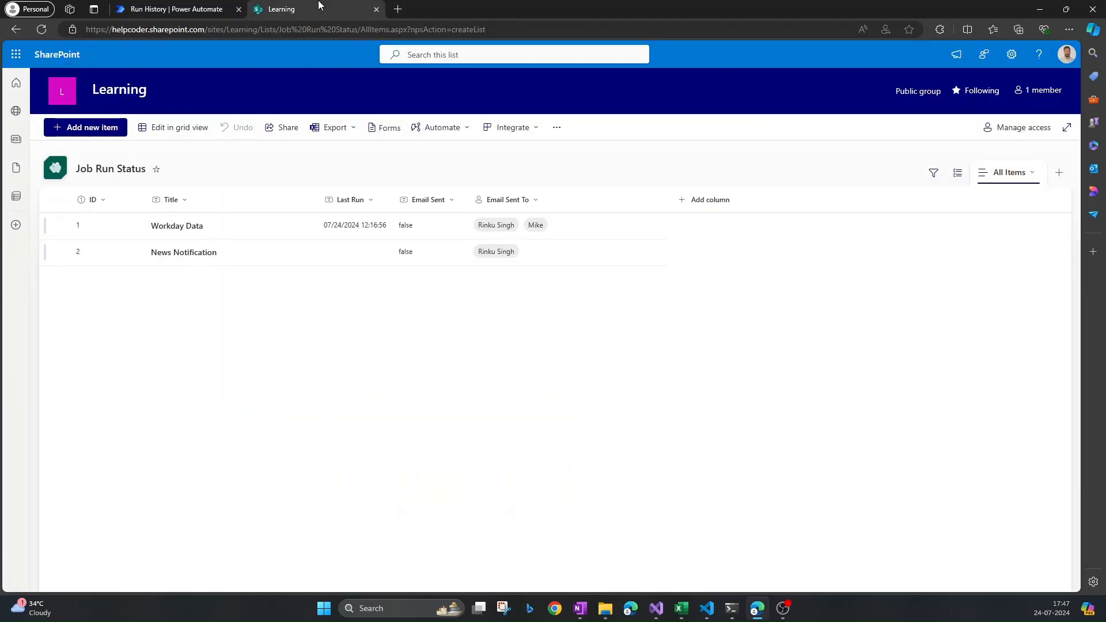
- Return to the flow editor and scroll down to the loop's Set variable step
left_click(175, 9)
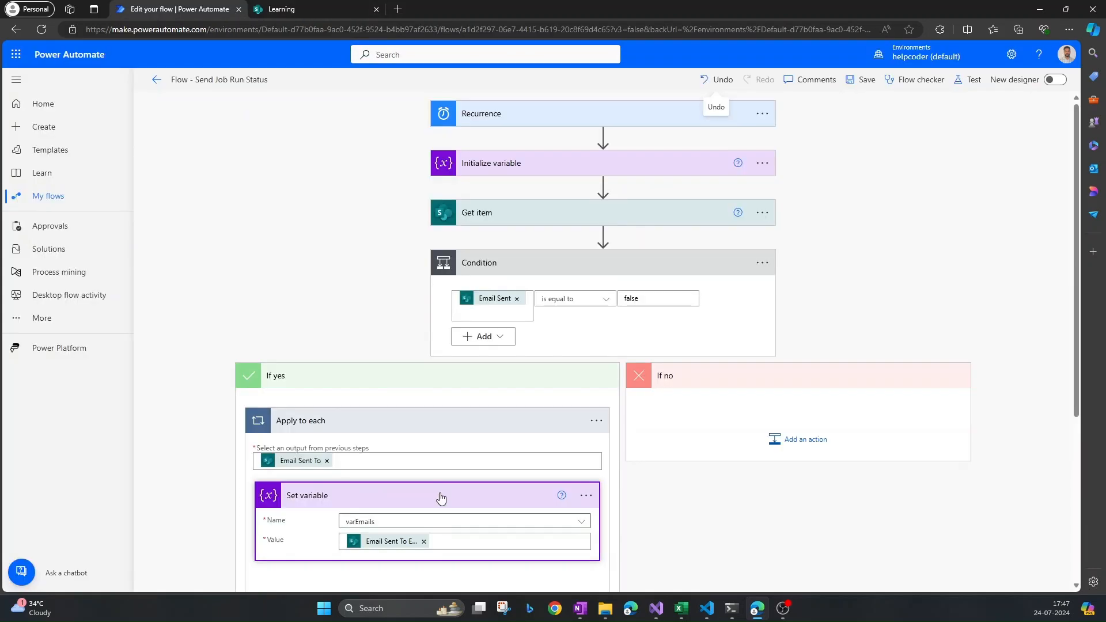
scroll("down", 3)
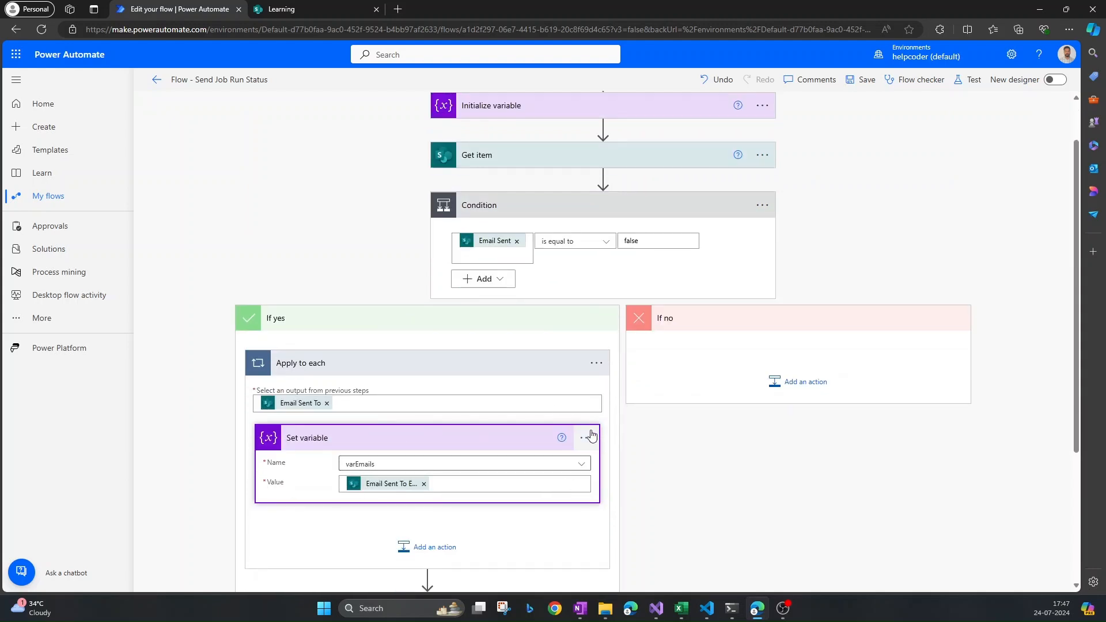
mouse_move(590, 437)
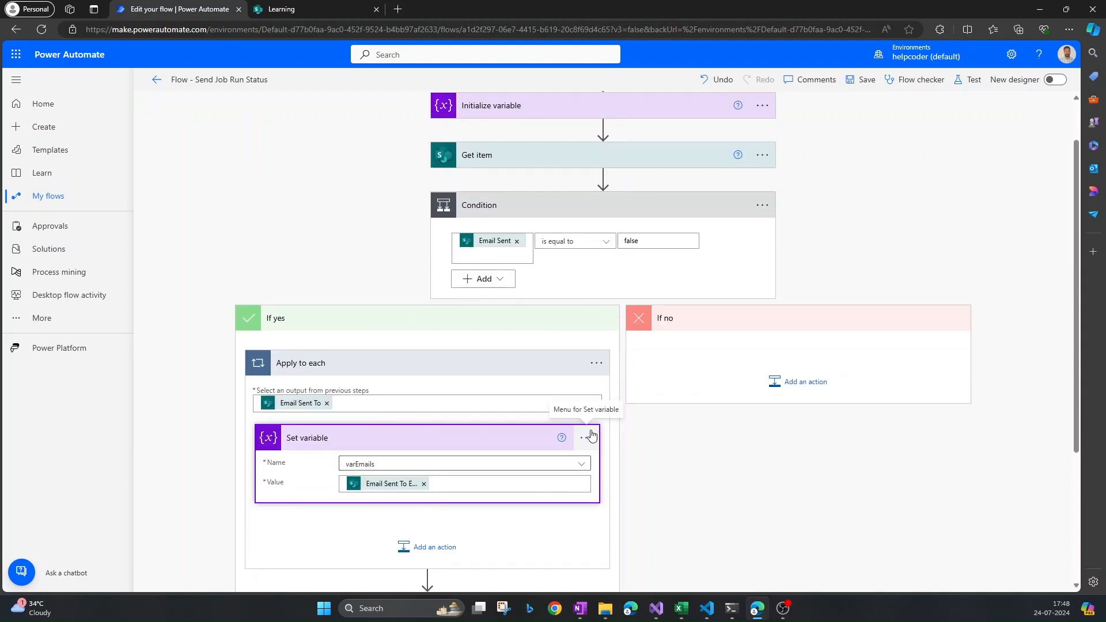
mouse_move(641, 584)
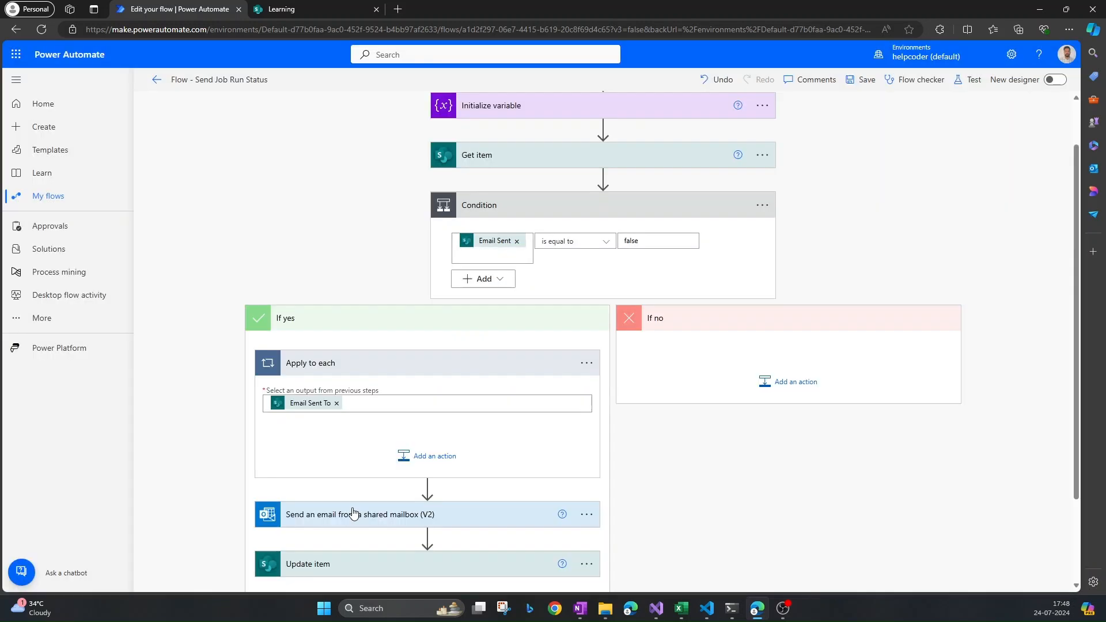
- Add an Append to string variable action for varEmails in the loop, searching 'email' for its value
left_click(434, 455)
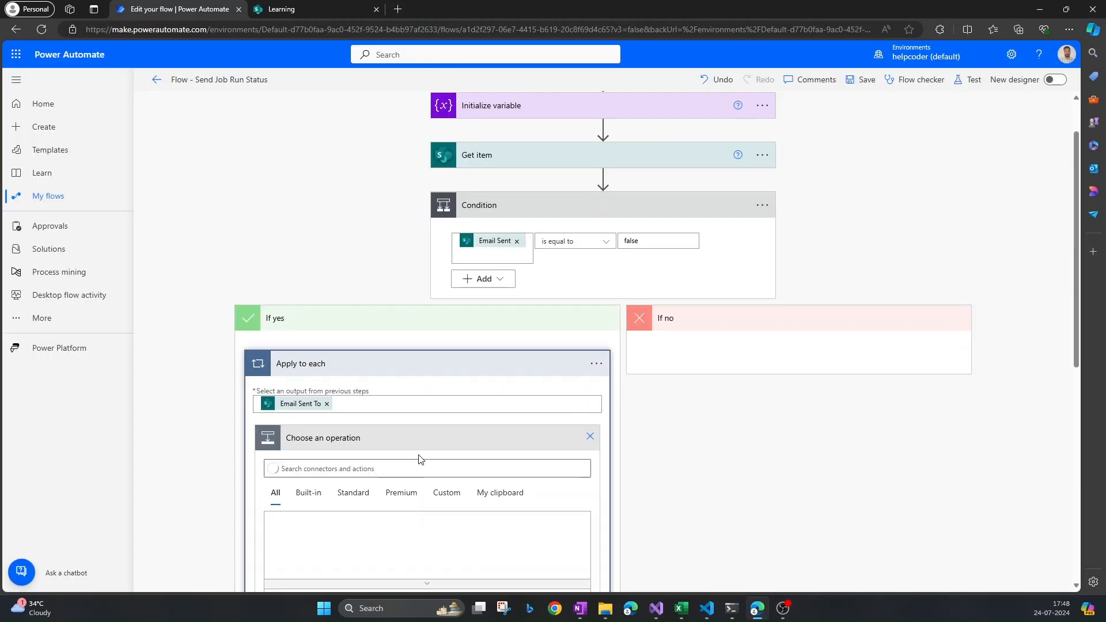
left_click(426, 468)
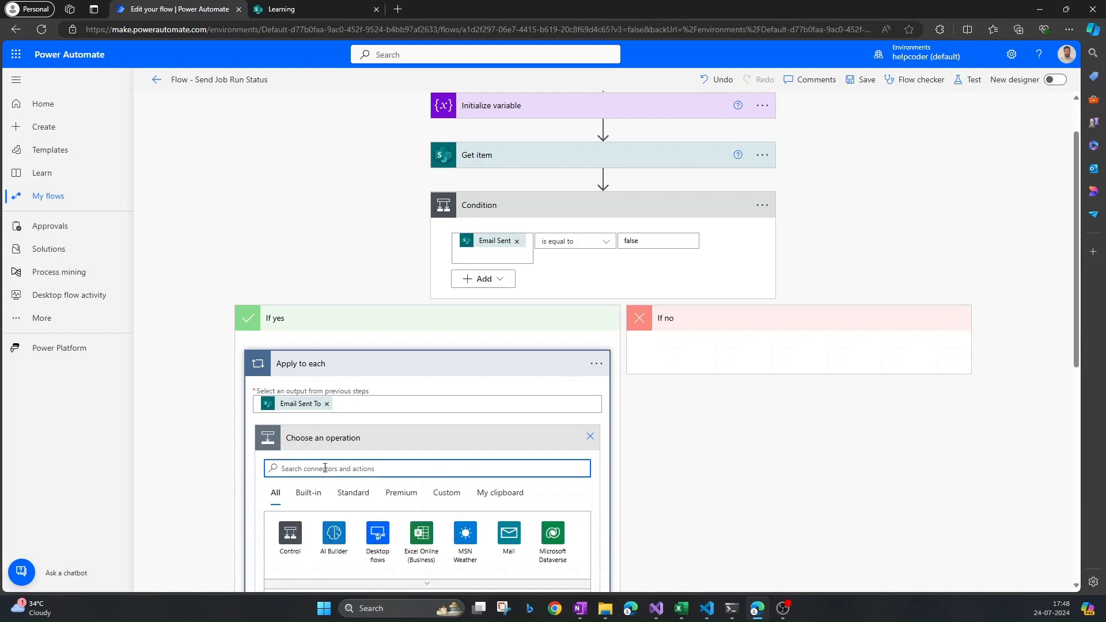
type("append")
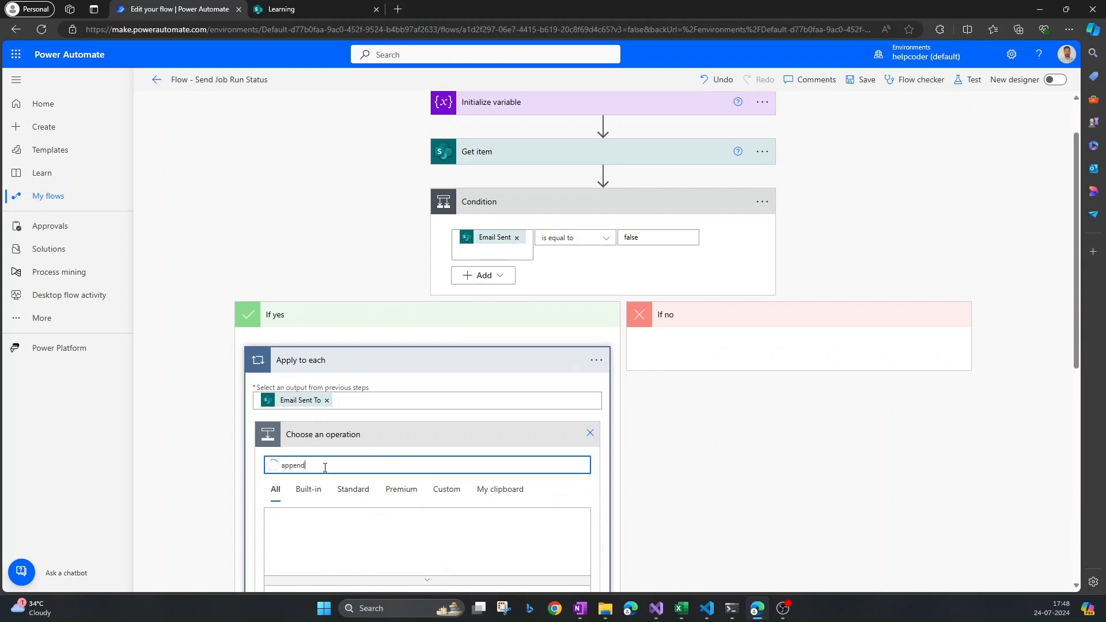
scroll("down", 3)
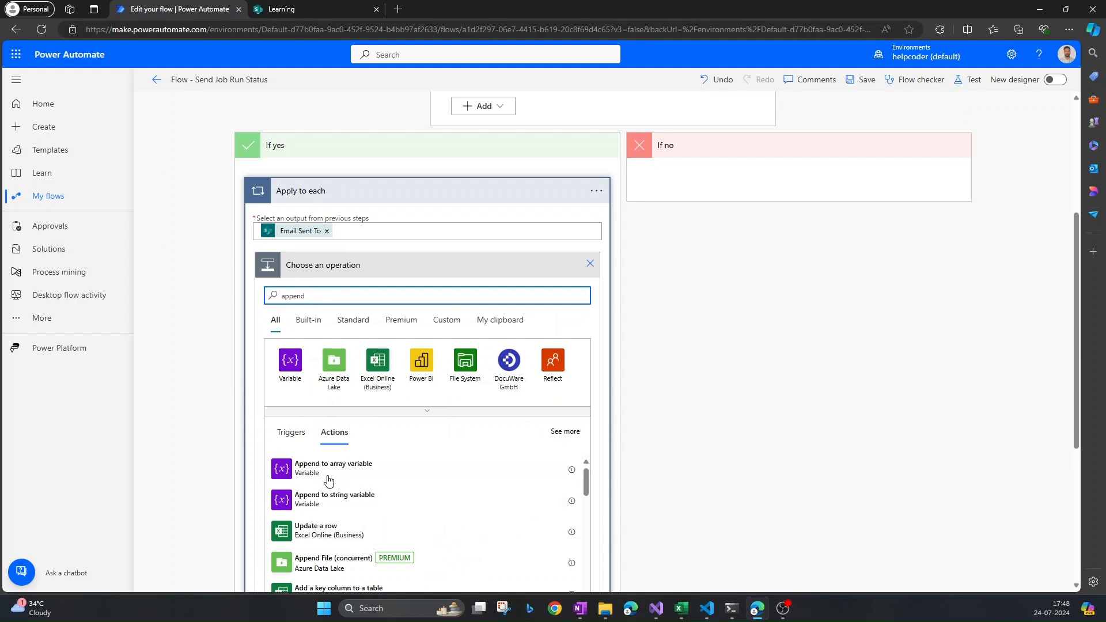
left_click(334, 499)
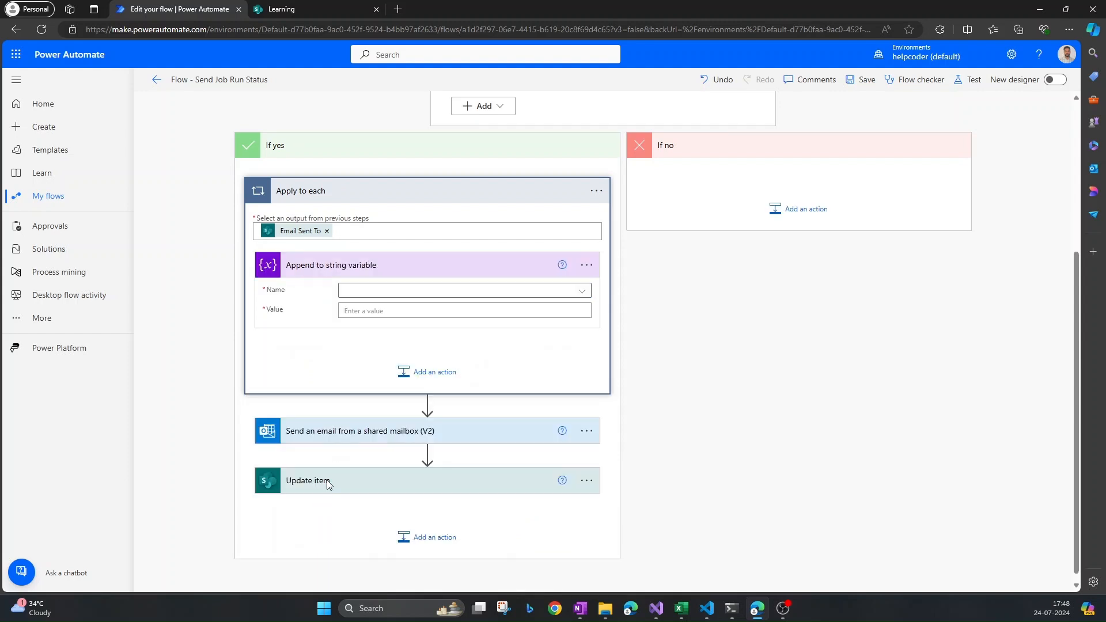
left_click(464, 290)
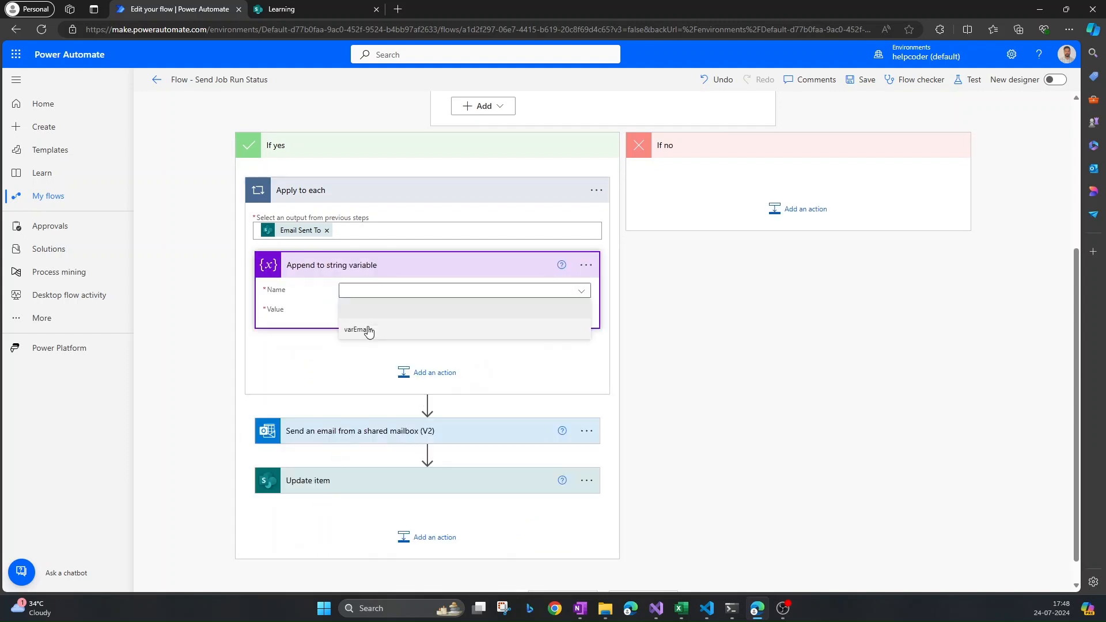
left_click(359, 330)
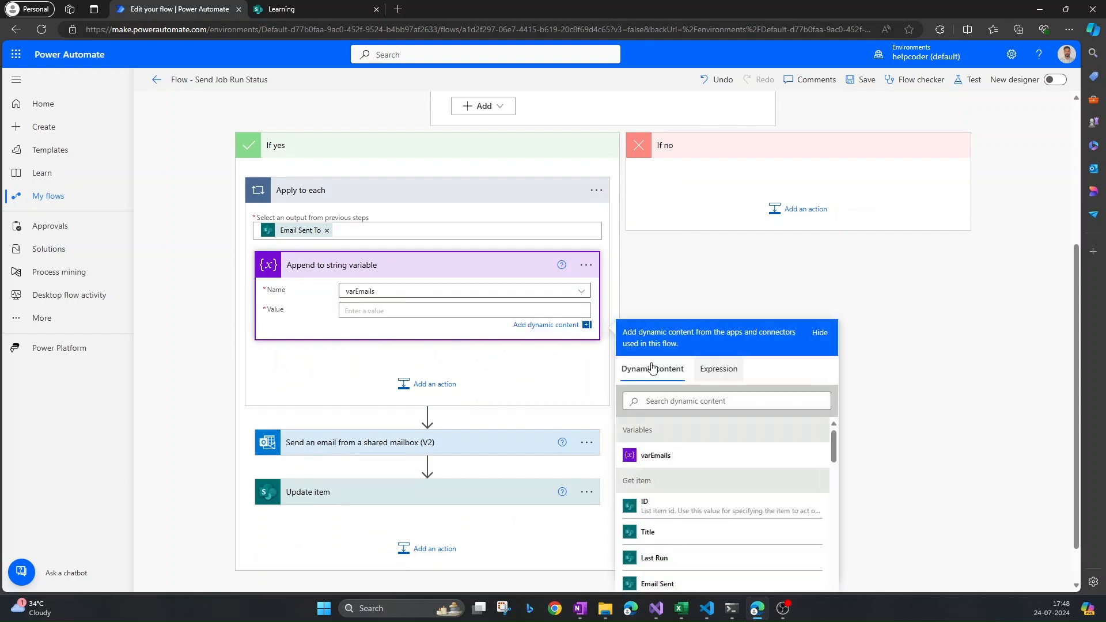
type("email sent")
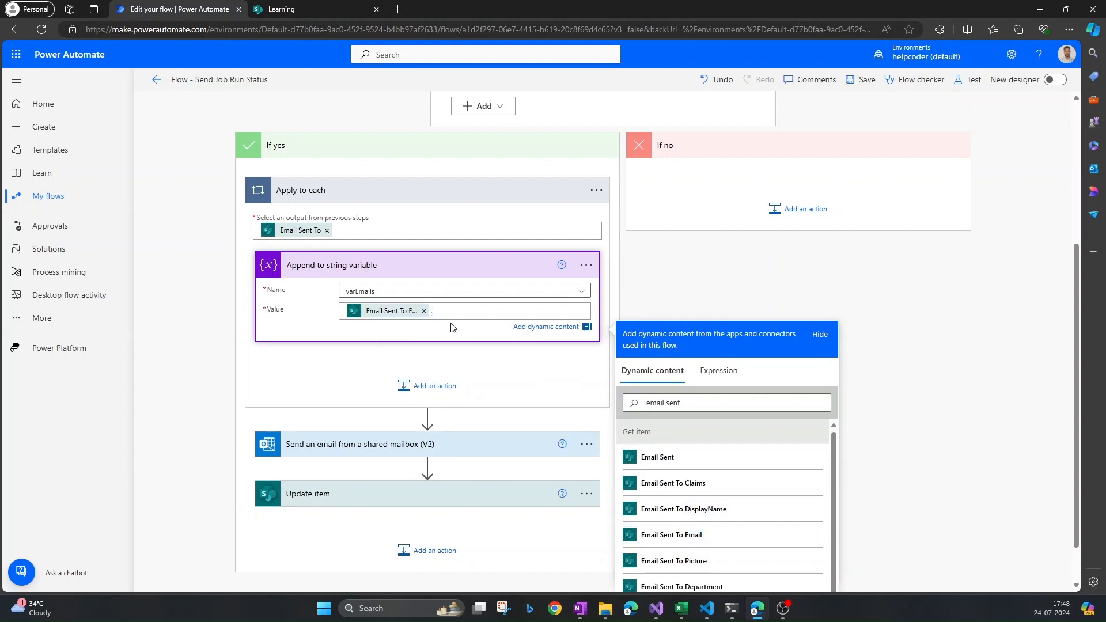
mouse_move(393, 268)
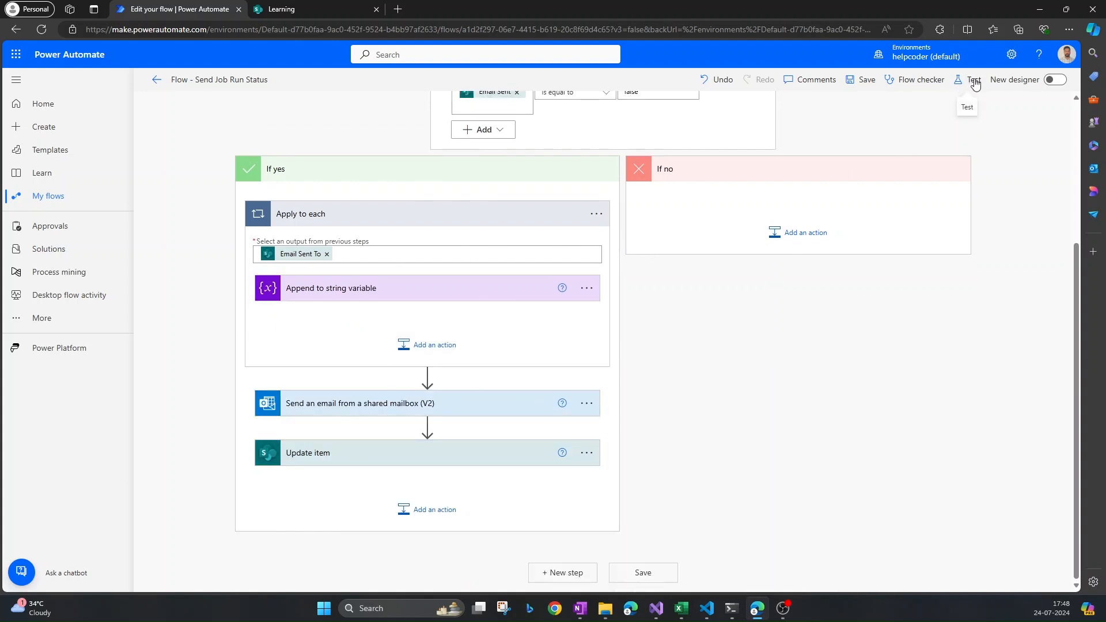
mouse_move(310, 6)
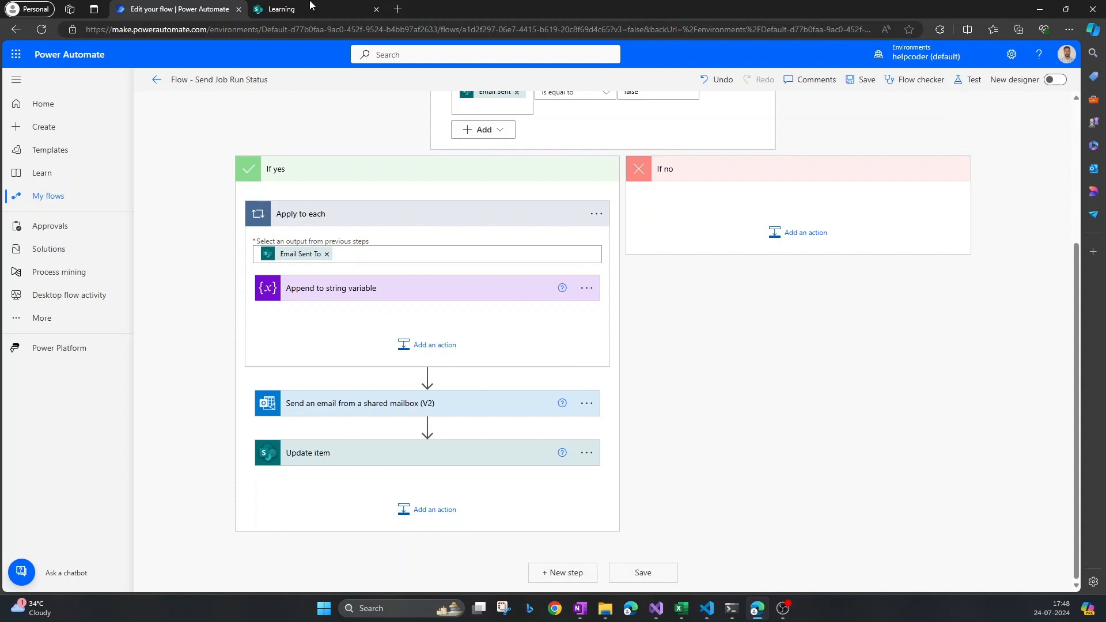
left_click(282, 9)
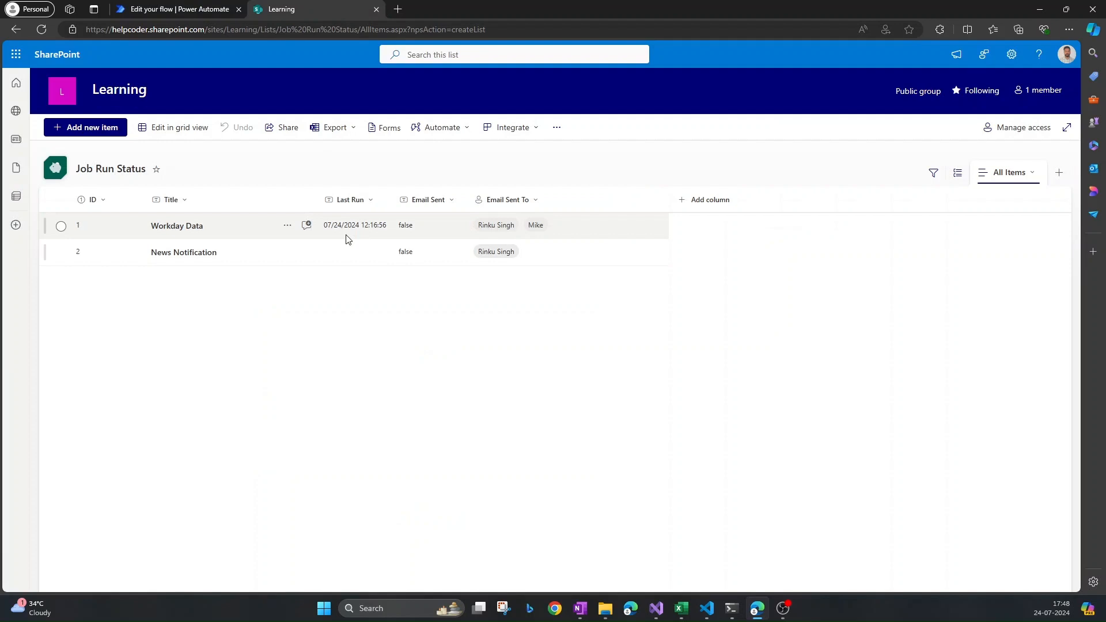
mouse_move(355, 241)
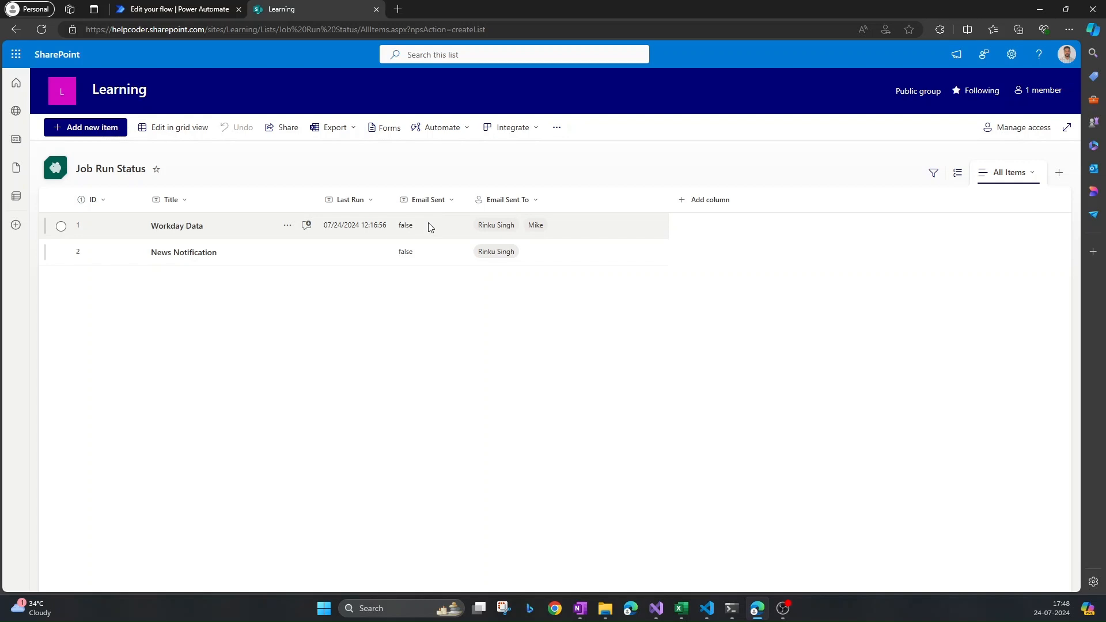
left_click(176, 9)
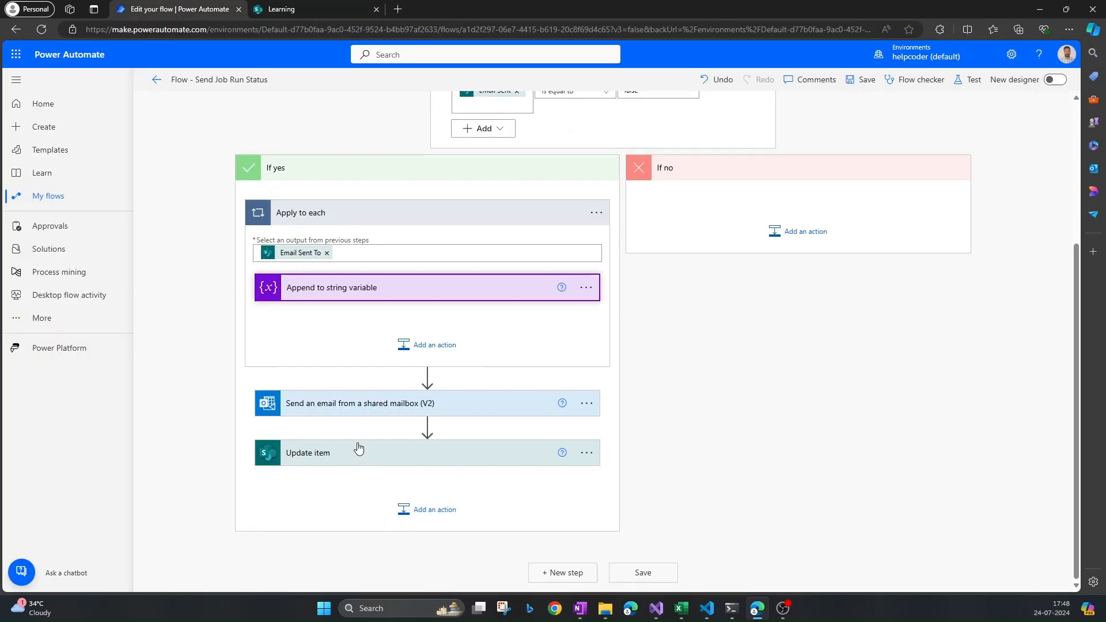
- Set the Update item step's Email Sent field to true and start a flow test
left_click(307, 452)
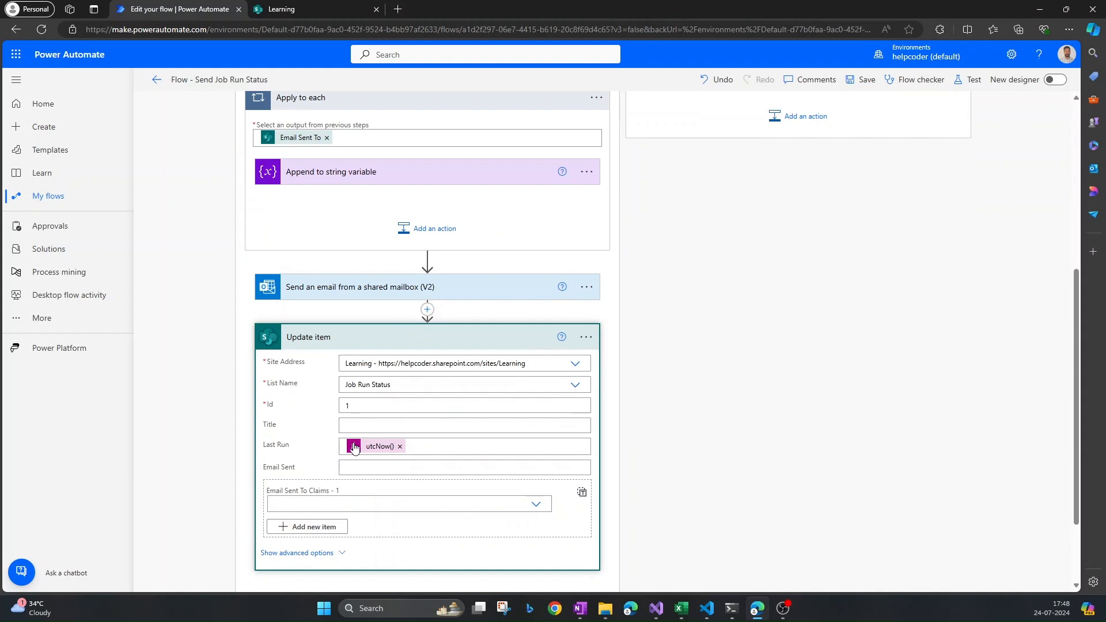
left_click(464, 467)
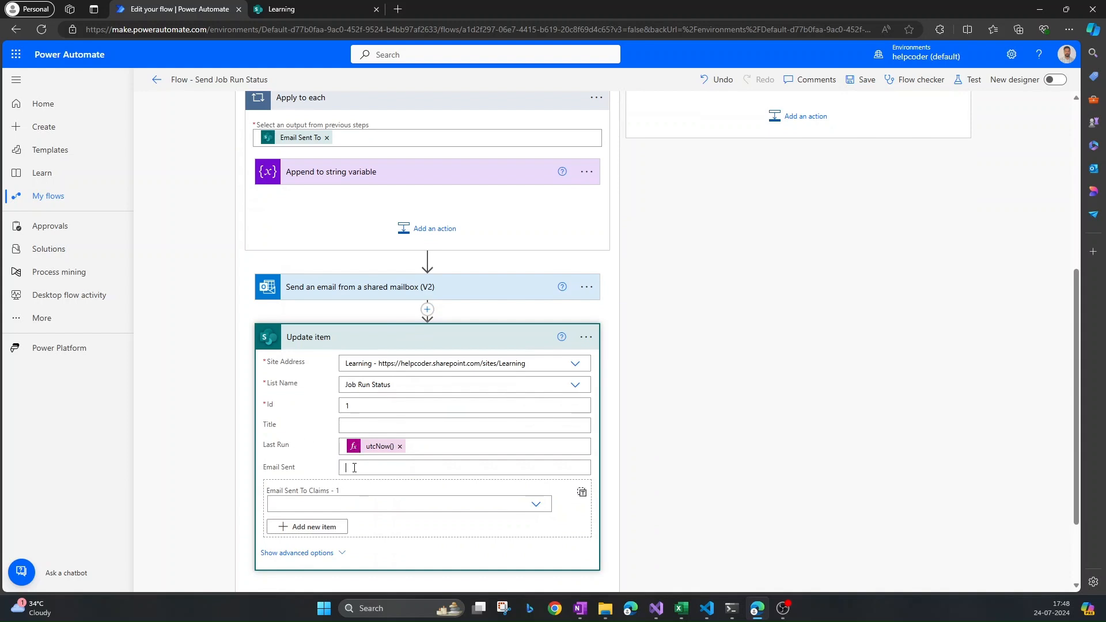
type("true")
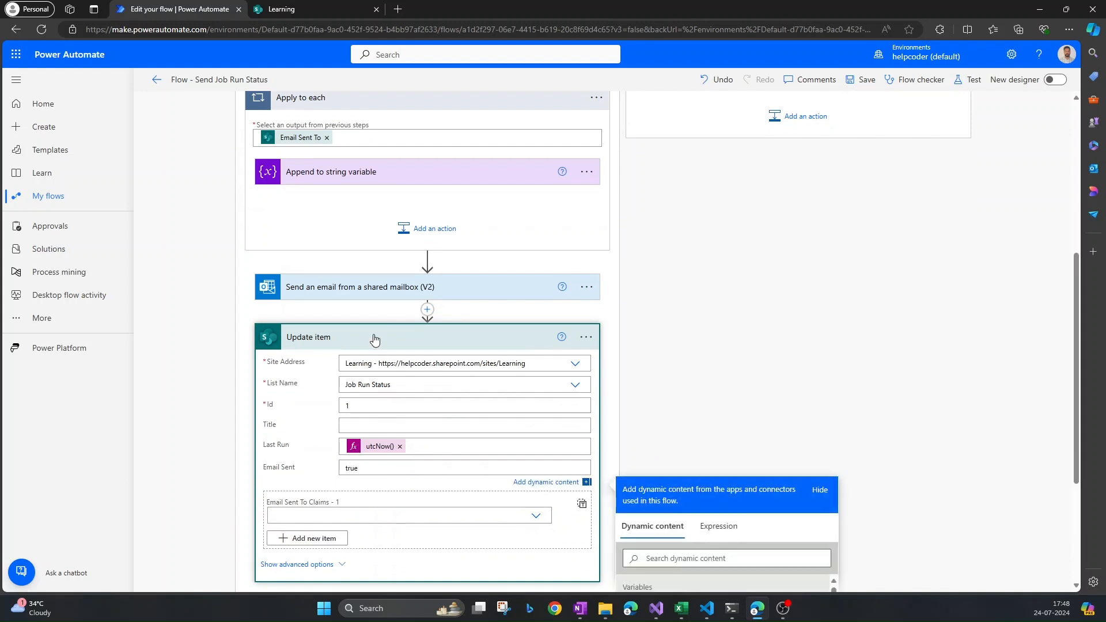
left_click(973, 79)
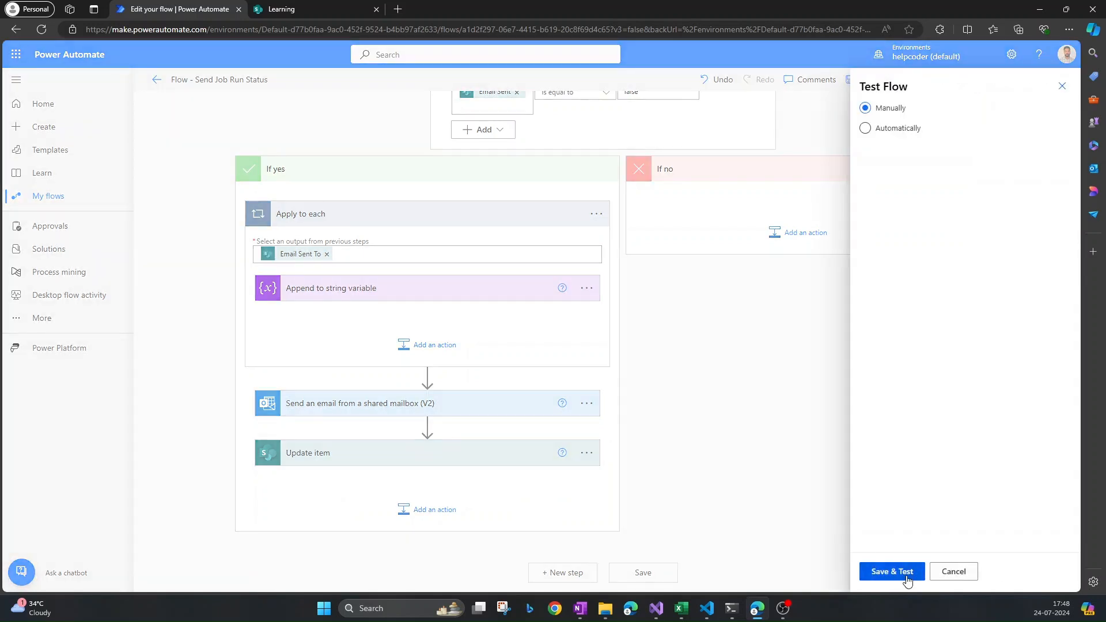
- Save and run the flow test, then check the SharePoint list for the updated Email Sent value
left_click(891, 571)
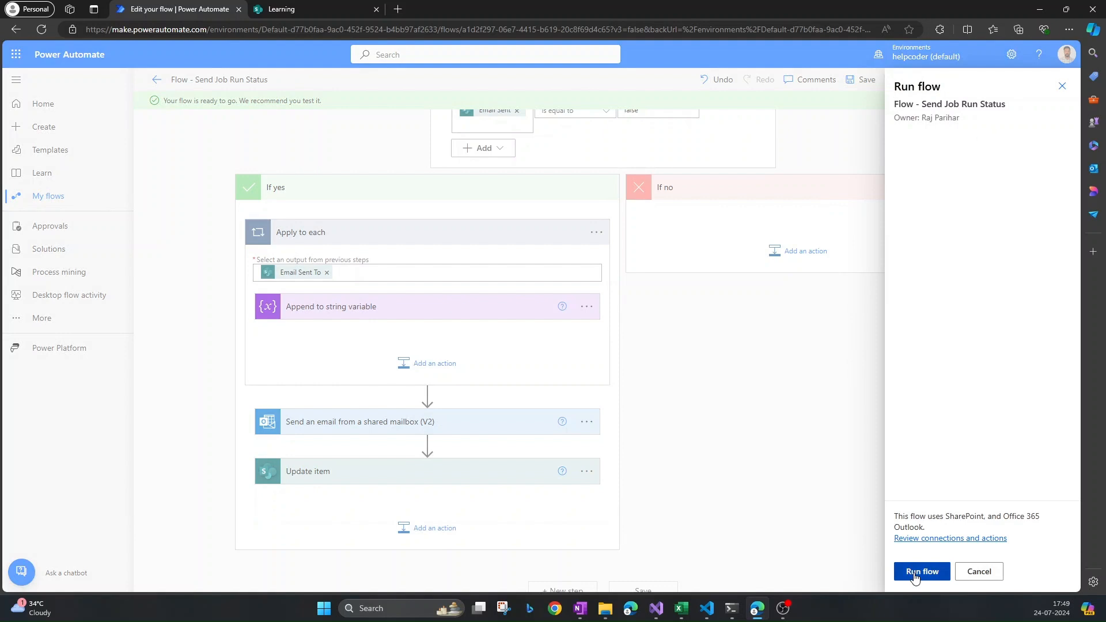
left_click(921, 571)
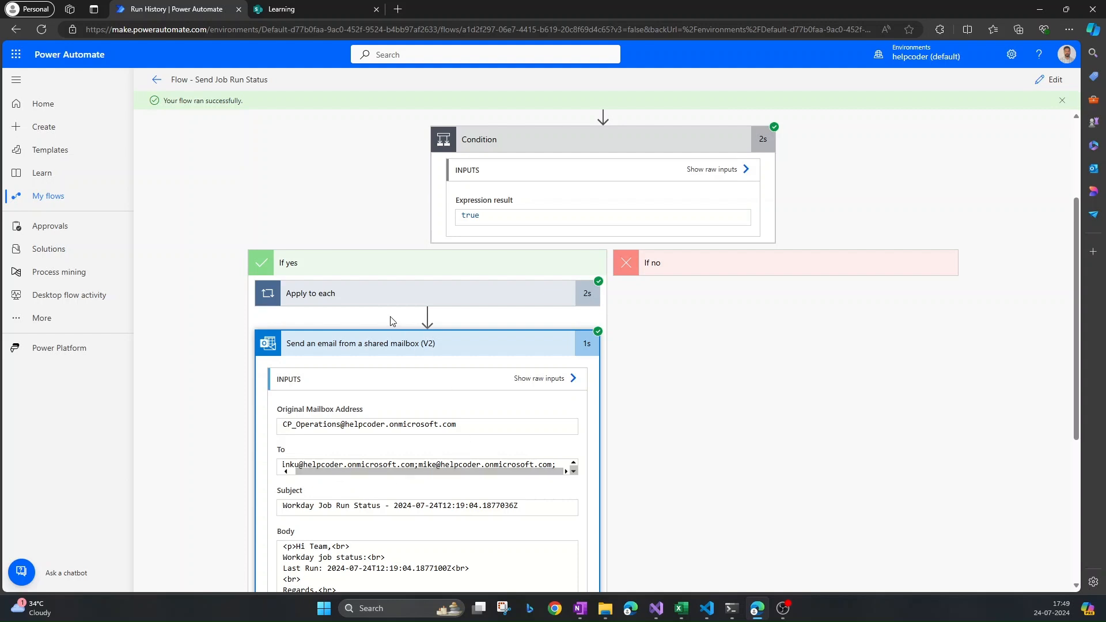
mouse_move(374, 351)
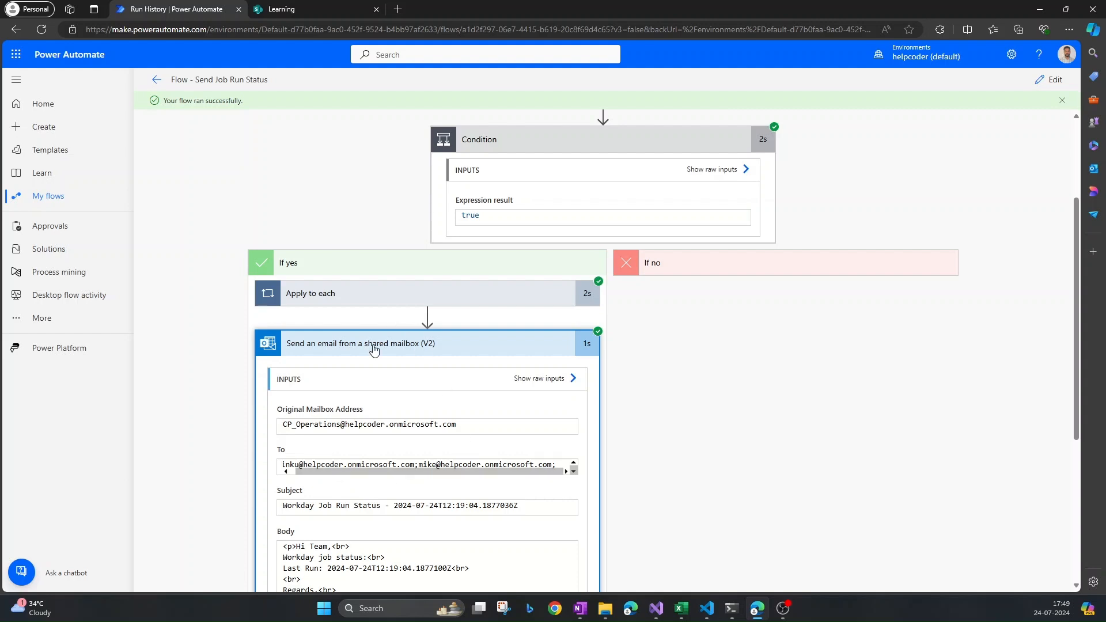
left_click(280, 9)
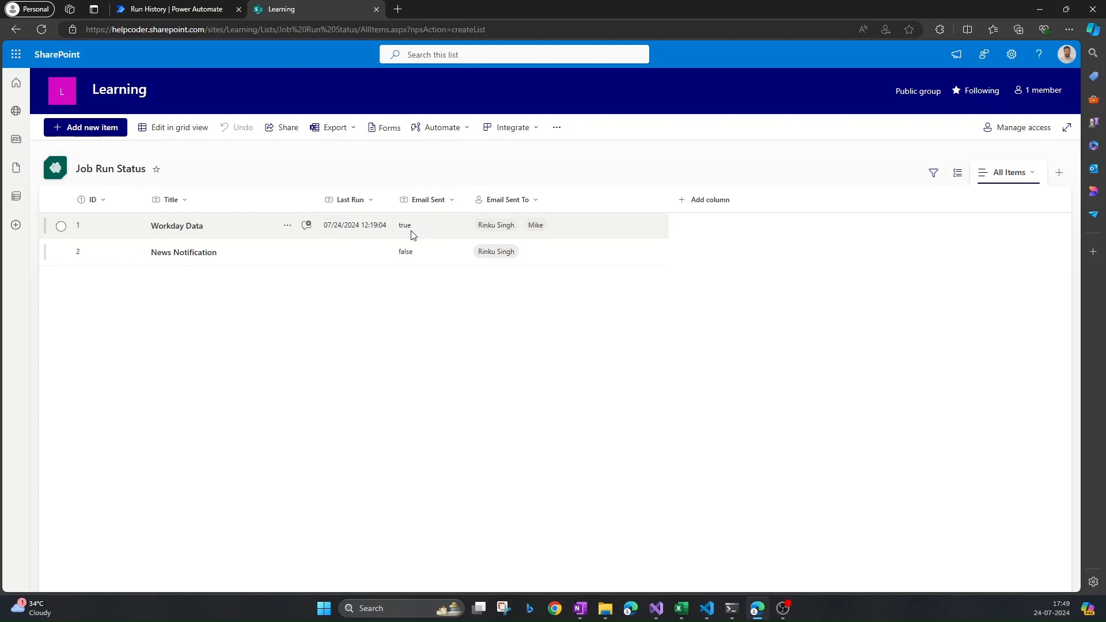
mouse_move(420, 235)
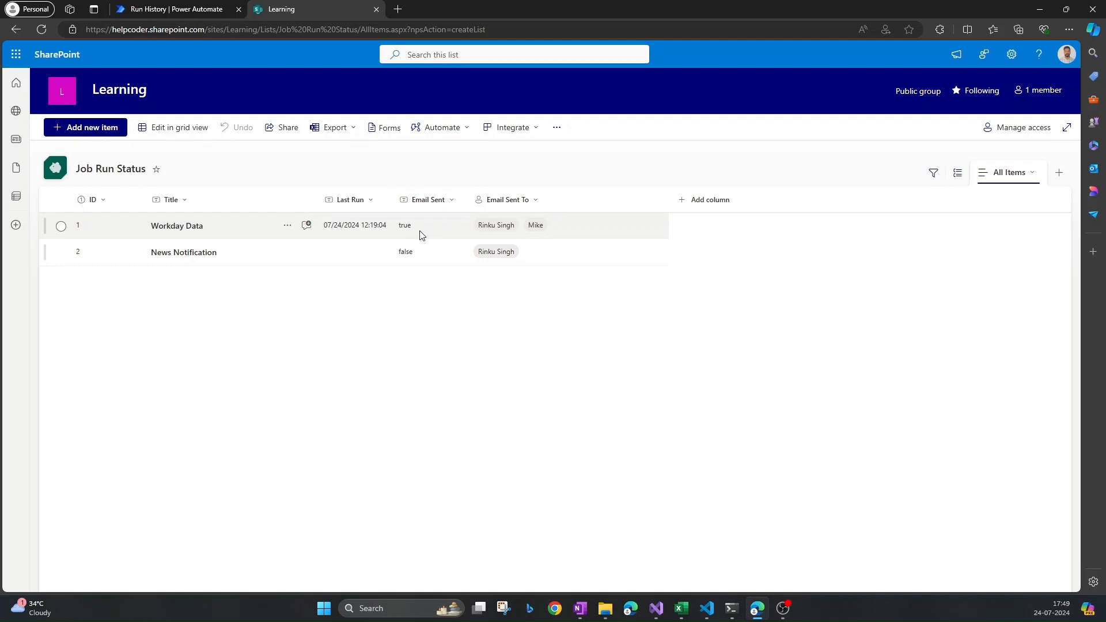
- Switch back to the Run History tab showing the flow's successful run details
left_click(173, 9)
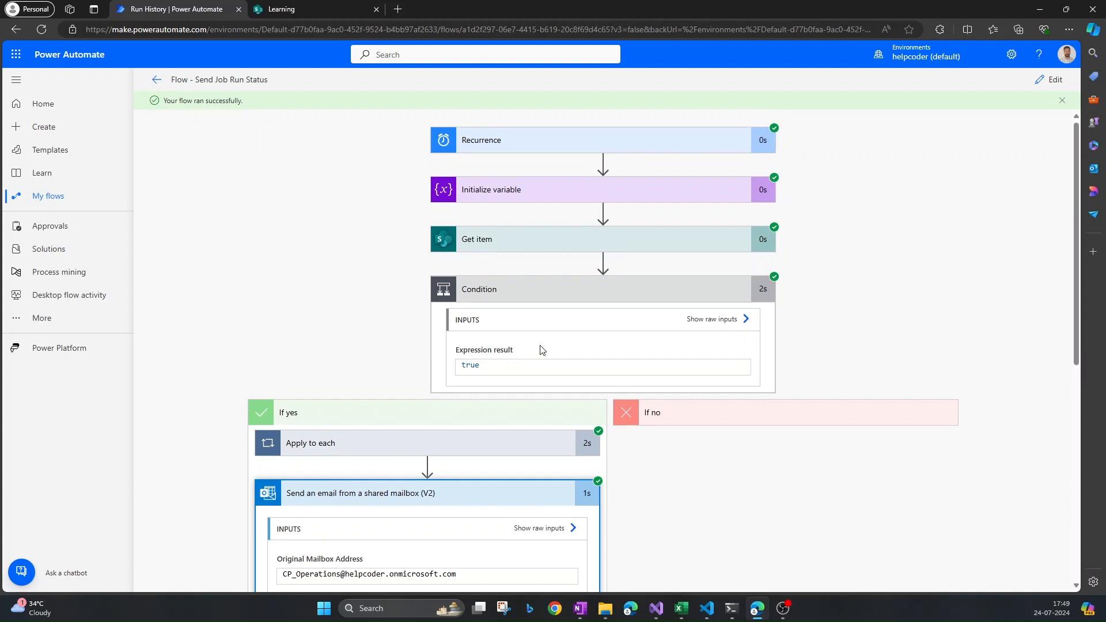
left_click(314, 9)
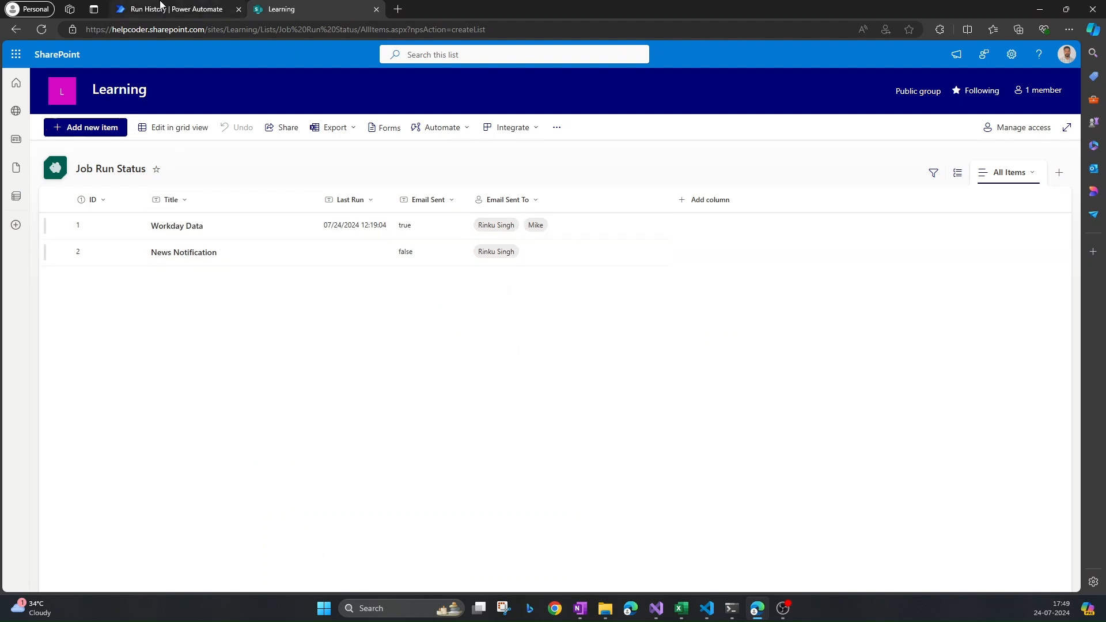
left_click(172, 9)
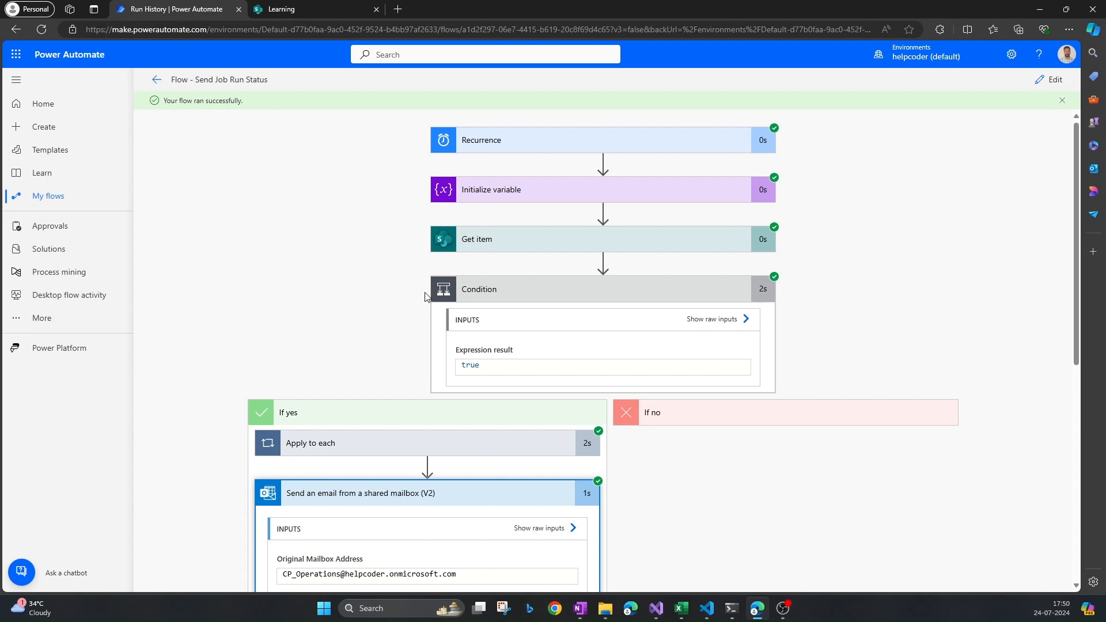